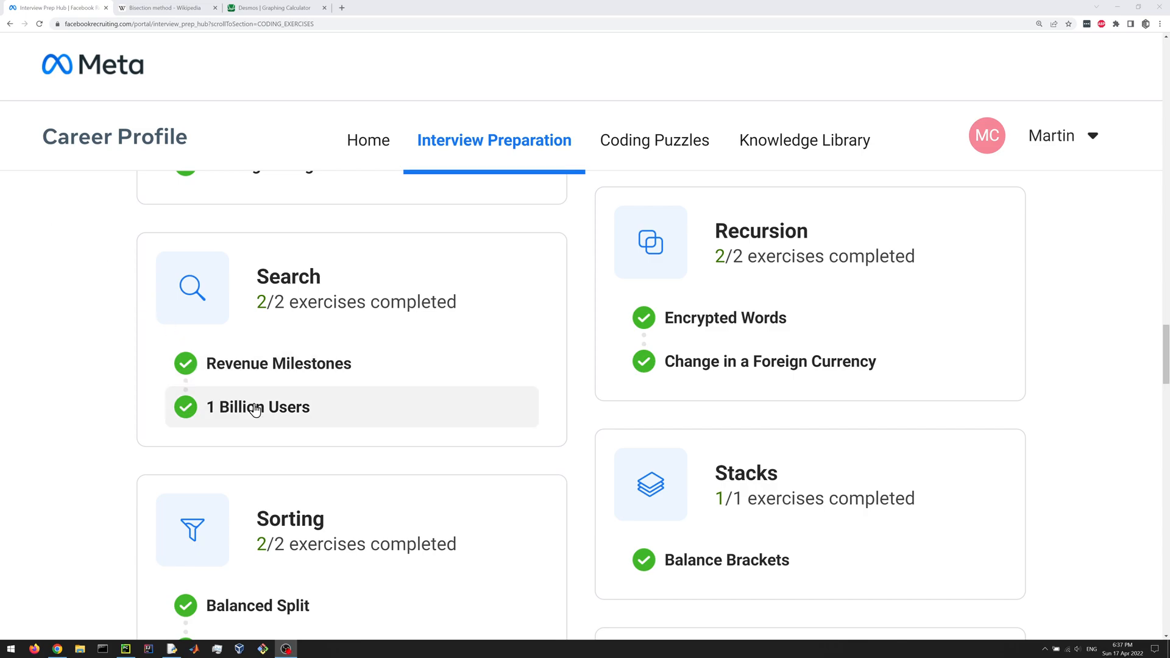
# Open the 1 Billion Users exercise, highlight key statement phrases and scroll to Examples 1-3.
pyautogui.click(258, 407)
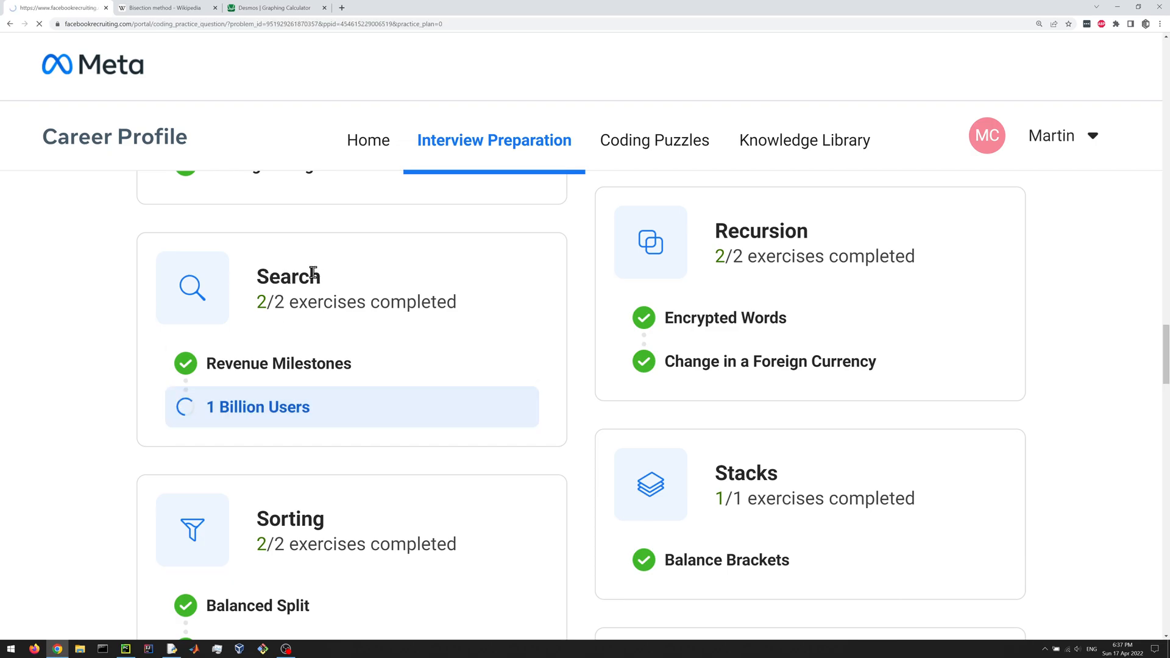
pyautogui.click(257, 407)
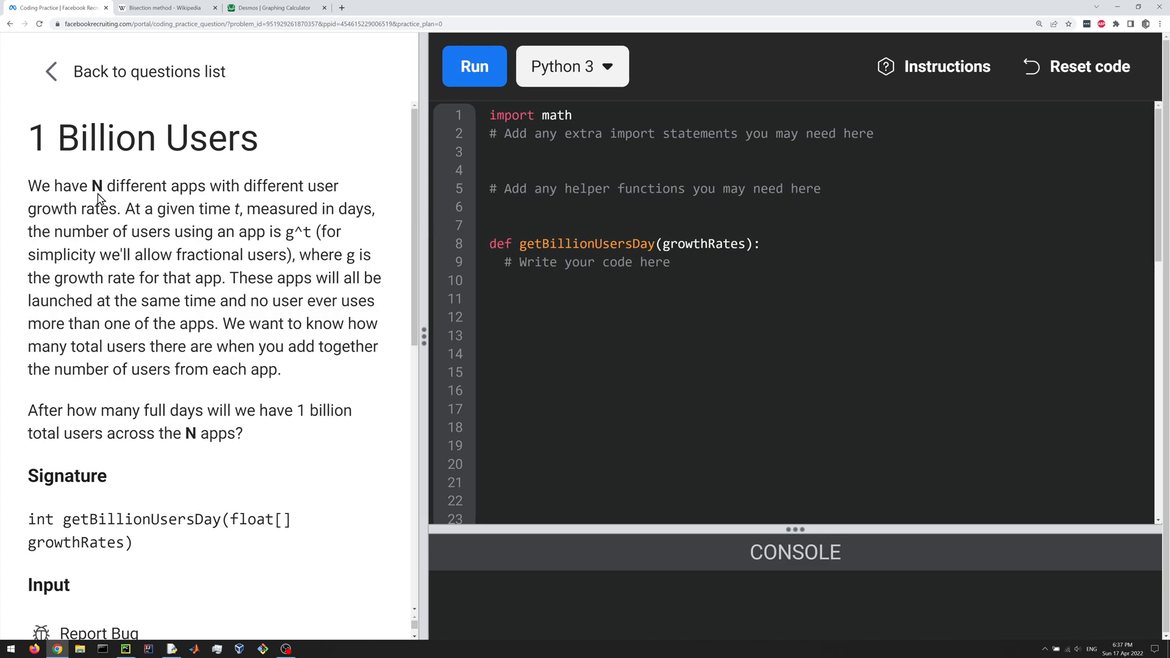
pyautogui.moveTo(75, 185); pyautogui.dragTo(139, 185)
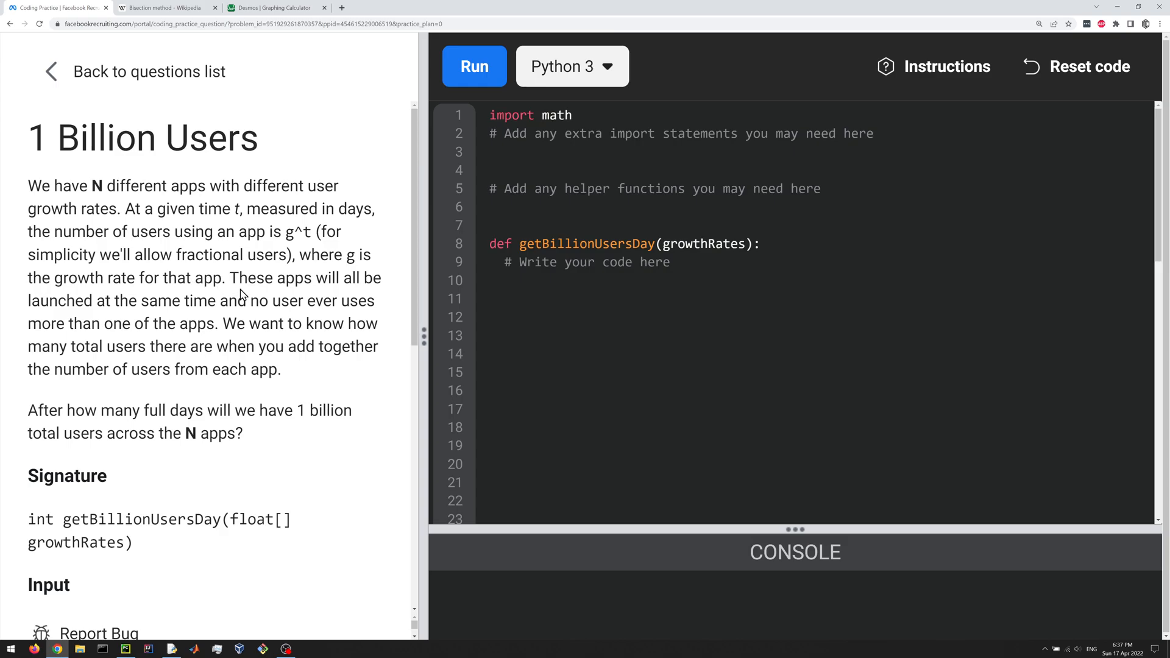
pyautogui.moveTo(63, 364)
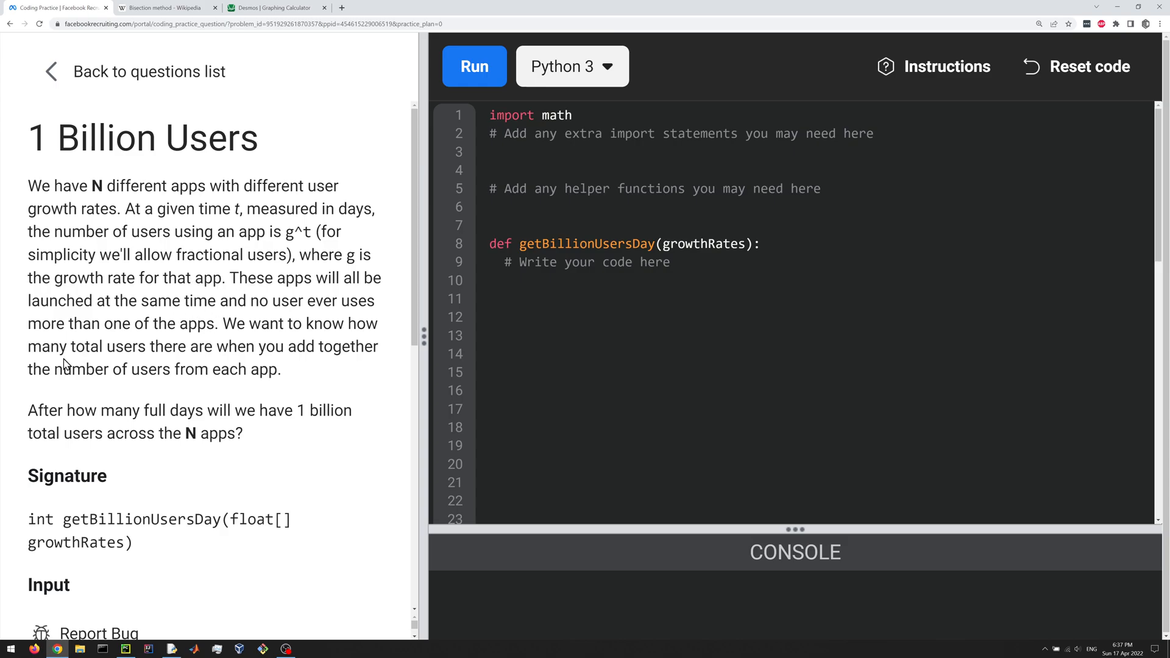
pyautogui.moveTo(49, 345); pyautogui.dragTo(299, 345)
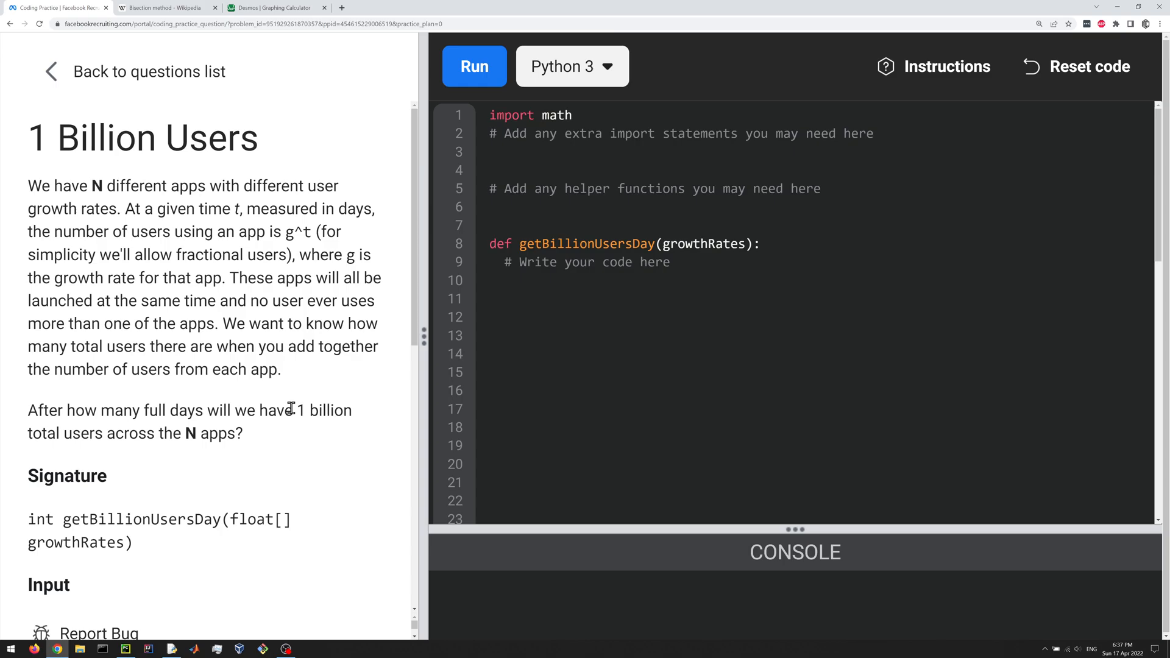
pyautogui.scroll(-3)
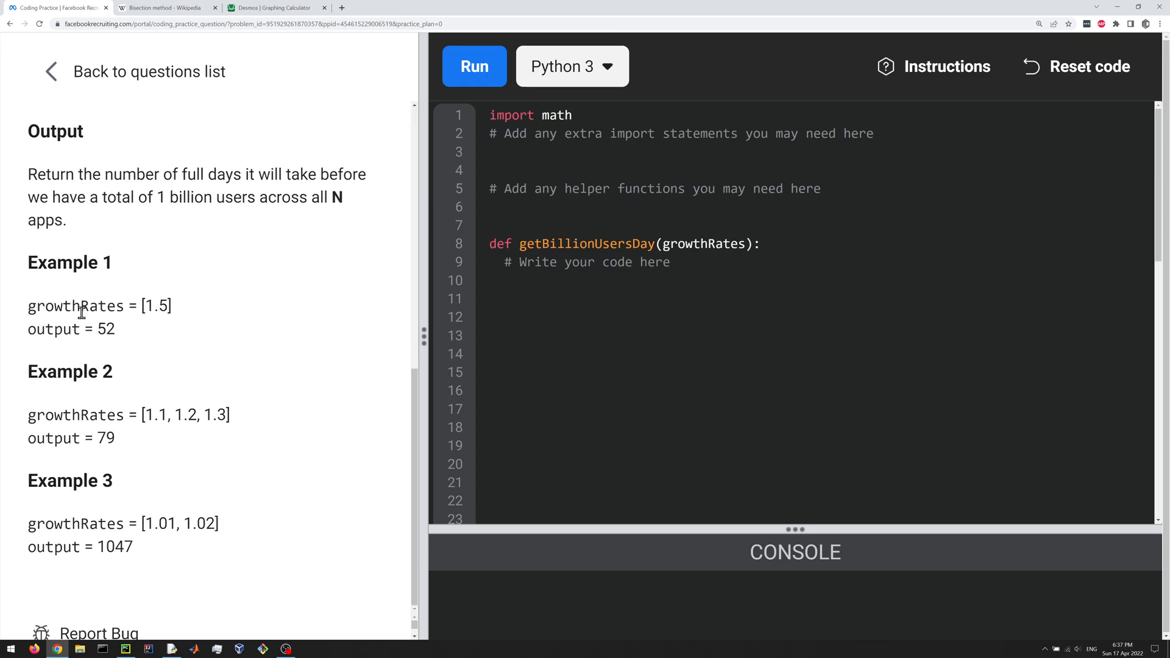
# Evaluate 1.5**52 in the IDLE shell and mark its digits against one billion.
pyautogui.doubleClick(154, 306)
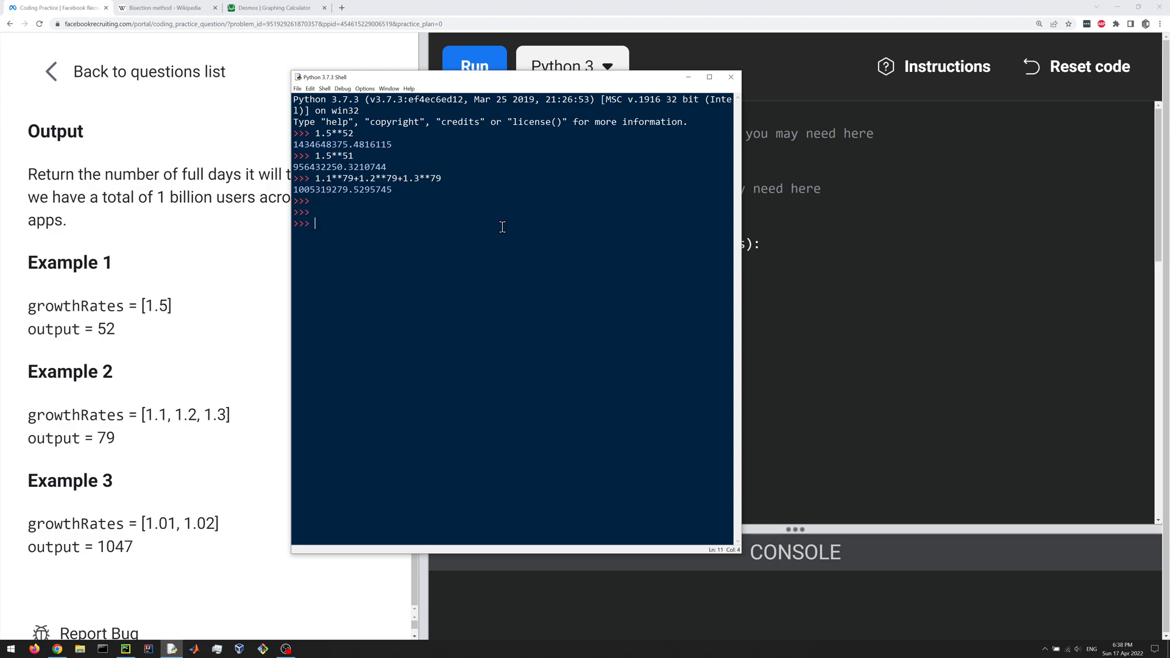
pyautogui.write('1.5')
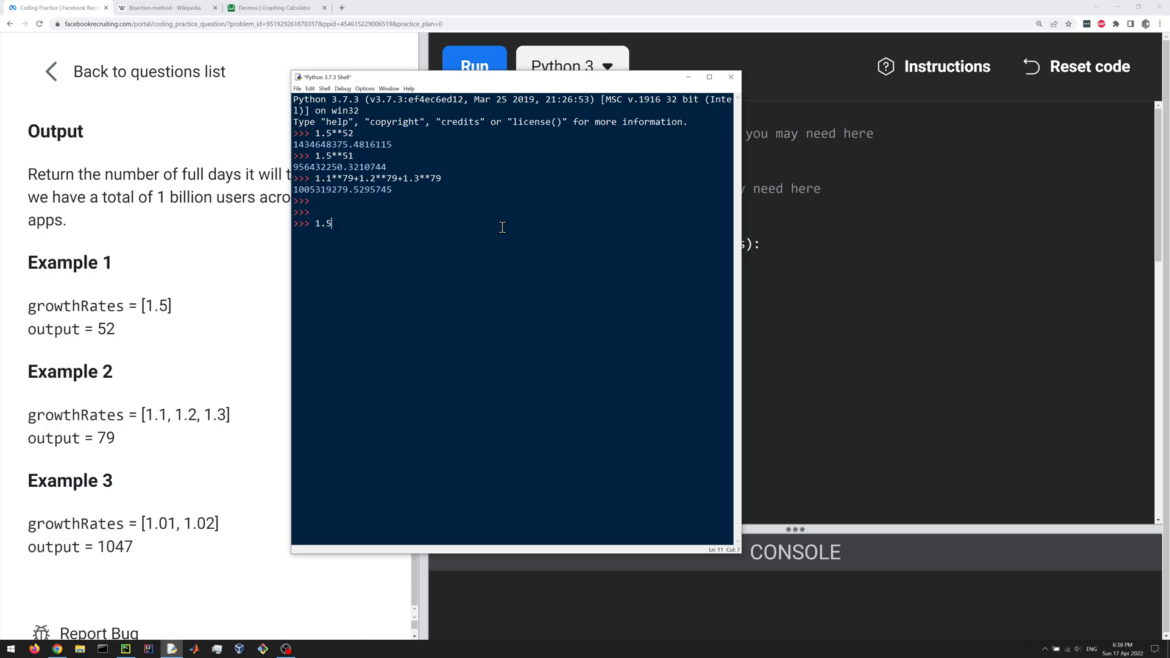
pyautogui.write('**52')
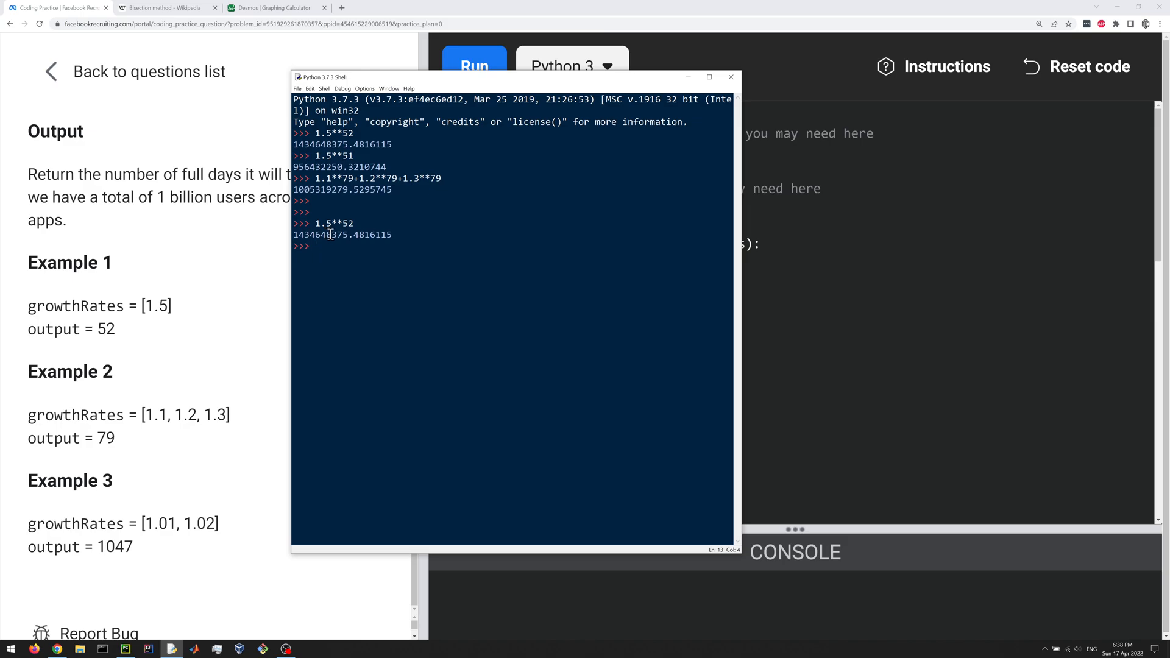
pyautogui.doubleClick(320, 234)
pyautogui.write('1.')
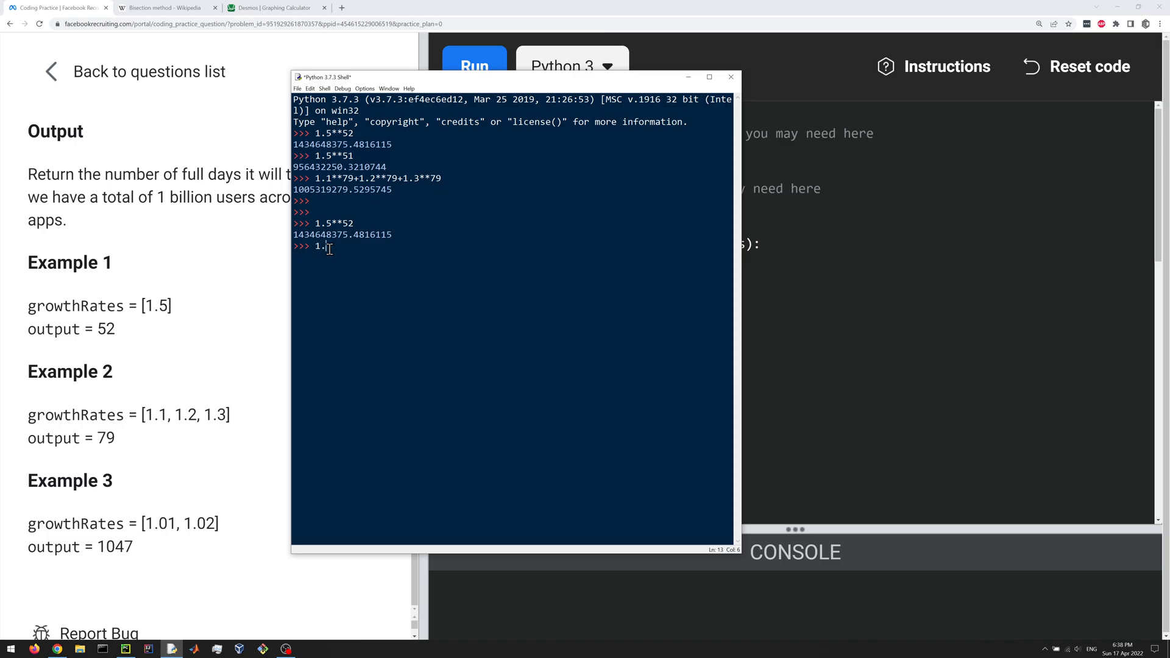
# Evaluate 1.5**51 and compare its digits and the Example 2 total with one billion.
pyautogui.write('5**51')
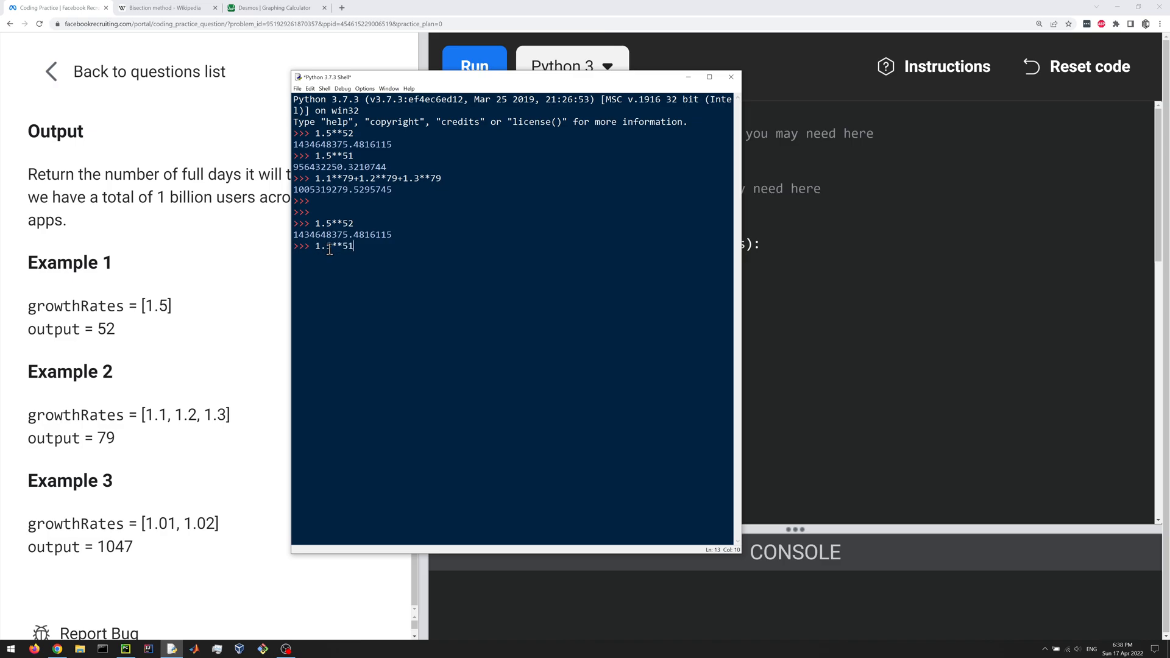
pyautogui.press('enter')
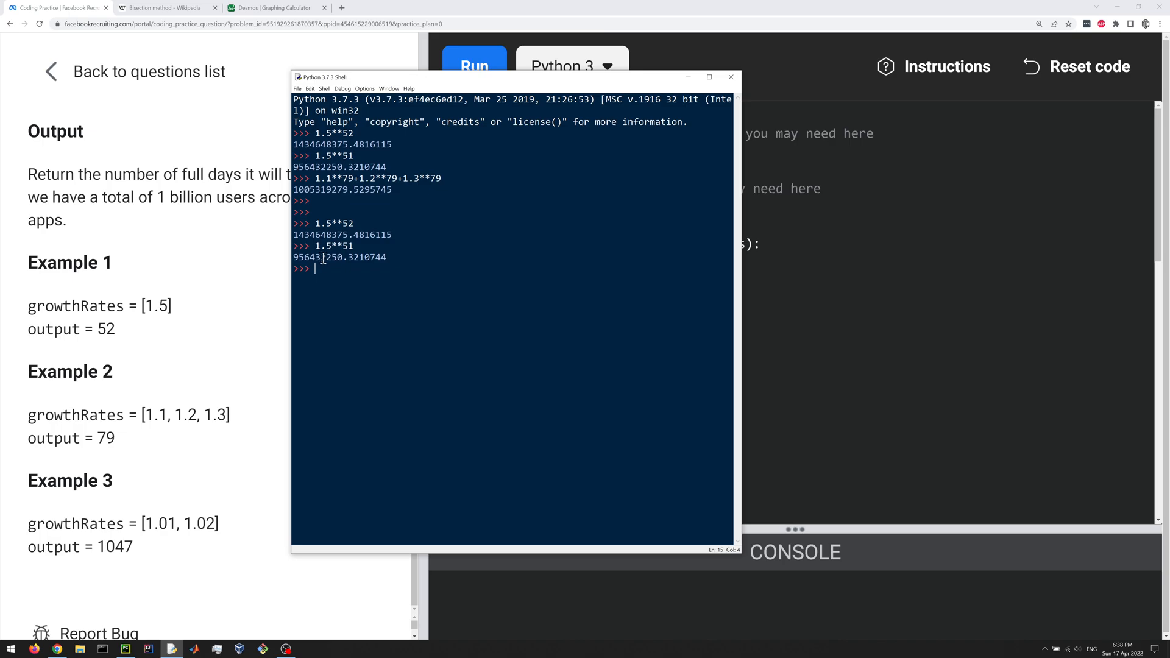
pyautogui.doubleClick(316, 258)
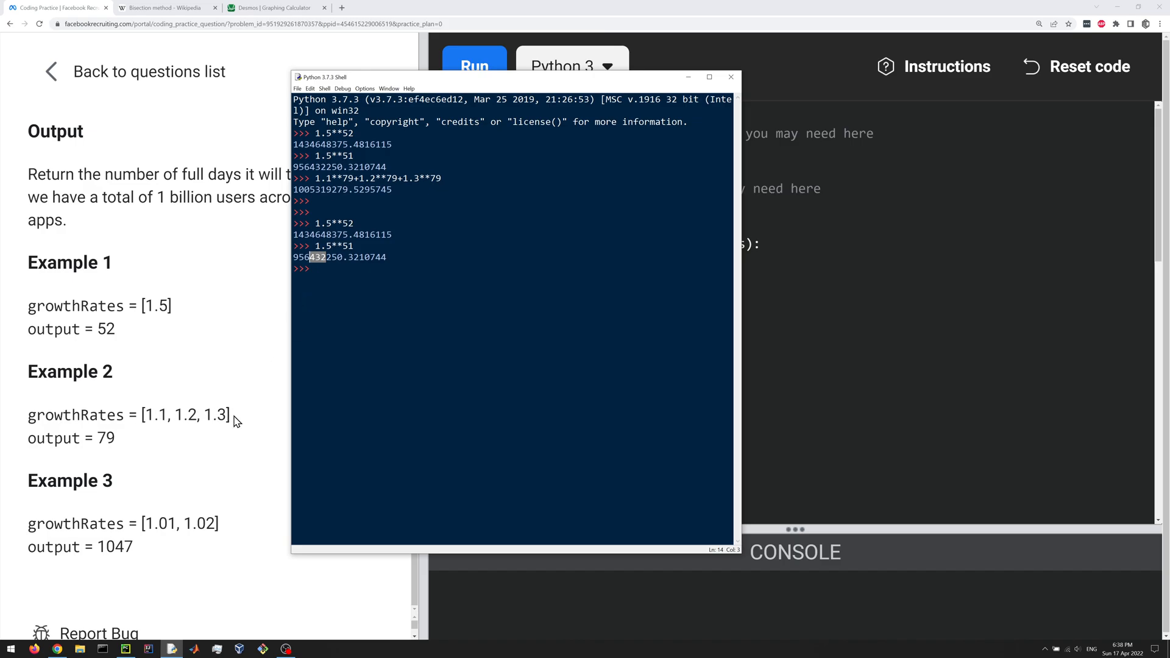
pyautogui.moveTo(175, 383)
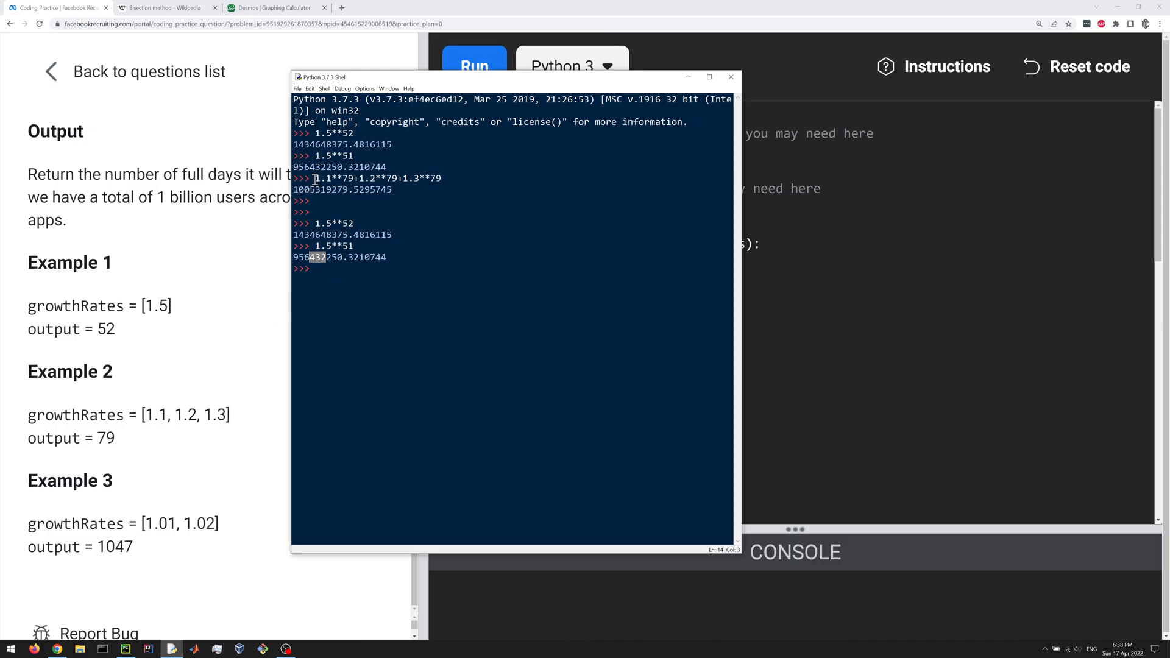
pyautogui.moveTo(315, 178); pyautogui.dragTo(442, 178)
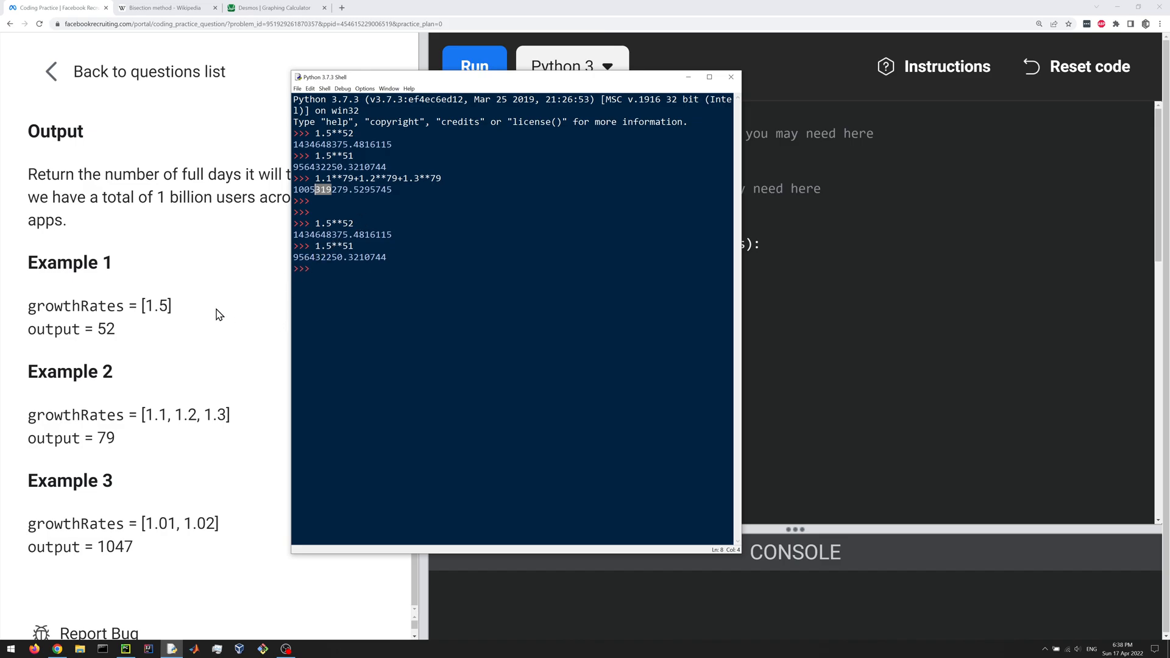
pyautogui.moveTo(94, 321)
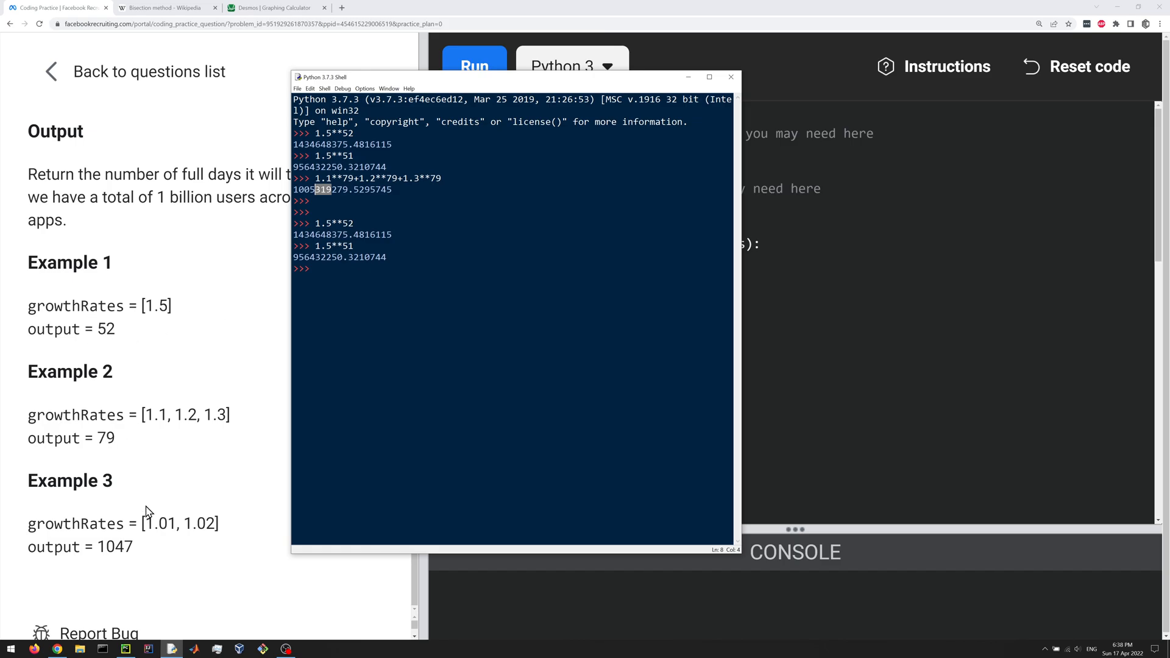
pyautogui.moveTo(98, 327)
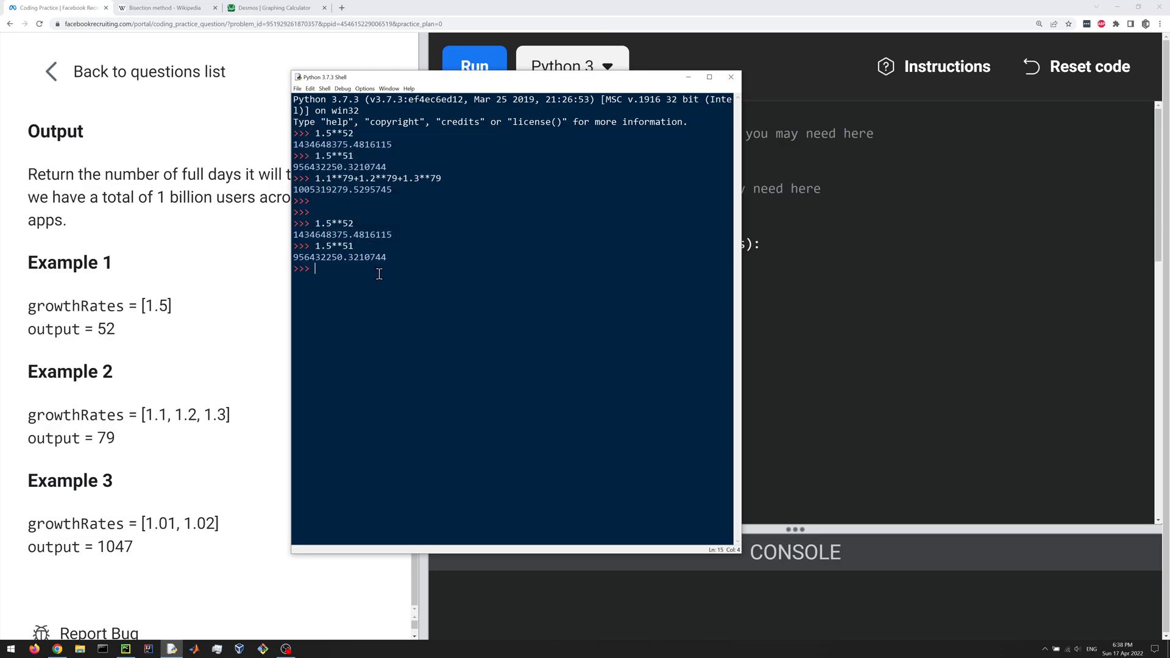
pyautogui.moveTo(137, 337)
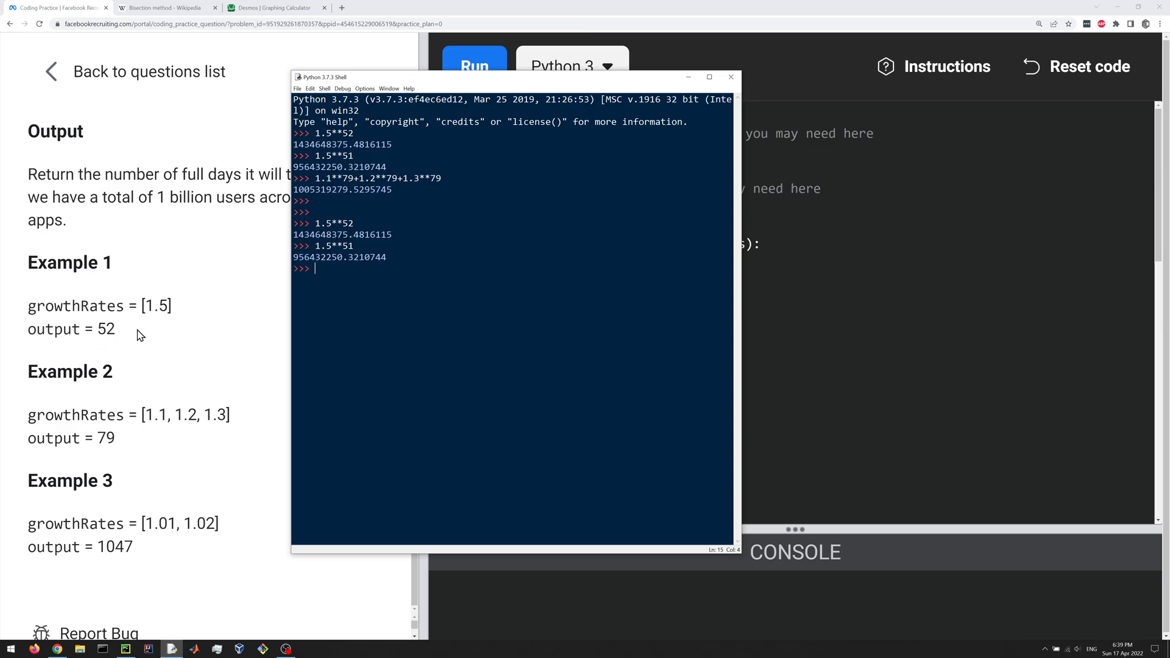
pyautogui.moveTo(194, 330)
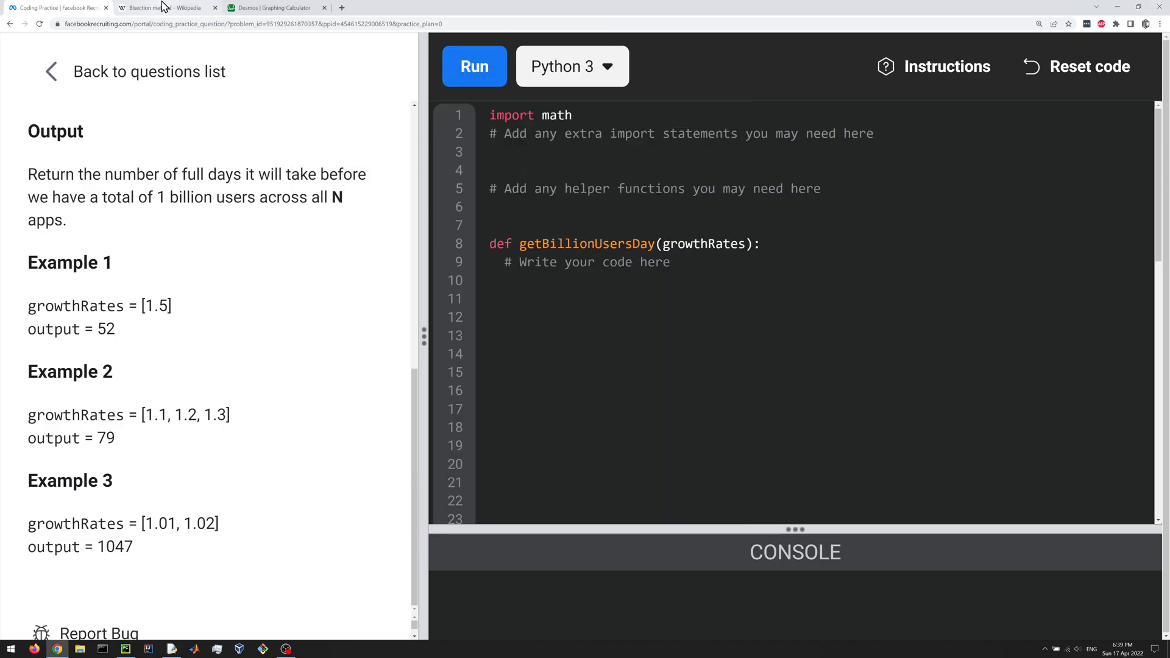
# Check the Bisection method article's 'binary search method' alias, then return to the coding problem.
pyautogui.click(165, 8)
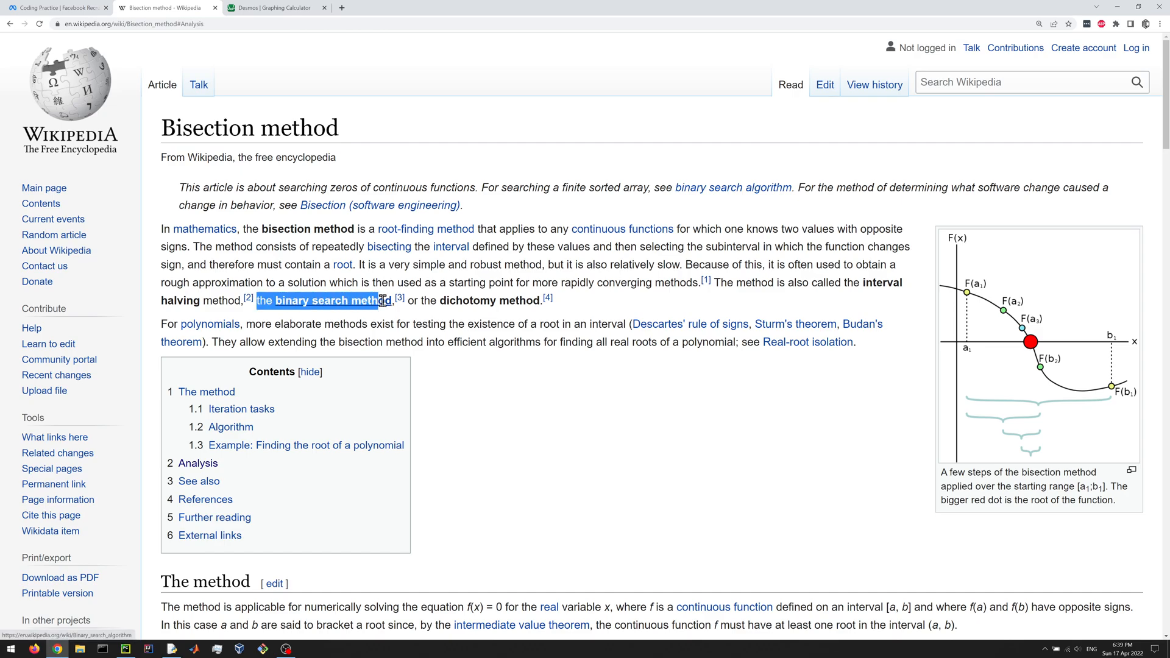
pyautogui.click(422, 300)
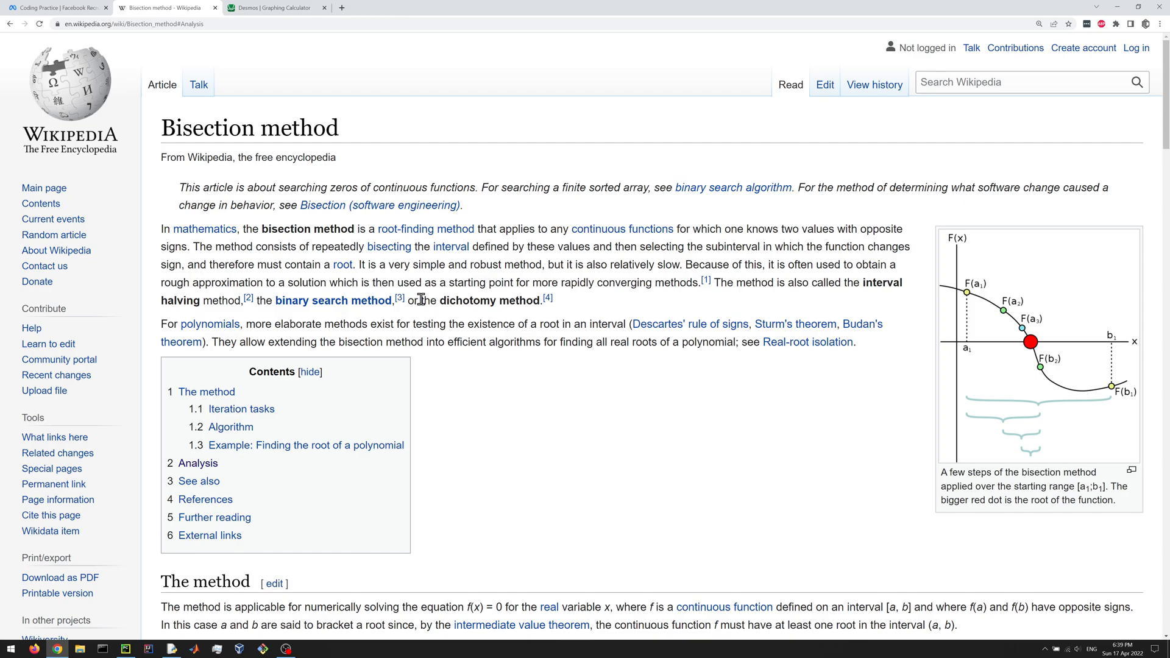
pyautogui.moveTo(454, 278)
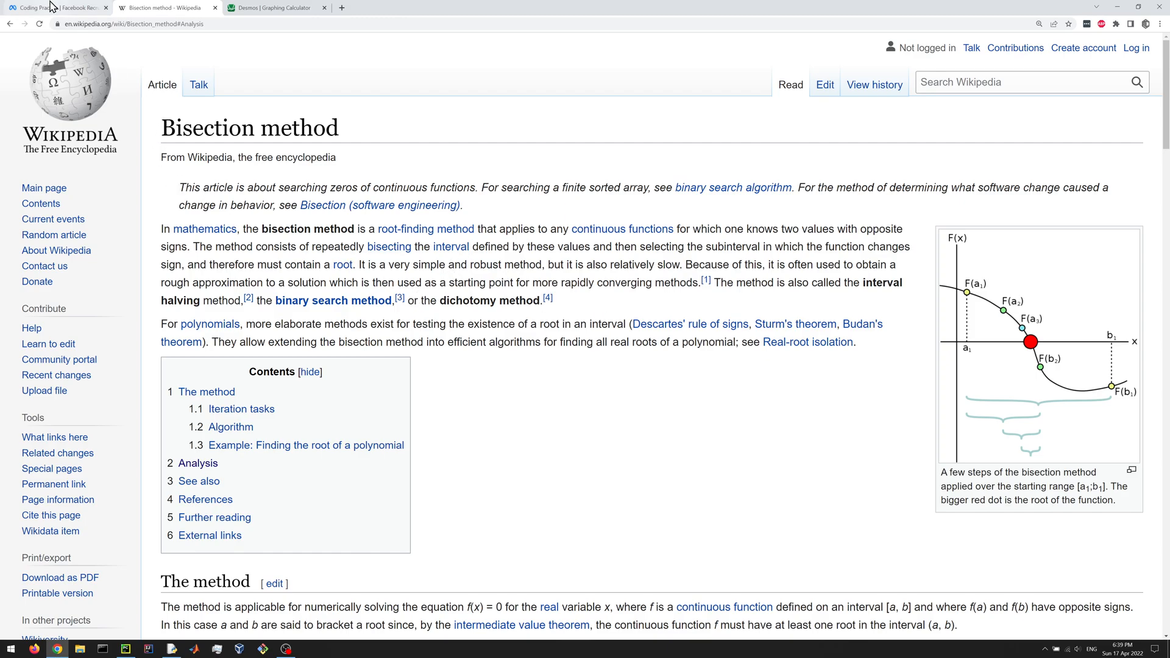
pyautogui.click(56, 8)
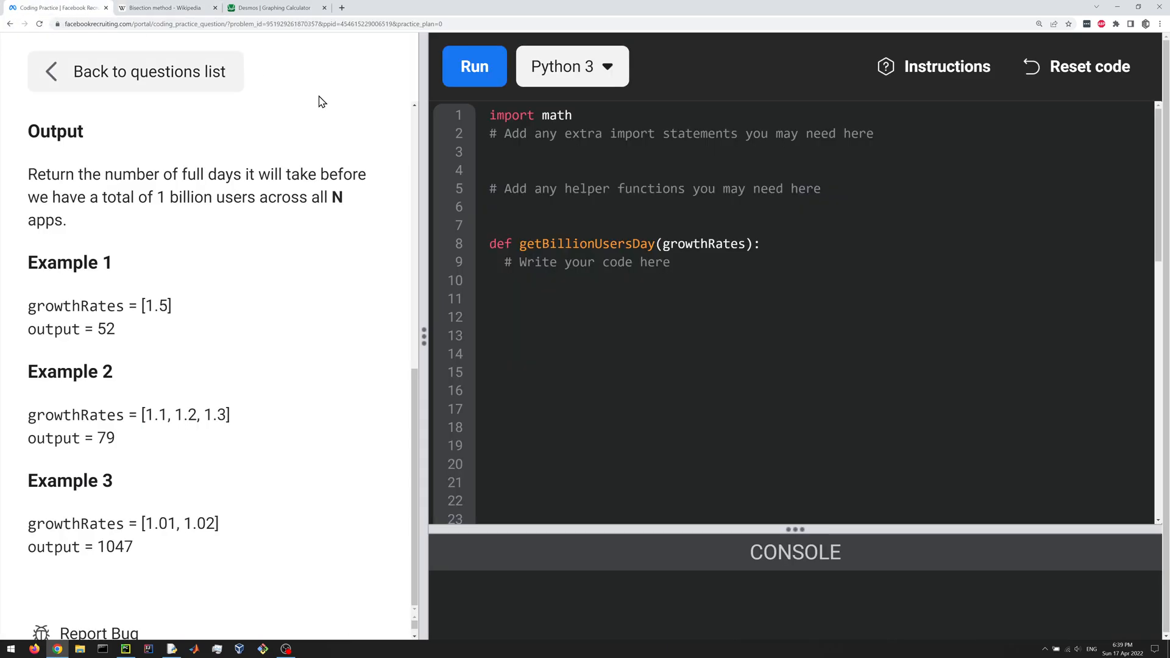
pyautogui.moveTo(176, 258)
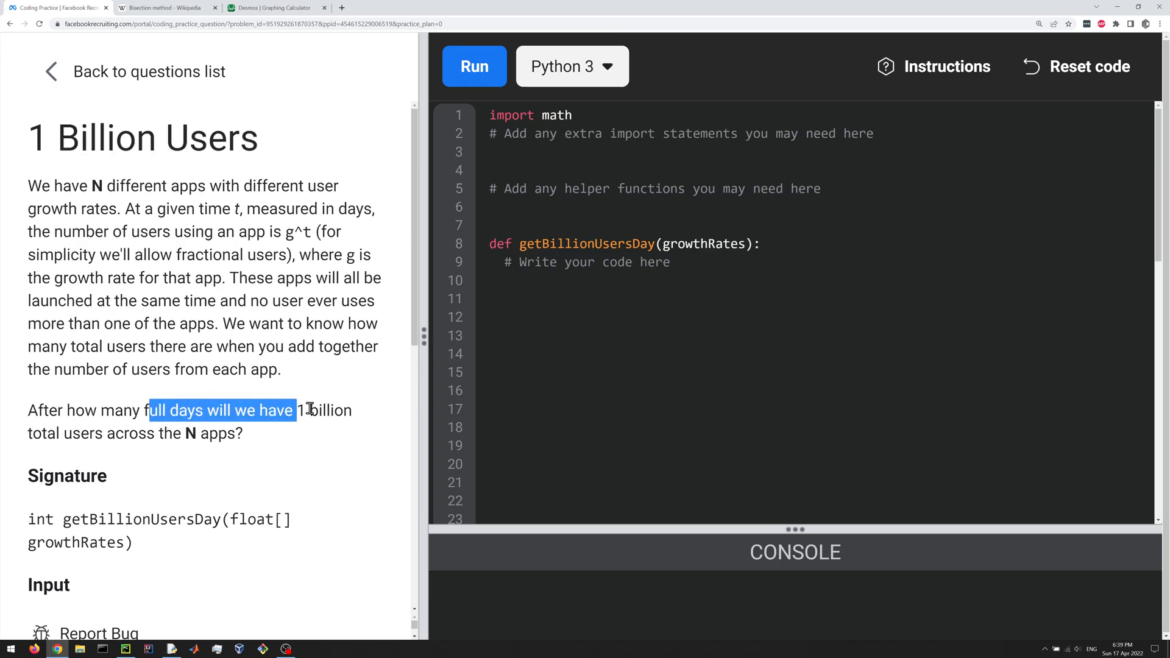
# Note f(t) = 1.1**t + 1.2**t + 1.3**t and minimum t with f(t) >= 10**9 as comments, then view Desmos.
pyautogui.moveTo(295, 409); pyautogui.dragTo(351, 409)
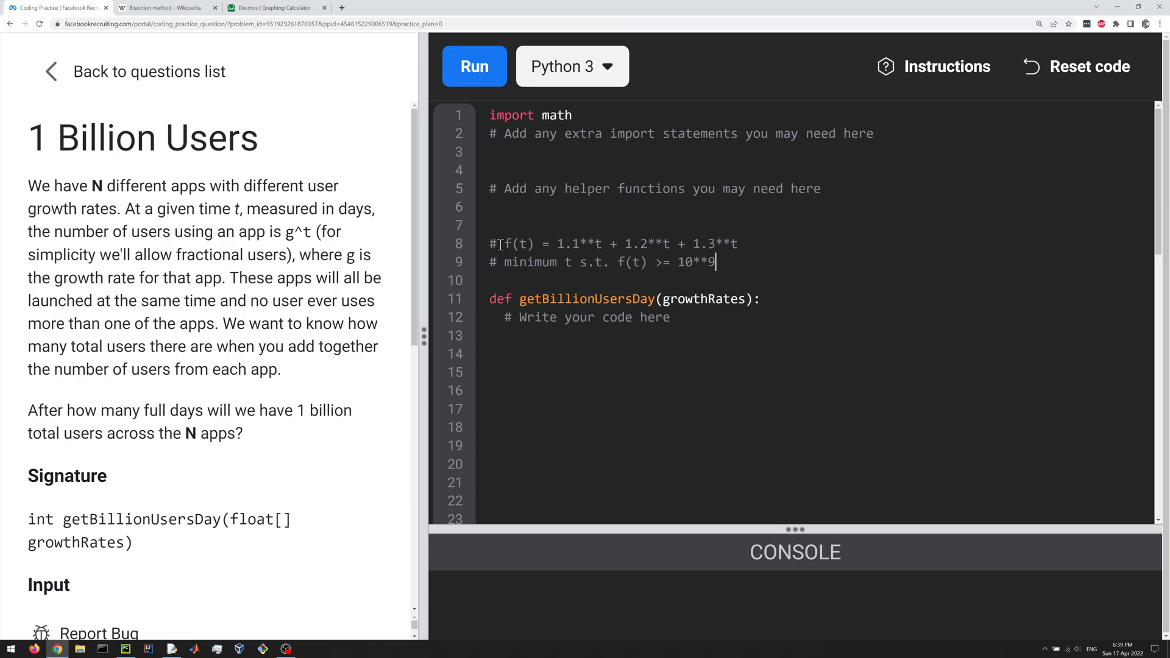
pyautogui.scroll(-3)
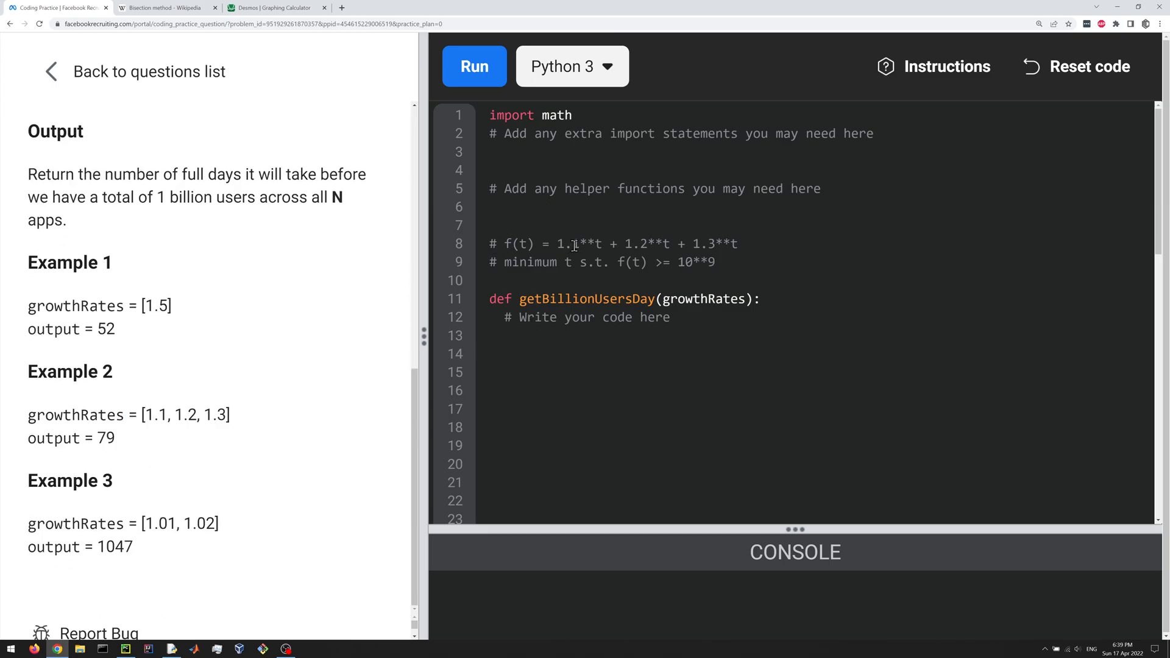
pyautogui.moveTo(557, 244); pyautogui.dragTo(737, 243)
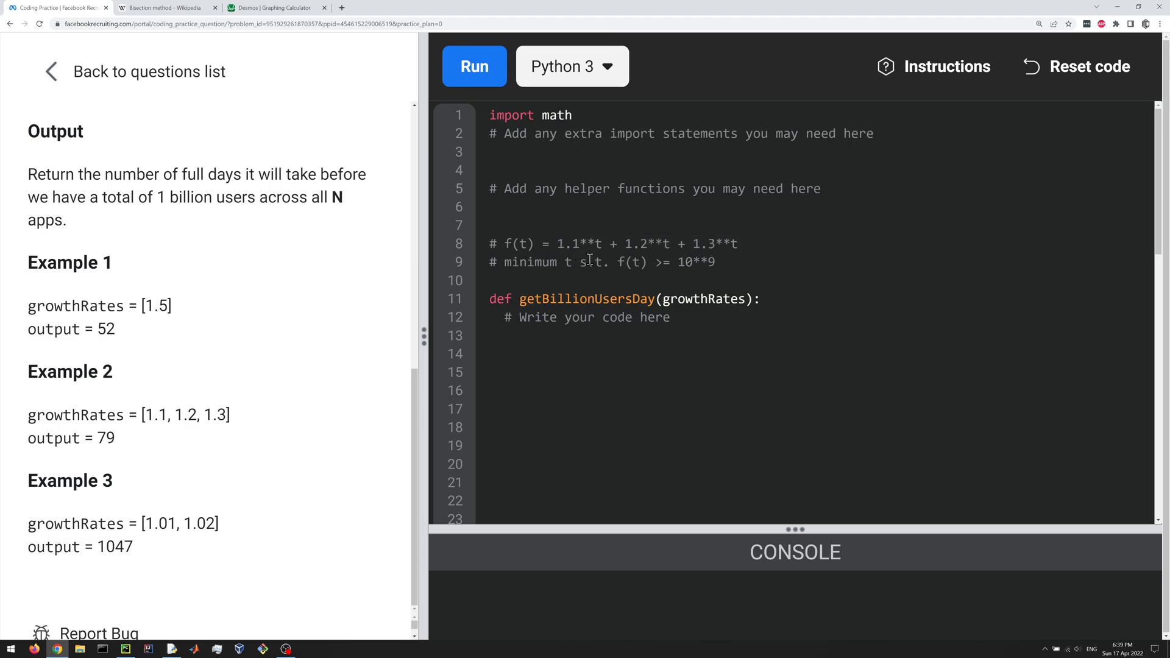
pyautogui.doubleClick(631, 262)
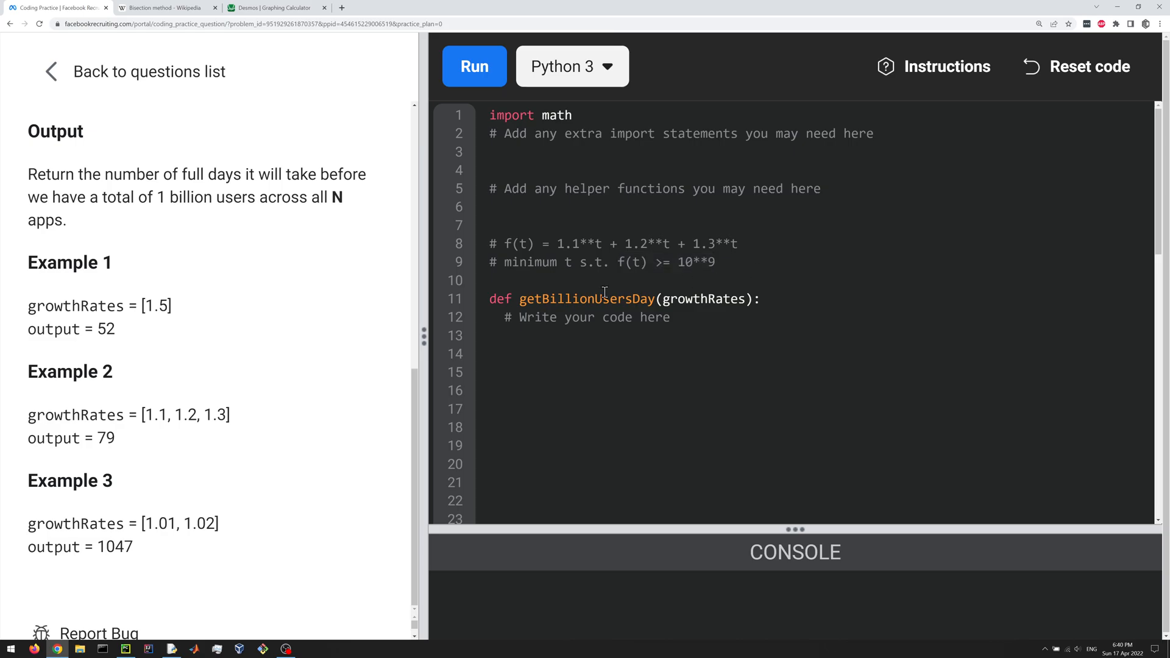
pyautogui.moveTo(418, 184)
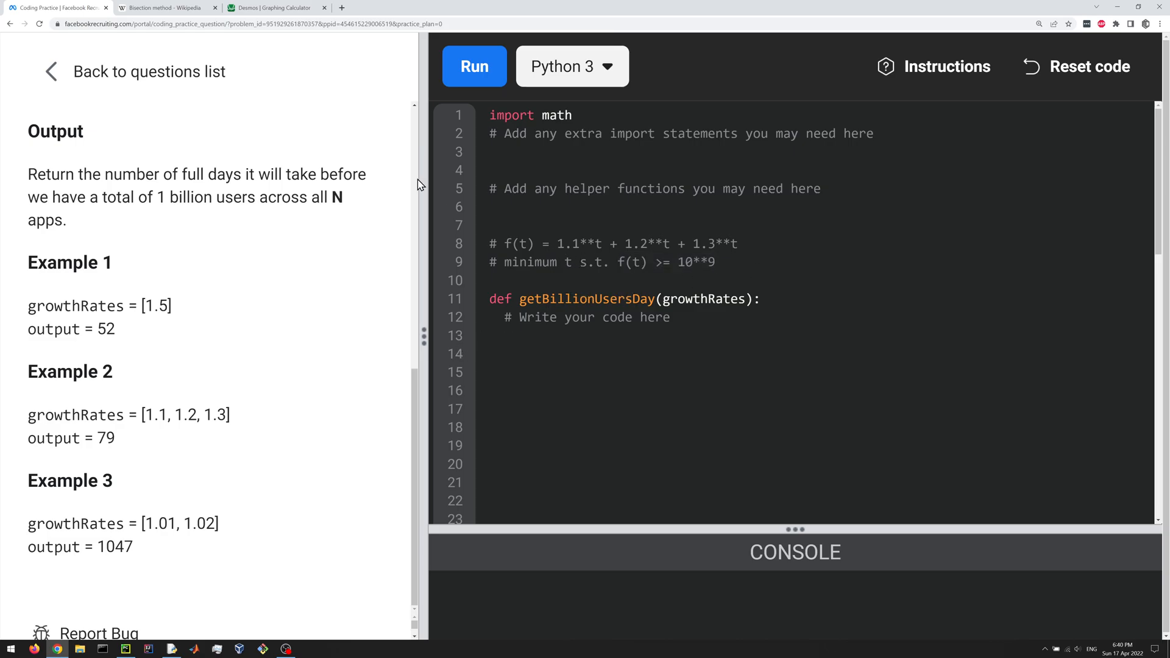
pyautogui.click(277, 8)
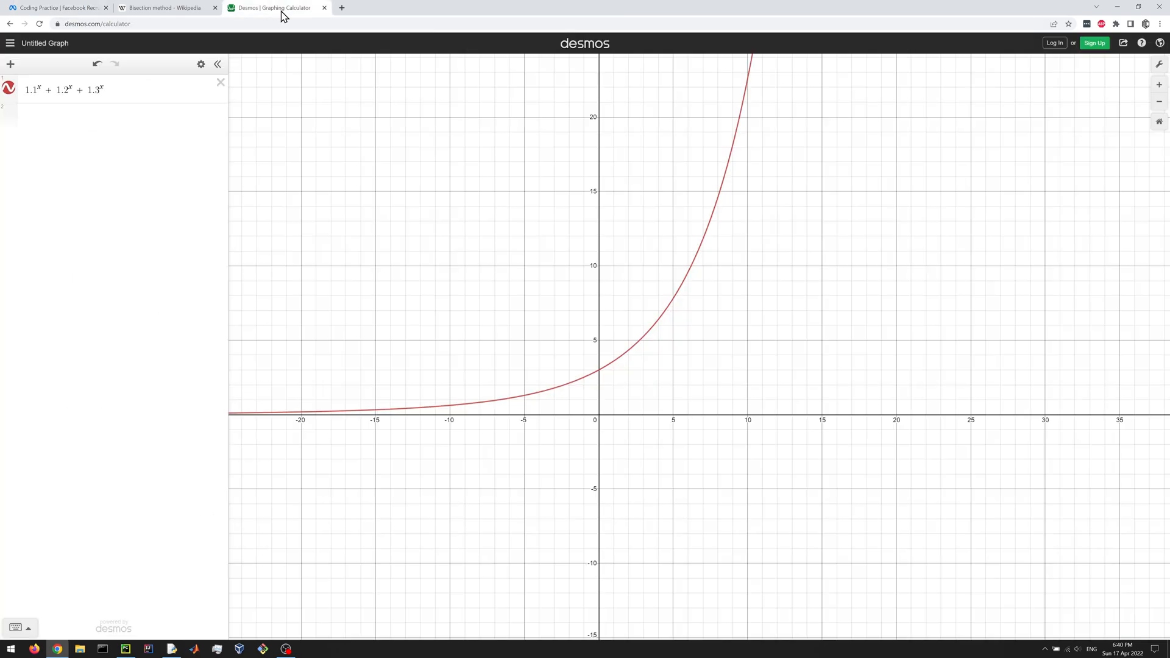
# Zoom out the Desmos graph of 1.1^x + 1.2^x + 1.3^x, then return to the coding problem.
pyautogui.scroll(-3)
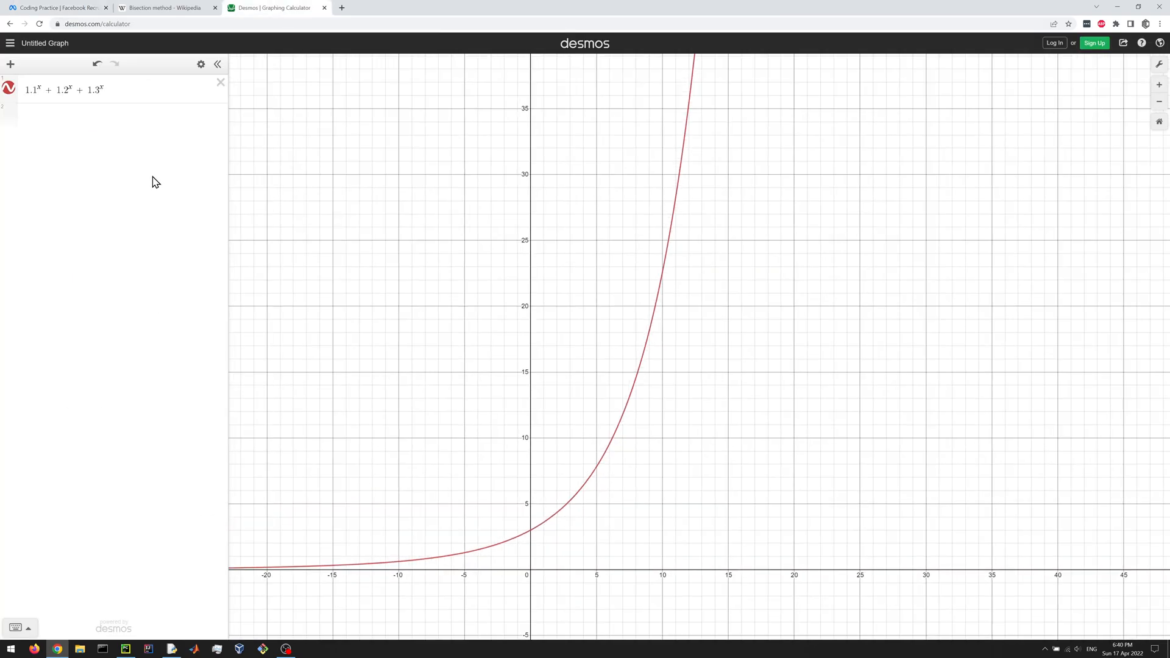
pyautogui.scroll(-3)
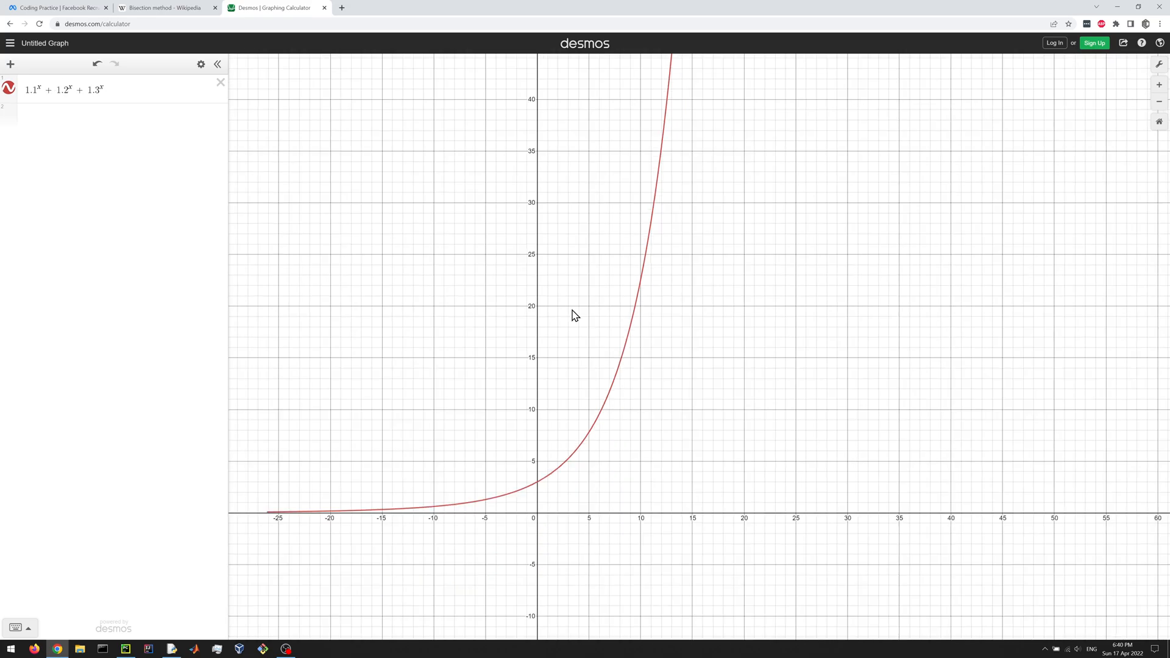
pyautogui.scroll(-3)
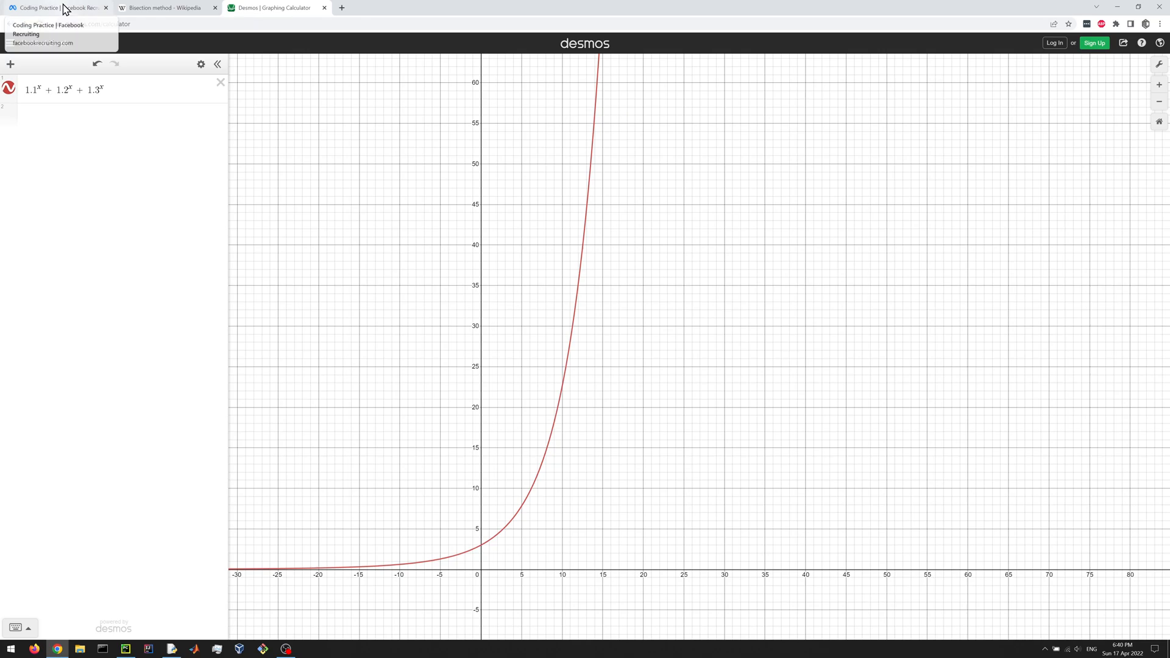
pyautogui.click(52, 7)
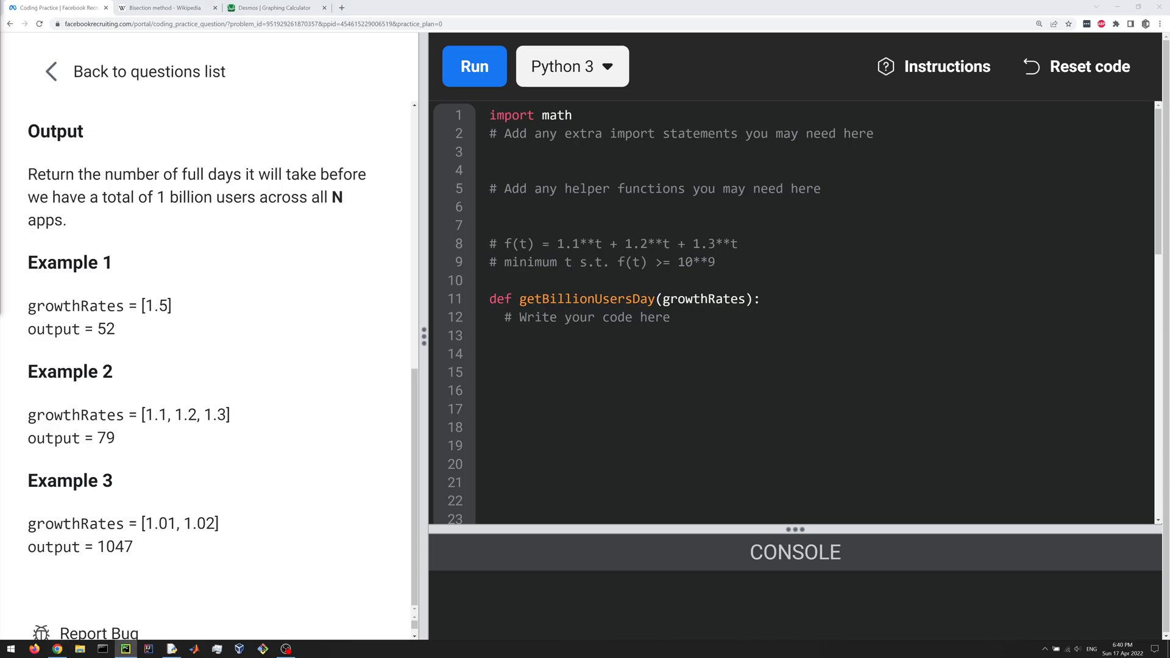
pyautogui.moveTo(558, 286)
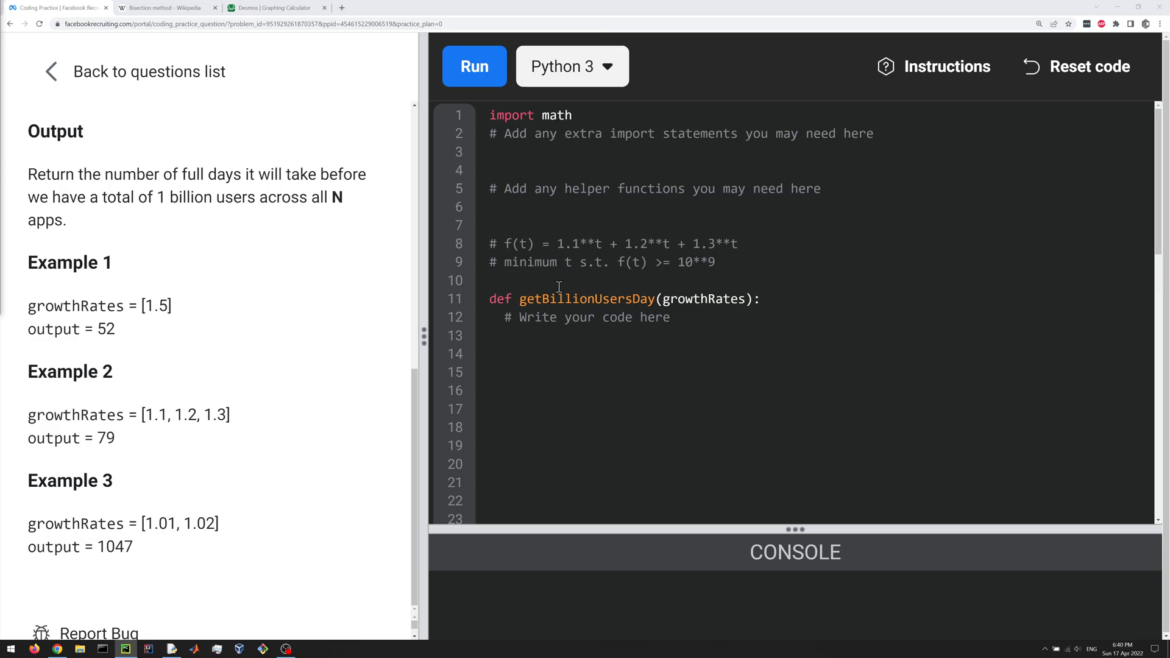
# Add helper f(rates, t) returning sum(r**t for r in rates) and rename growthRates to rates.
pyautogui.press('Enter')
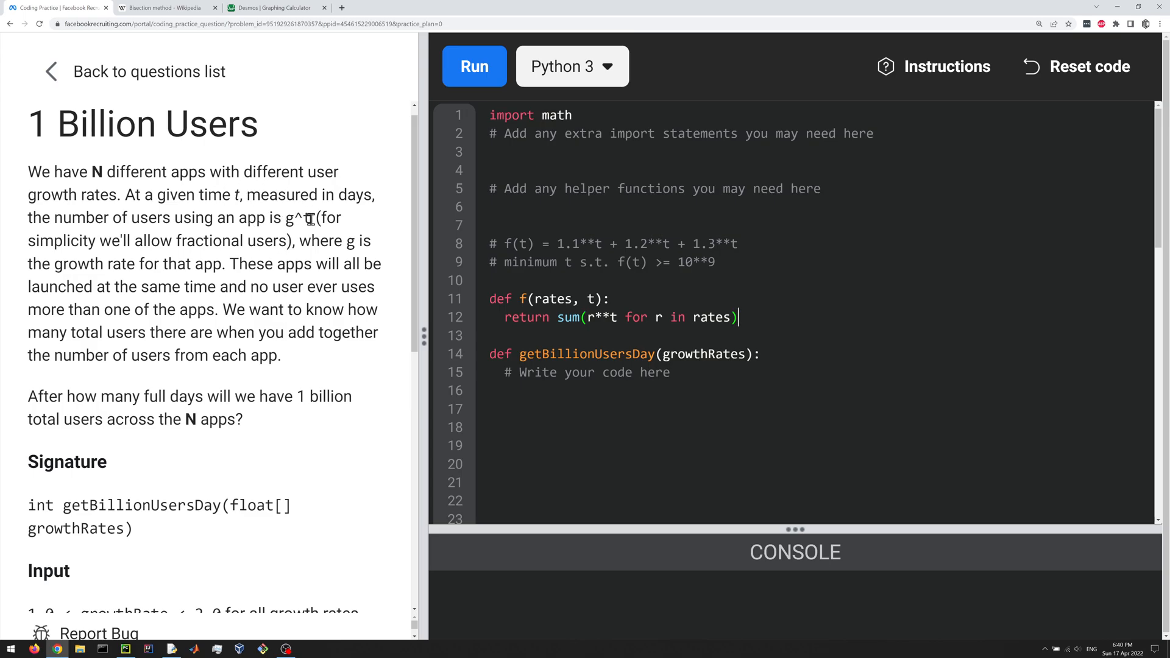
pyautogui.doubleClick(288, 218)
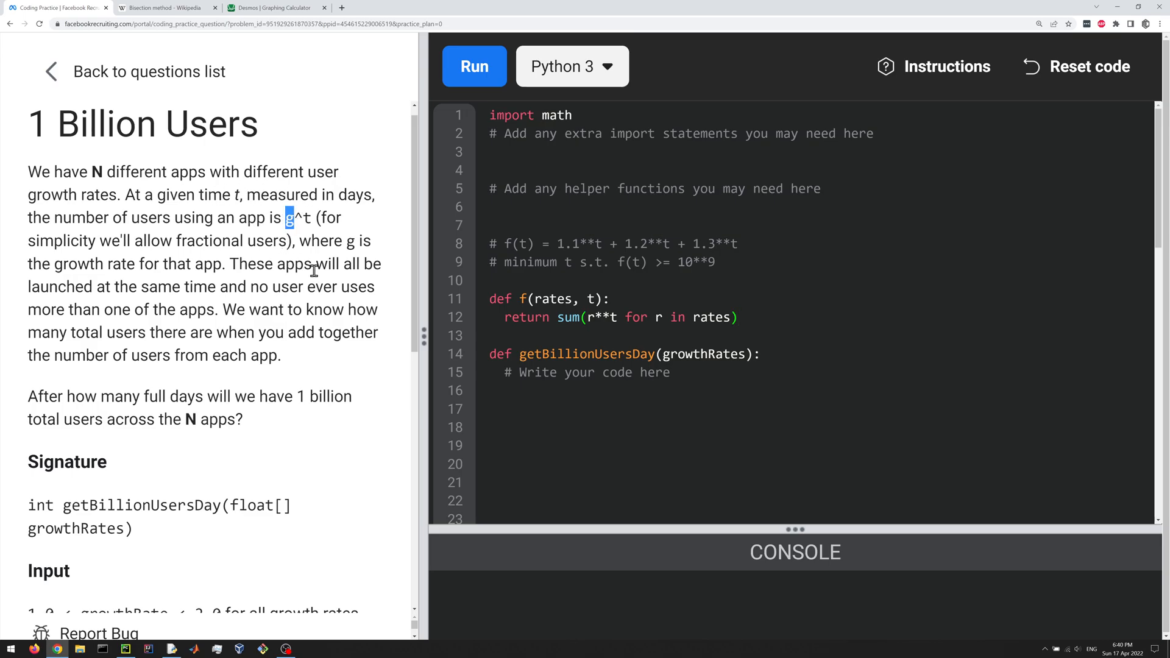
pyautogui.moveTo(302, 218)
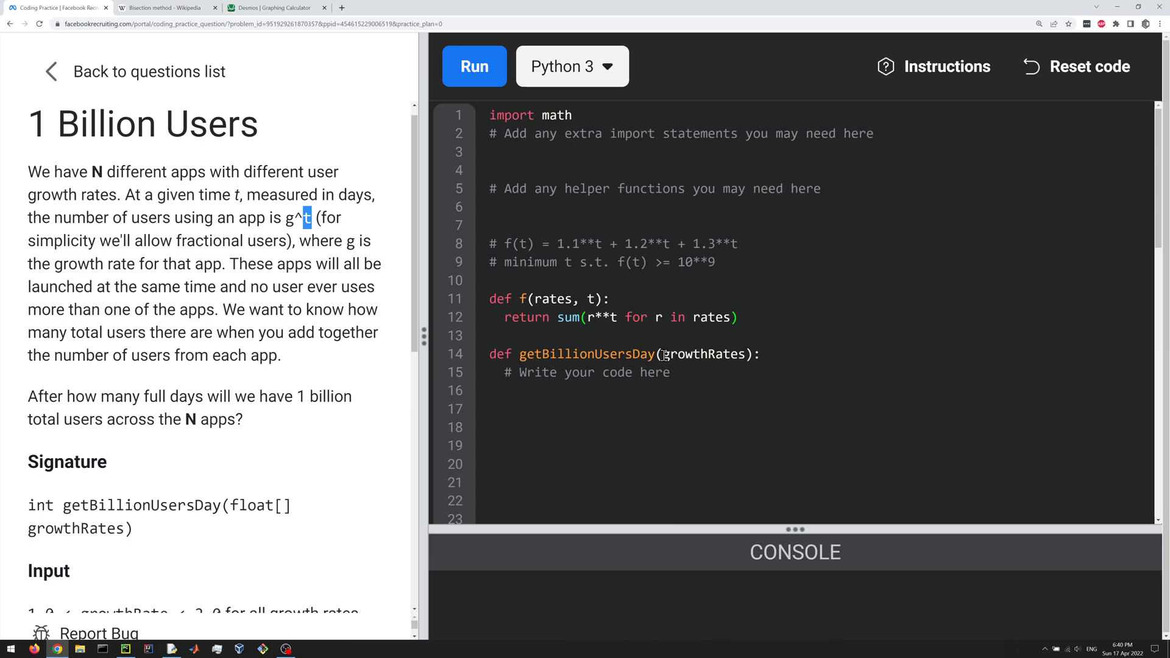
pyautogui.write('ra')
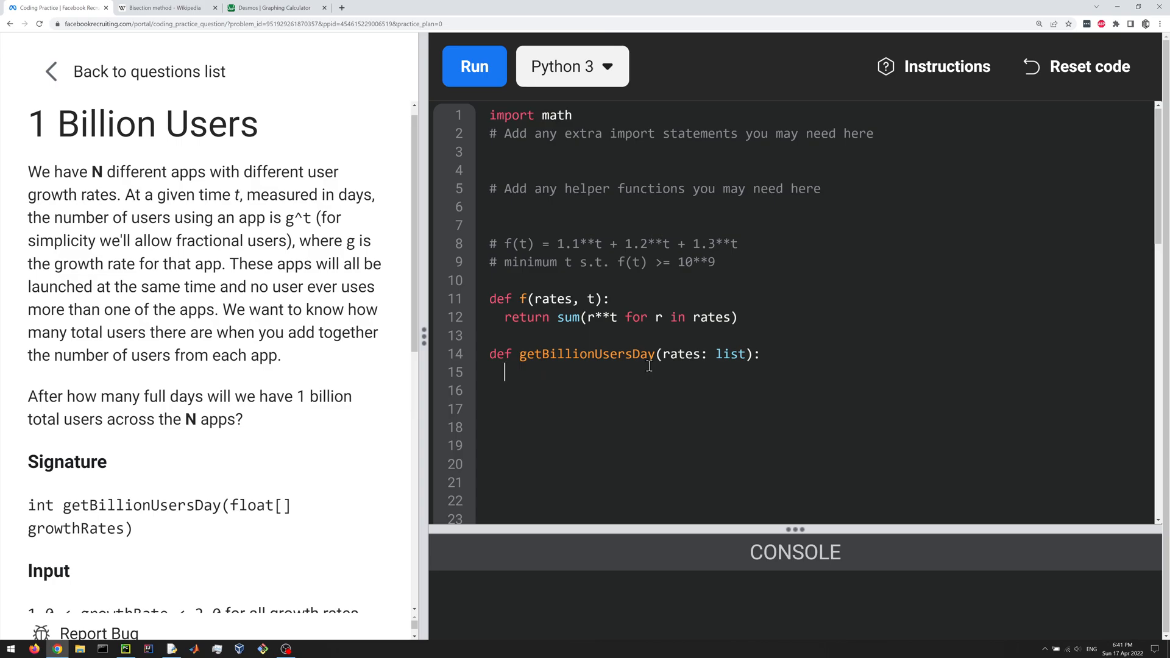
# Write lo = 1, hi = 1 and the comment '#f(rates, lo) < bil, f(rates, hi) > bil'.
pyautogui.write('1')
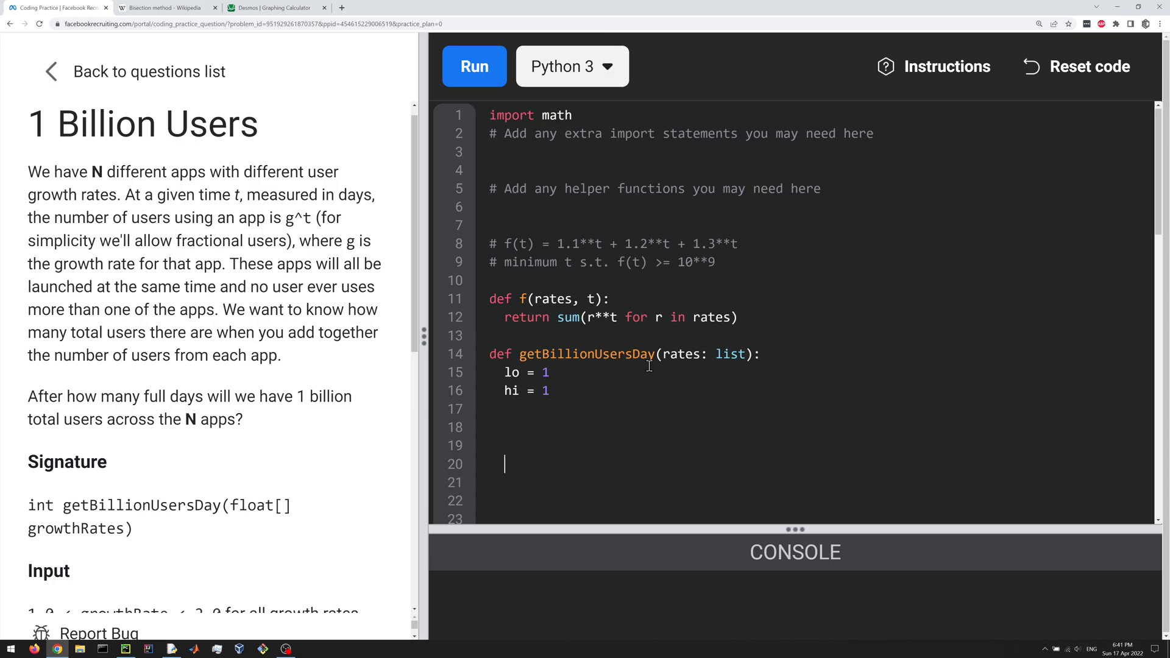
pyautogui.write('f(rates, low) < bil')
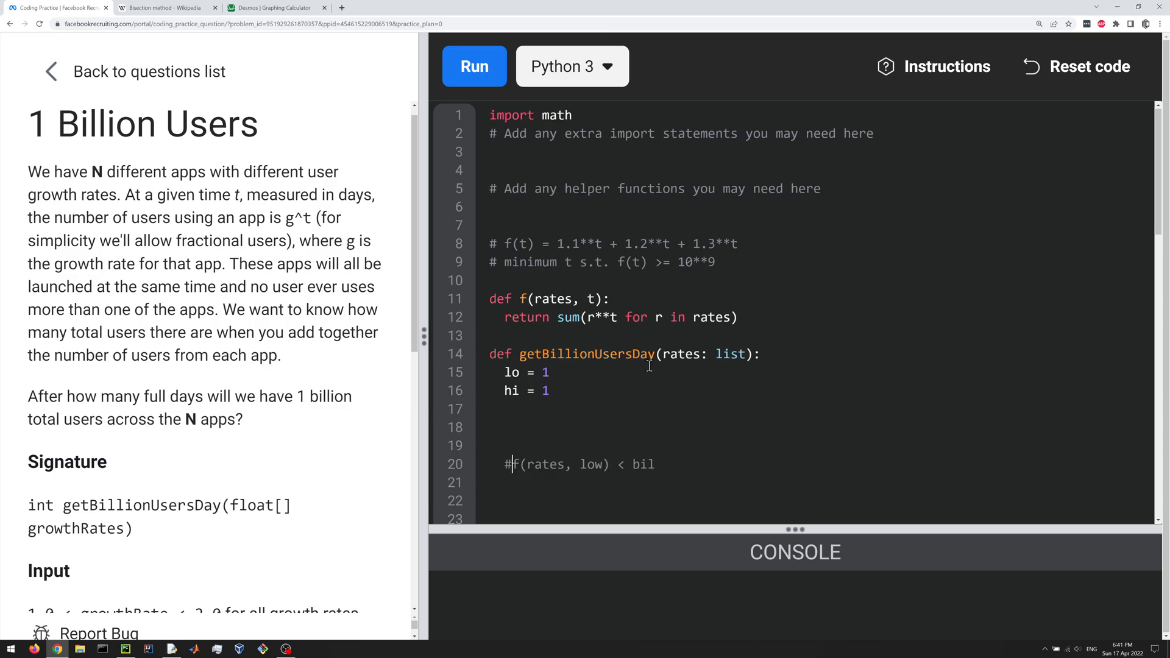
pyautogui.write(', f(r')
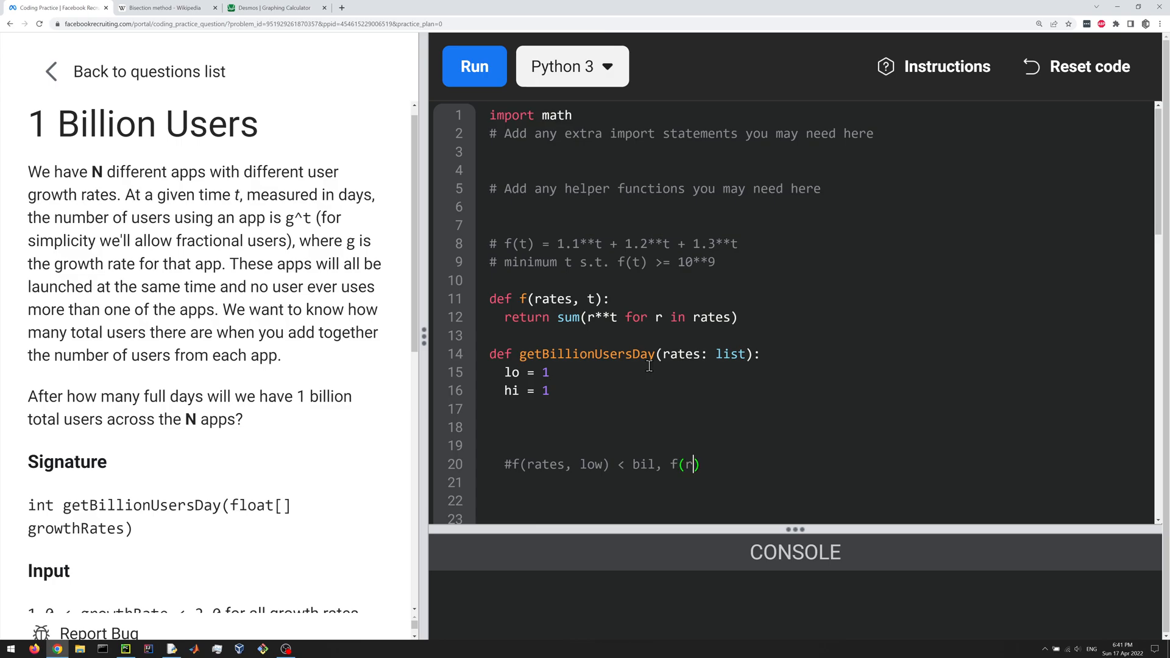
pyautogui.write('ates,')
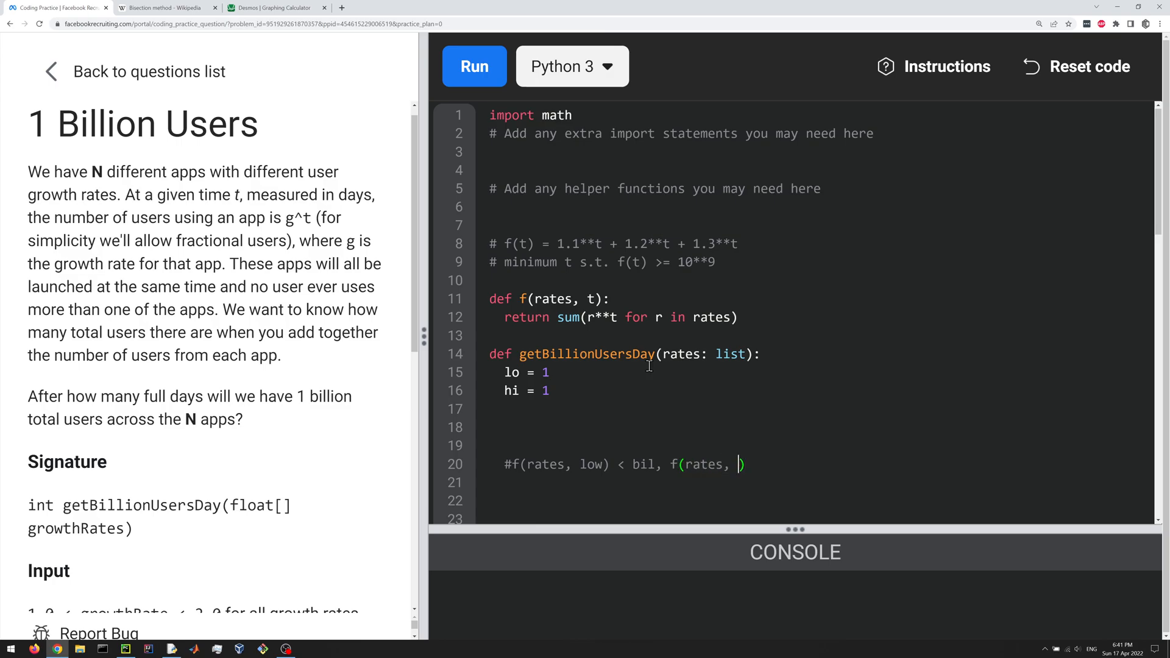
pyautogui.write('hi) >')
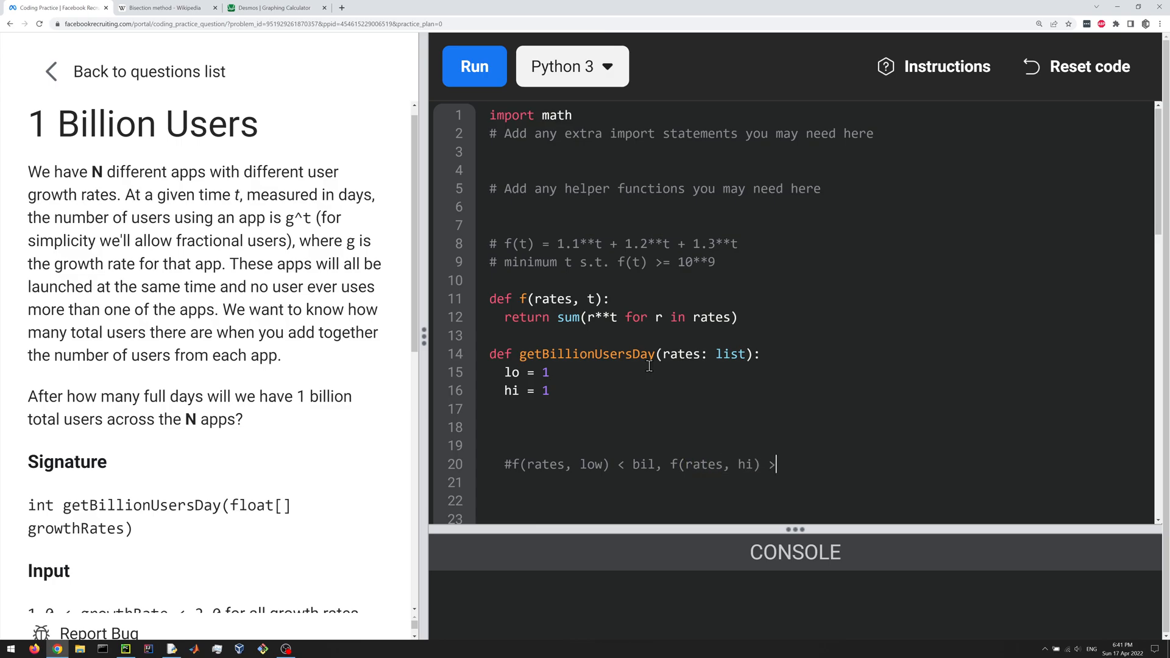
pyautogui.write('bil')
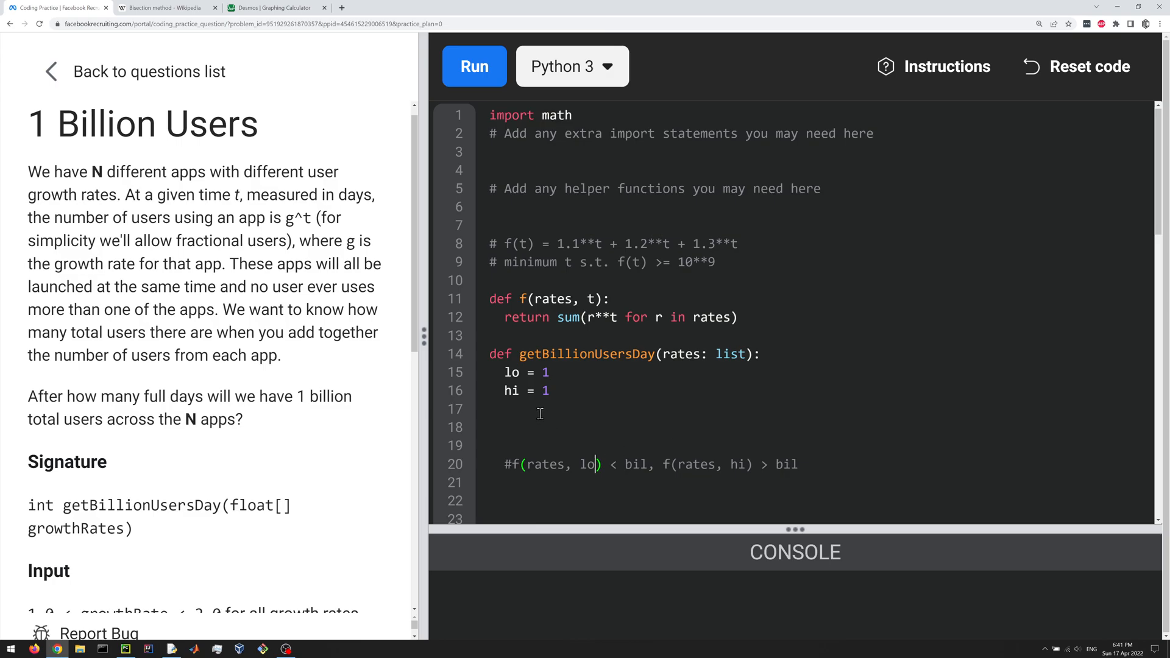
pyautogui.moveTo(584, 312)
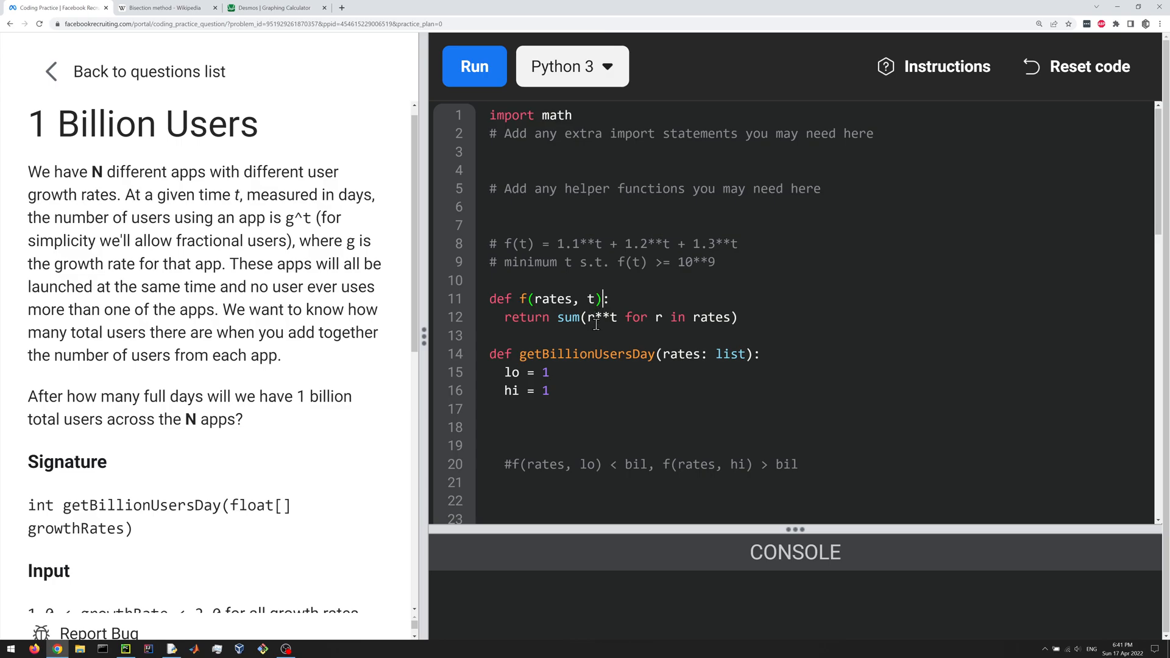
pyautogui.scroll(-3)
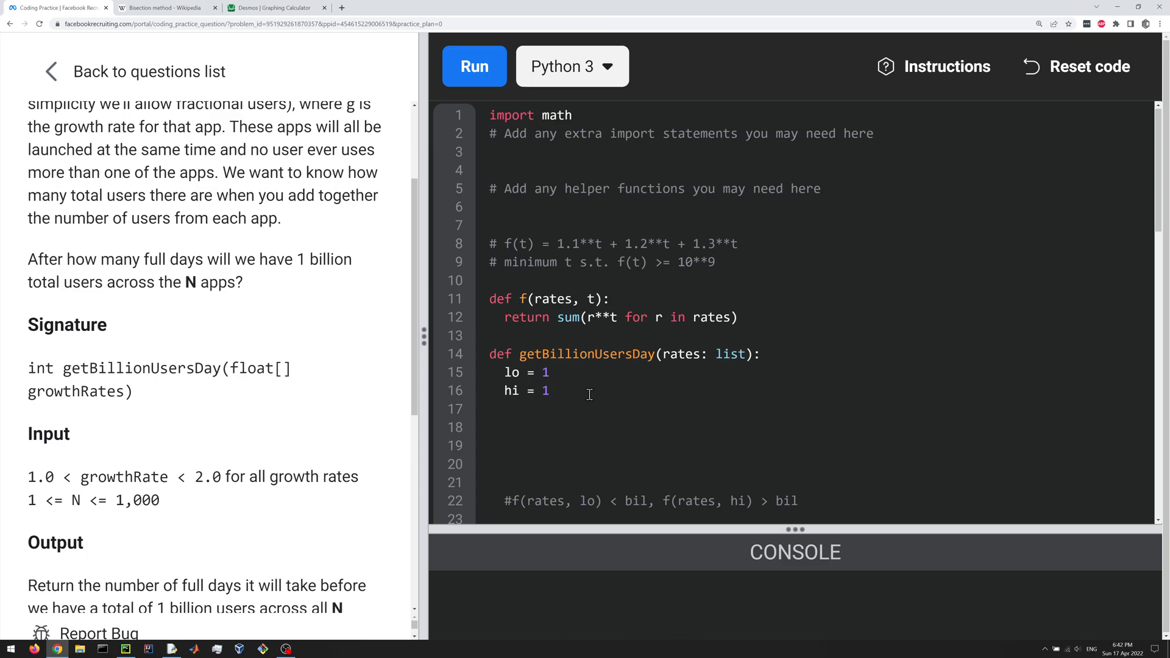
# Write 'while f(rates, hi) <= bil:' and define bil = 1_000_000_000.
pyautogui.write('while')
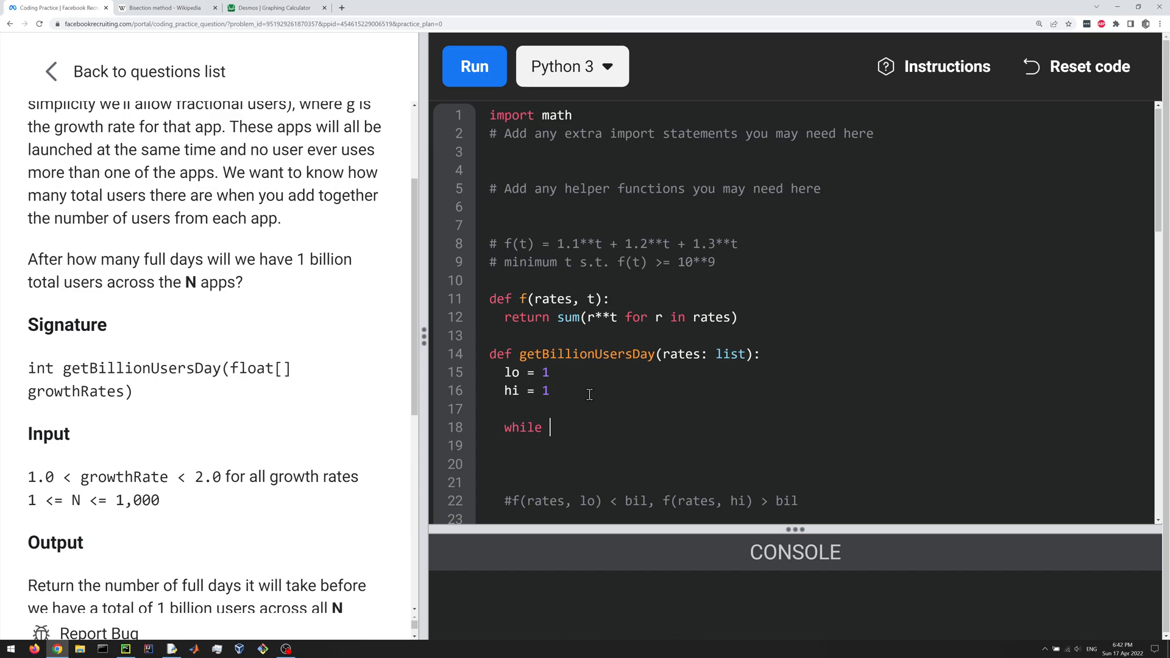
pyautogui.write('f(rates,')
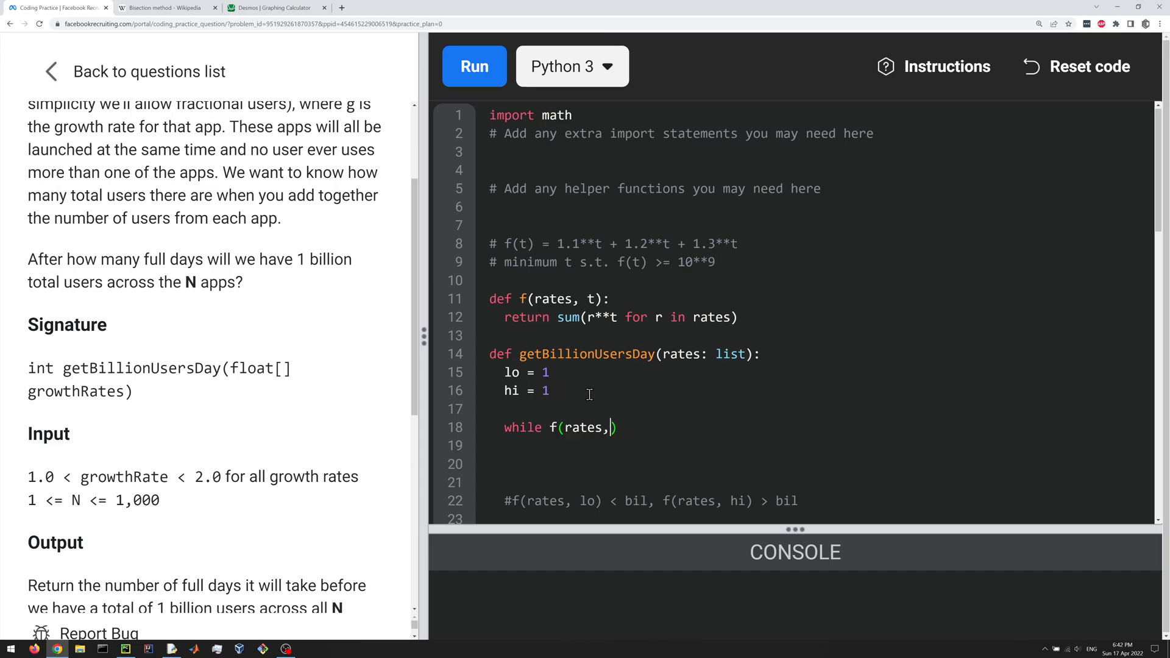
pyautogui.write('hi) <= bil')
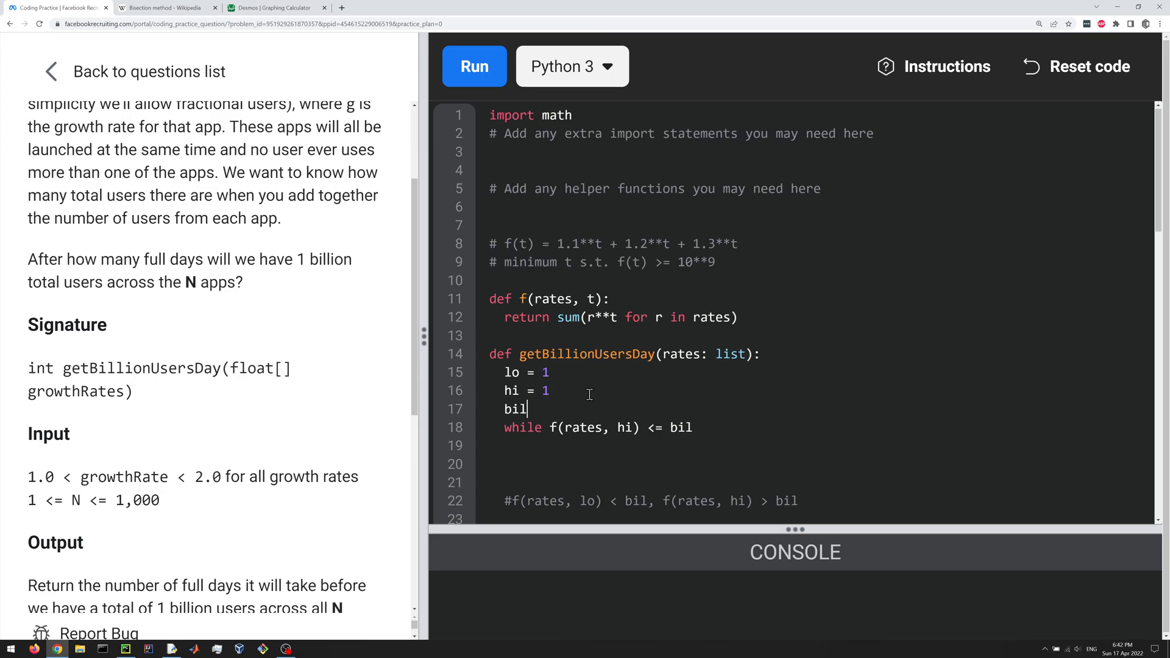
pyautogui.write('= 1_0')
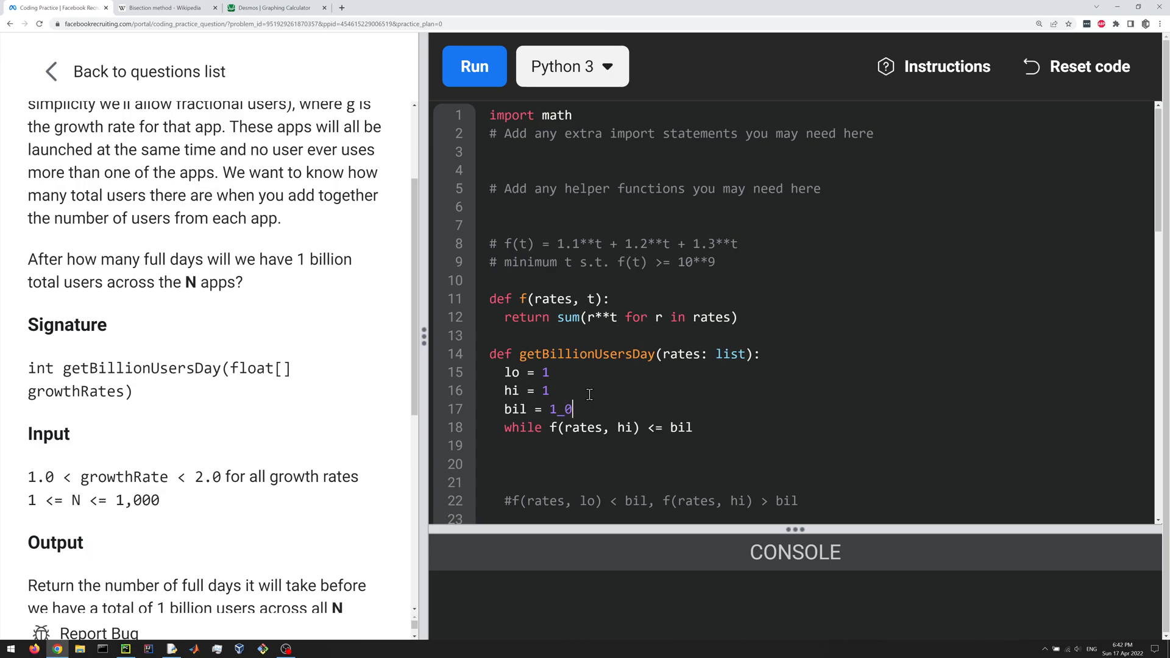
pyautogui.write('00_000_000')
pyautogui.click(818, 428)
pyautogui.write(':')
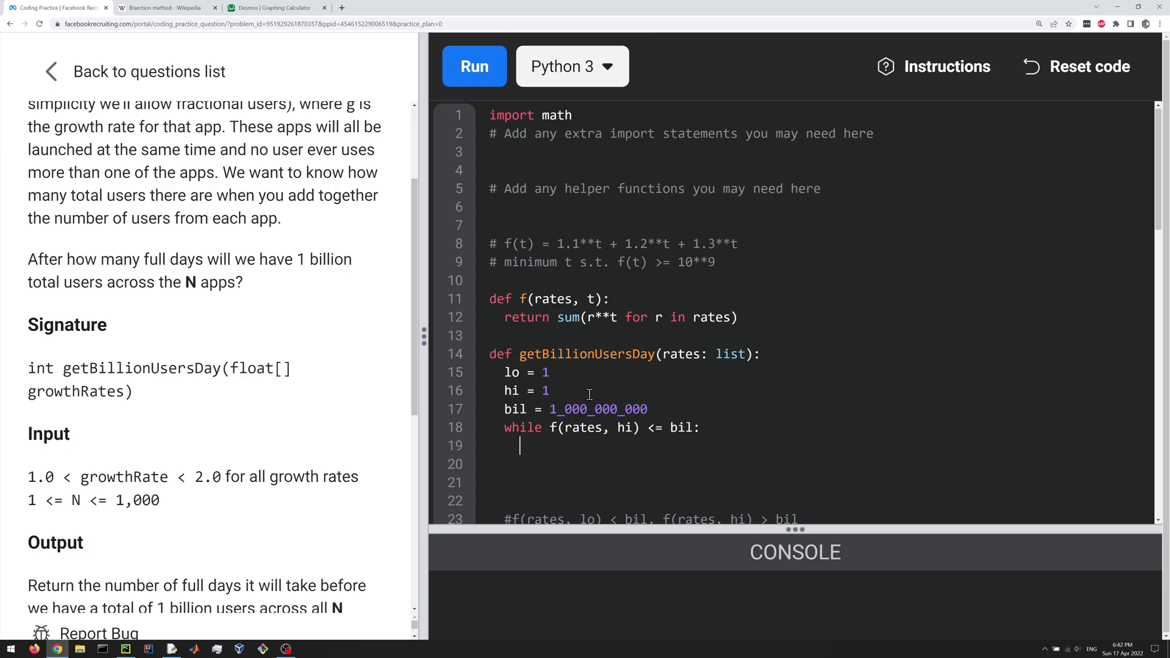
# Make the loop body multiply hi by 10 with 'hi *= 10'.
pyautogui.write('hi *')
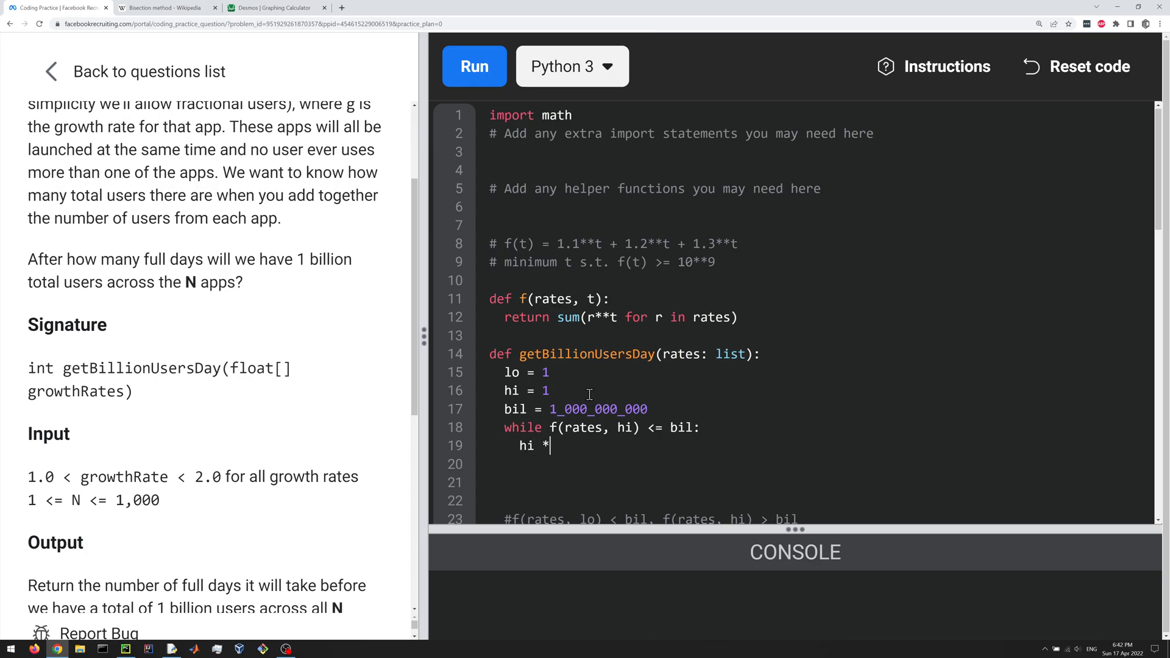
pyautogui.write('= 1')
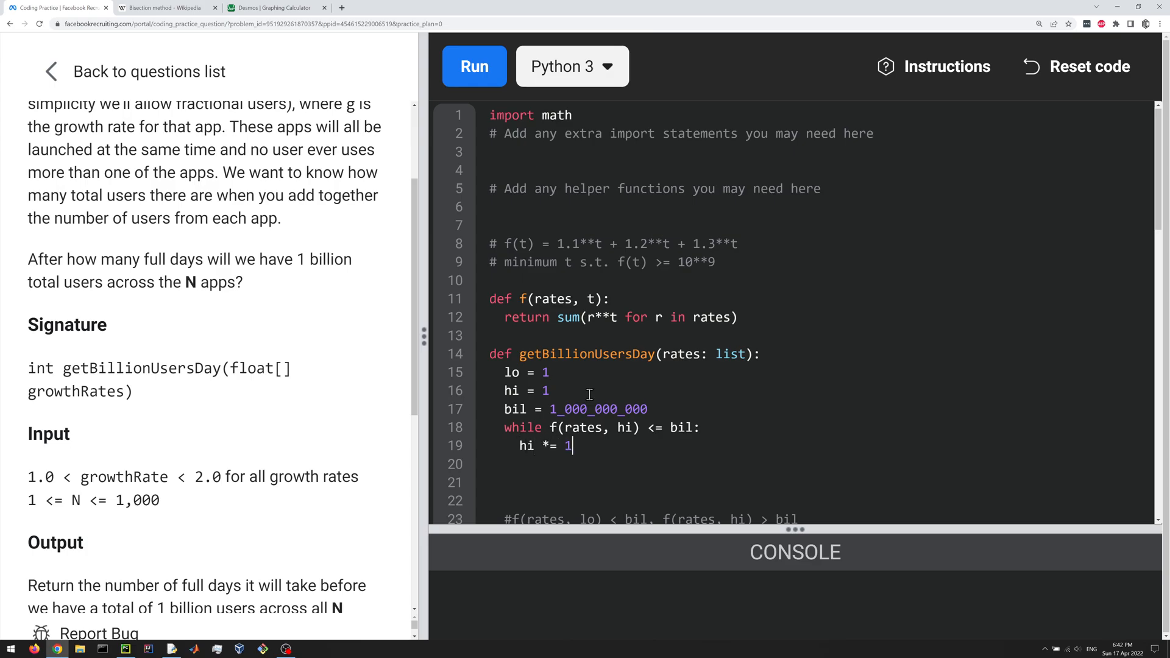
pyautogui.write('0')
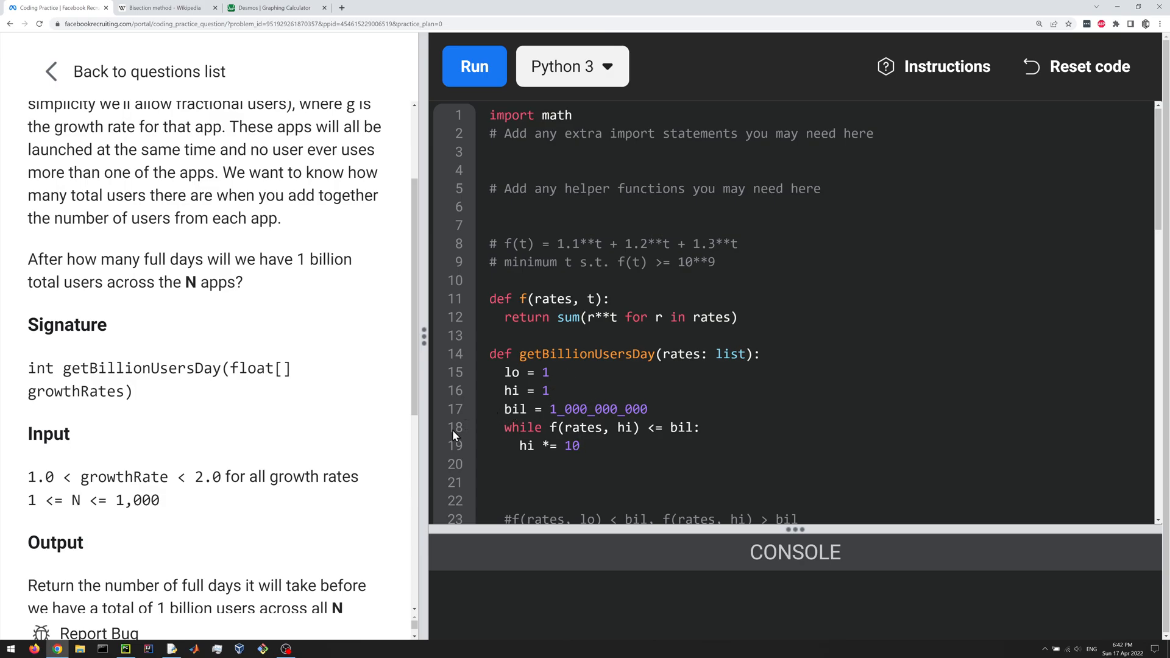
pyautogui.doubleClick(102, 476)
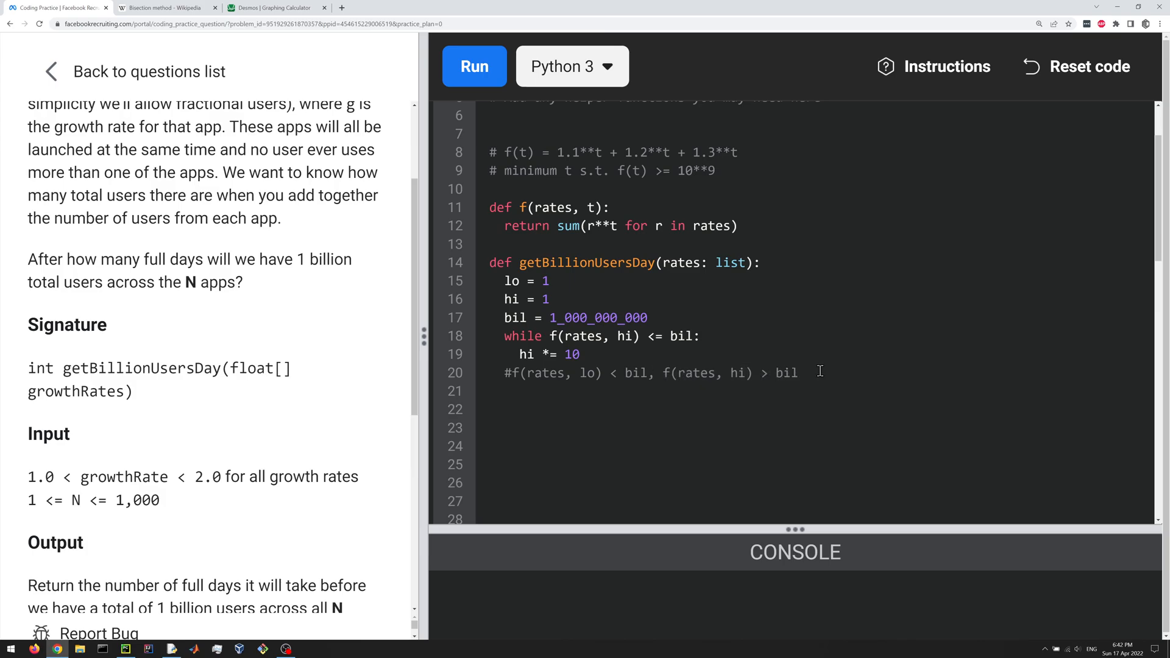
# Write the bisection loop: while hi - lo > 1, take the midpoint and move lo or hi by f(rates, mid).
pyautogui.click(504, 410)
pyautogui.write('while hi')
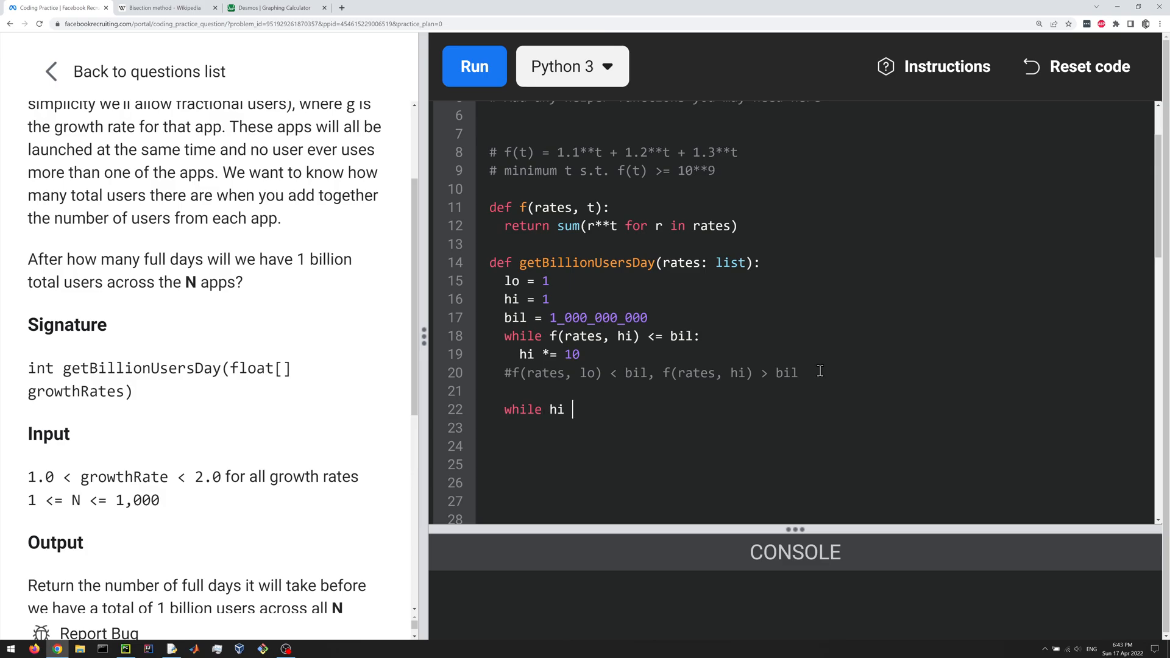
pyautogui.write('- low > 1:')
pyautogui.click(820, 428)
pyautogui.write('mi')
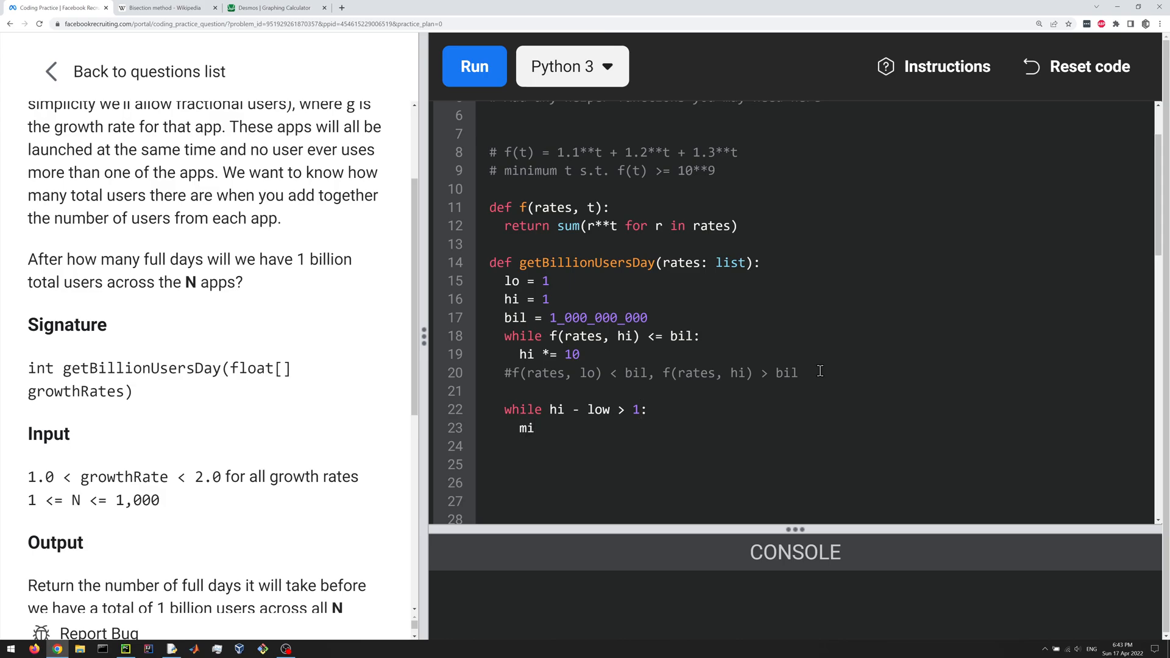
pyautogui.write('(')
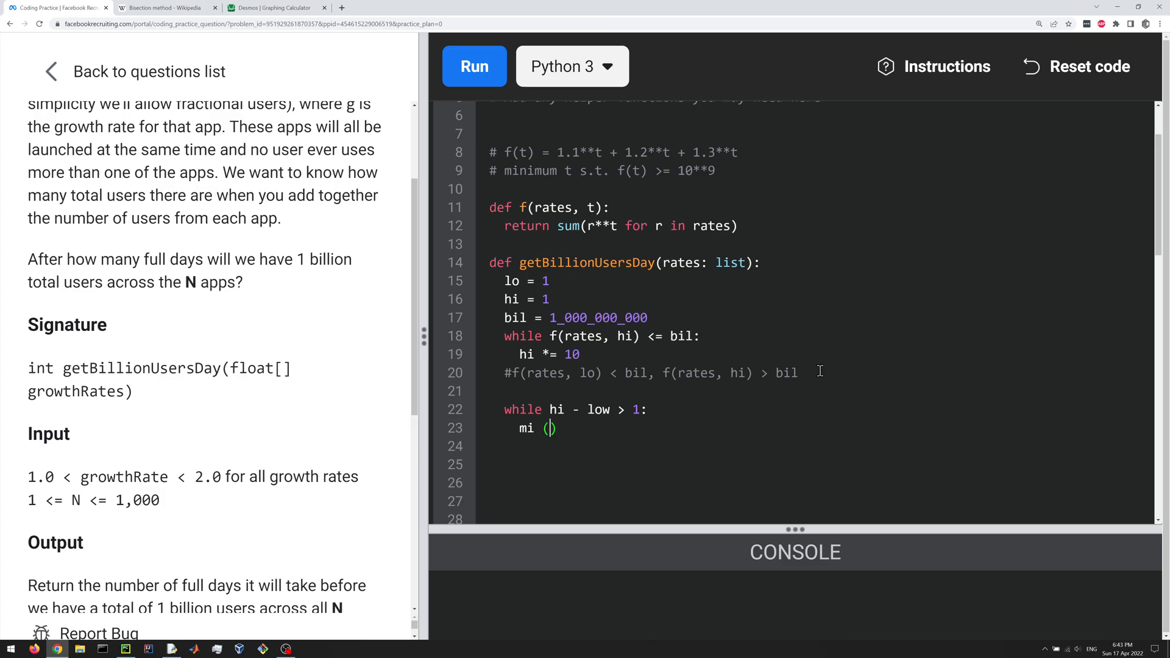
pyautogui.write('= (lo + hi')
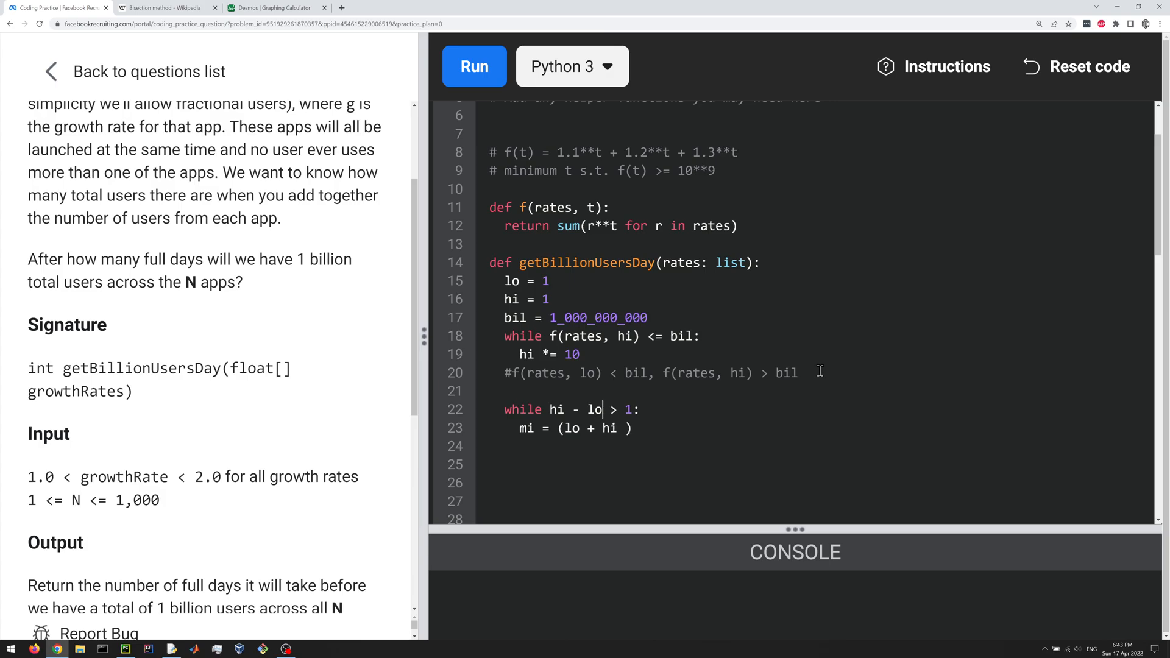
pyautogui.write(')')
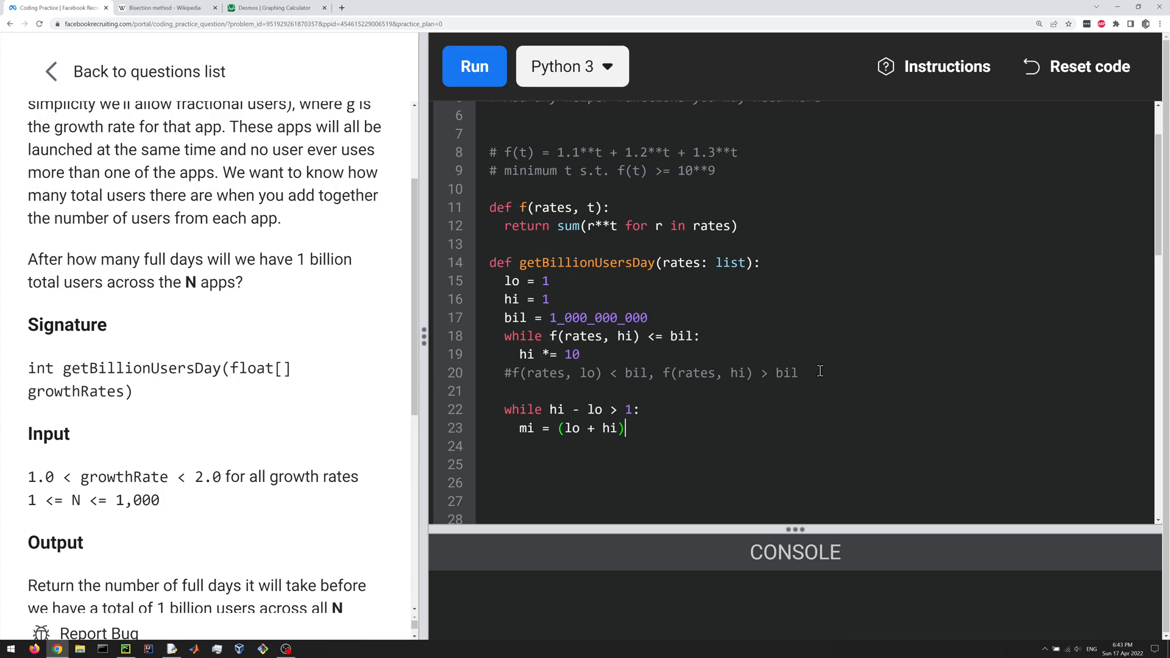
pyautogui.write('/2')
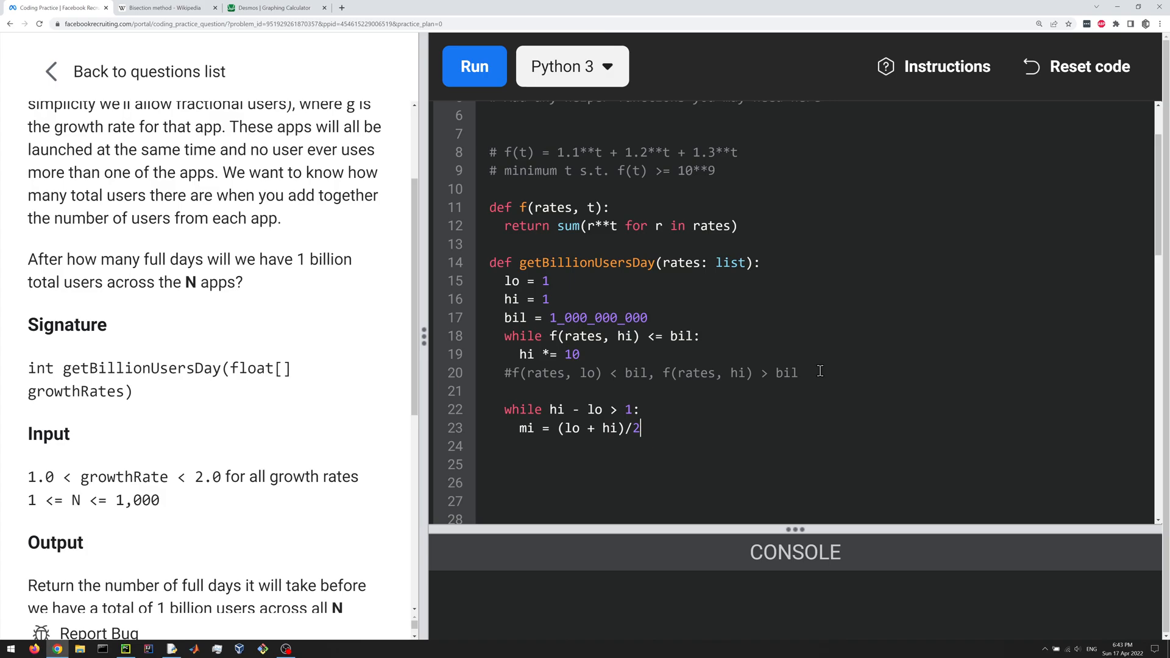
pyautogui.write('if')
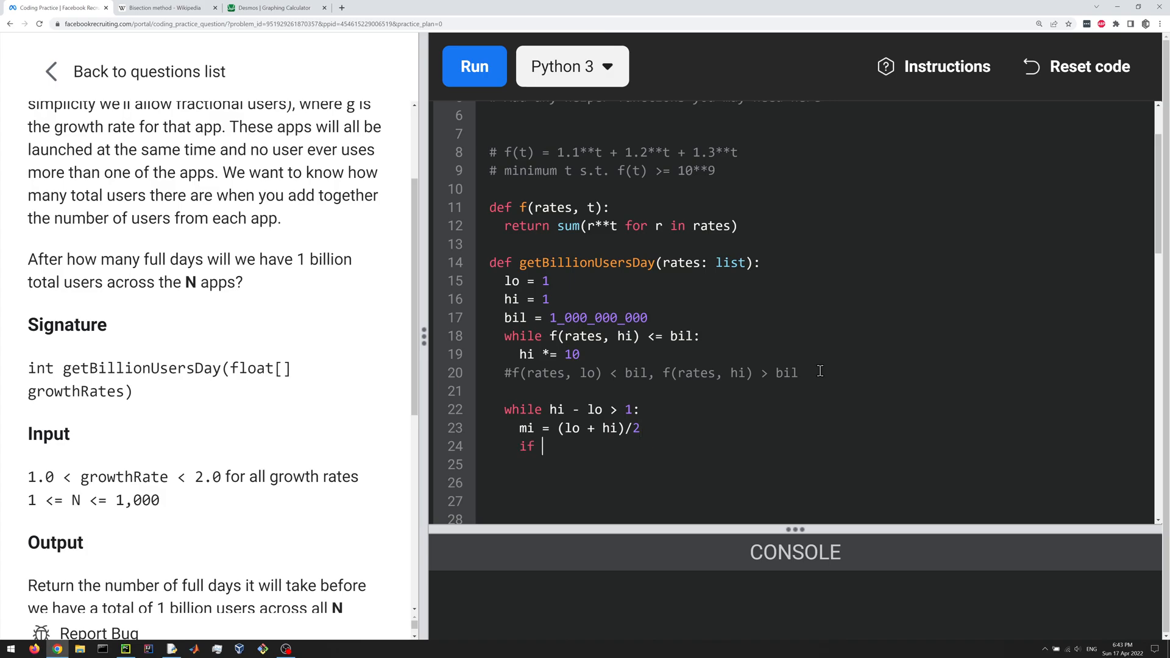
pyautogui.write('f(rates)')
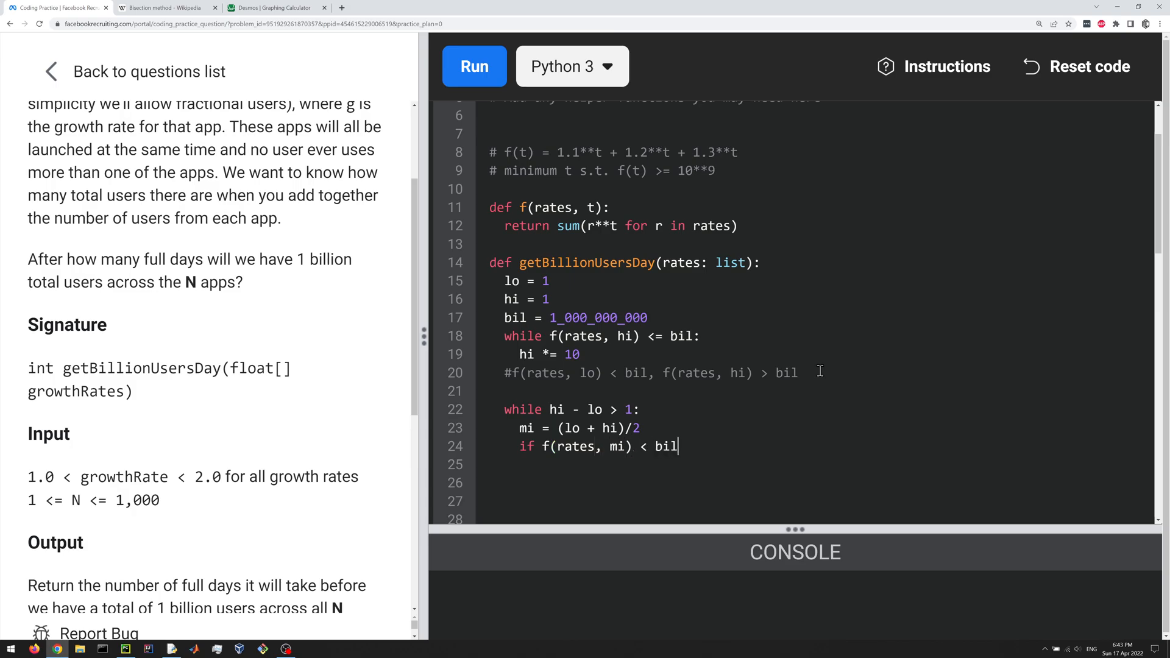
pyautogui.write(':')
pyautogui.click(814, 464)
pyautogui.write('lo = mi')
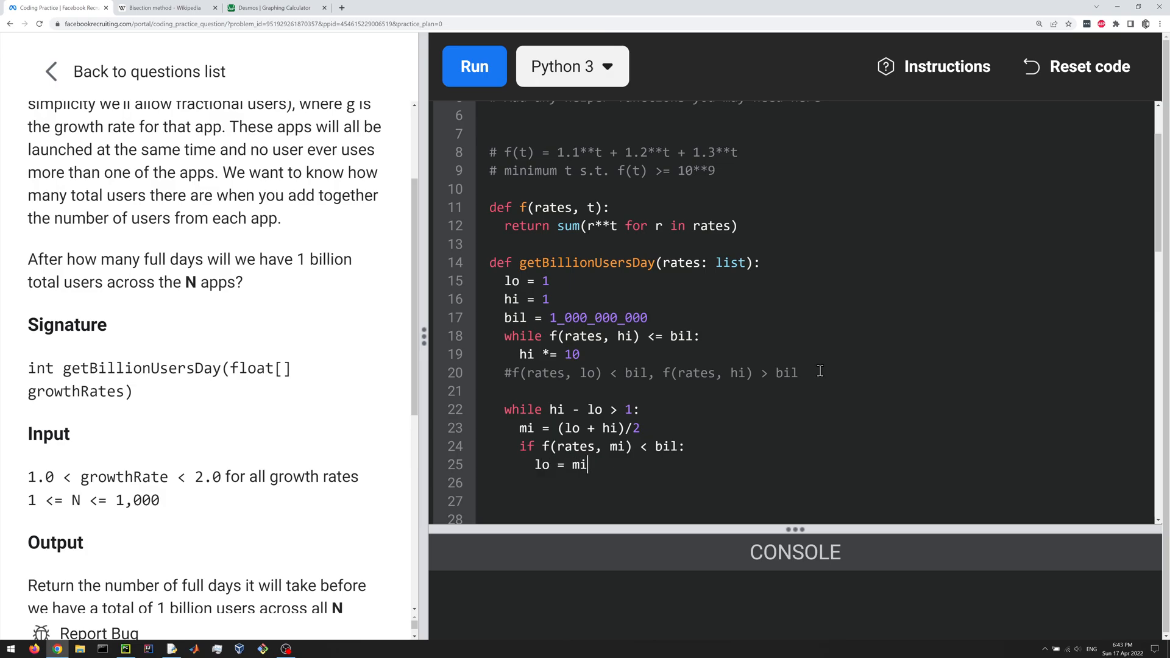
pyautogui.write('else:')
pyautogui.click(813, 501)
pyautogui.write('hi = mi')
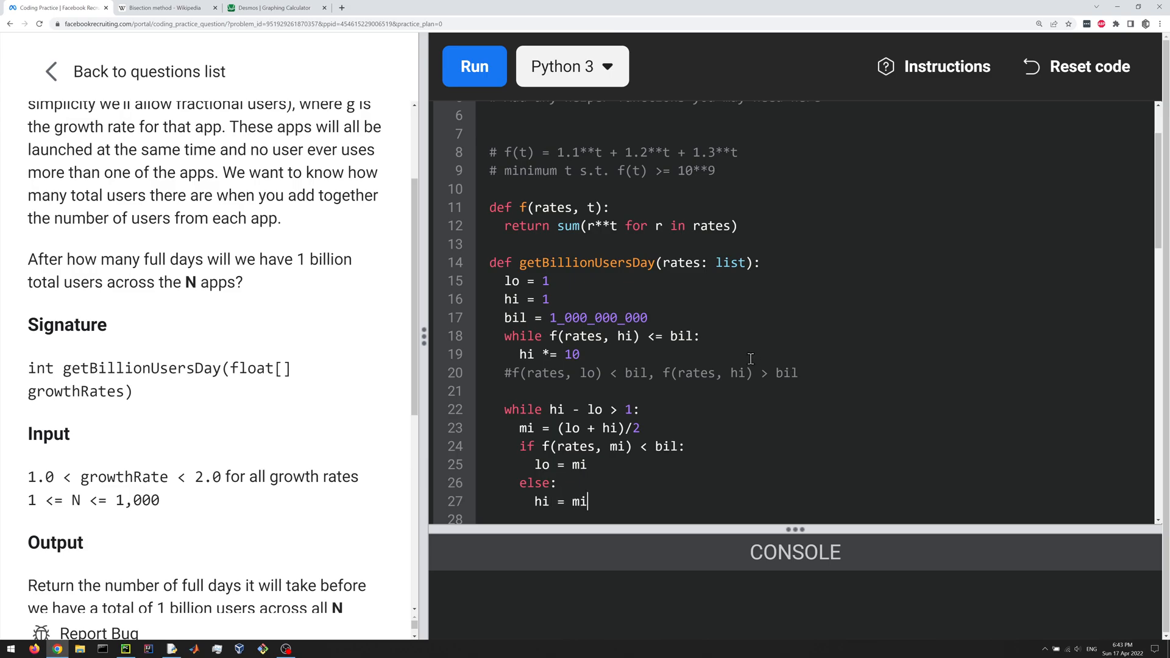
pyautogui.scroll(-3)
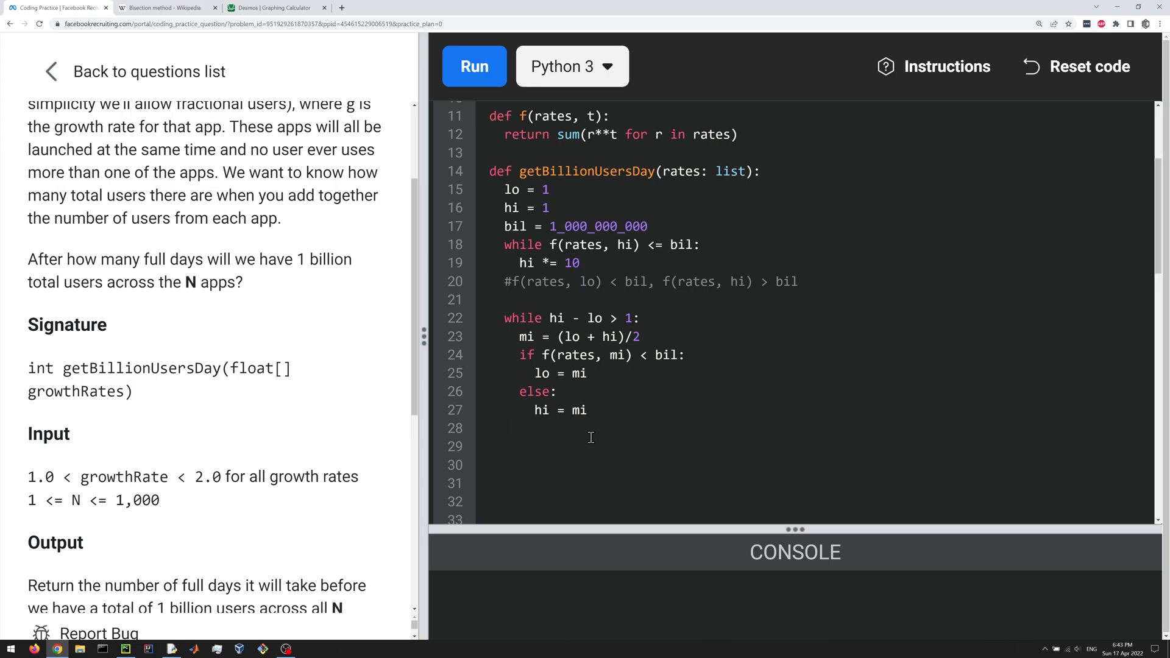
# Return math.floor(hi) if f(rates, math.floor(hi)) >= bil, else return math.ceil(hi).
pyautogui.write('if f(rates,')
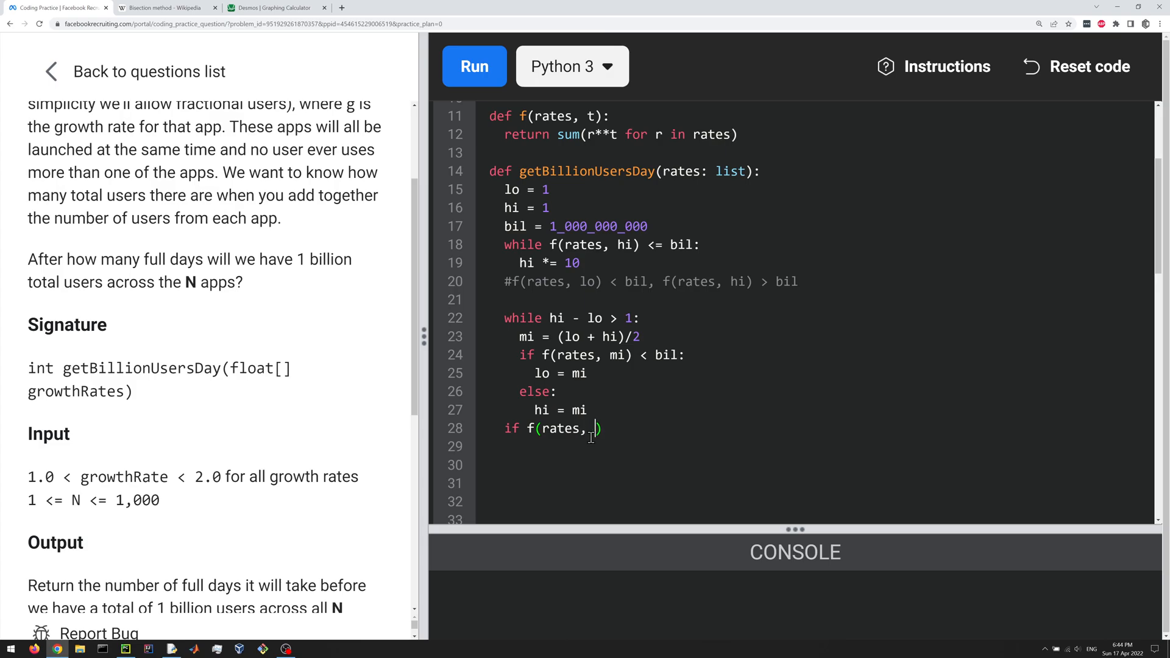
pyautogui.write('math.floor')
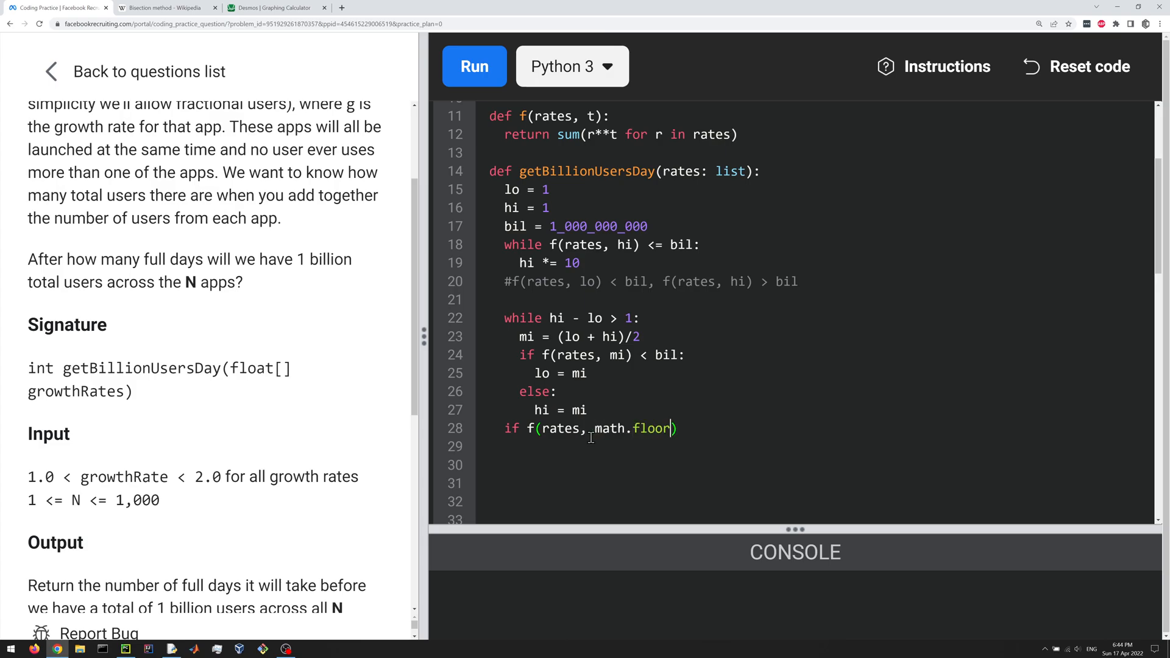
pyautogui.write('hi)')
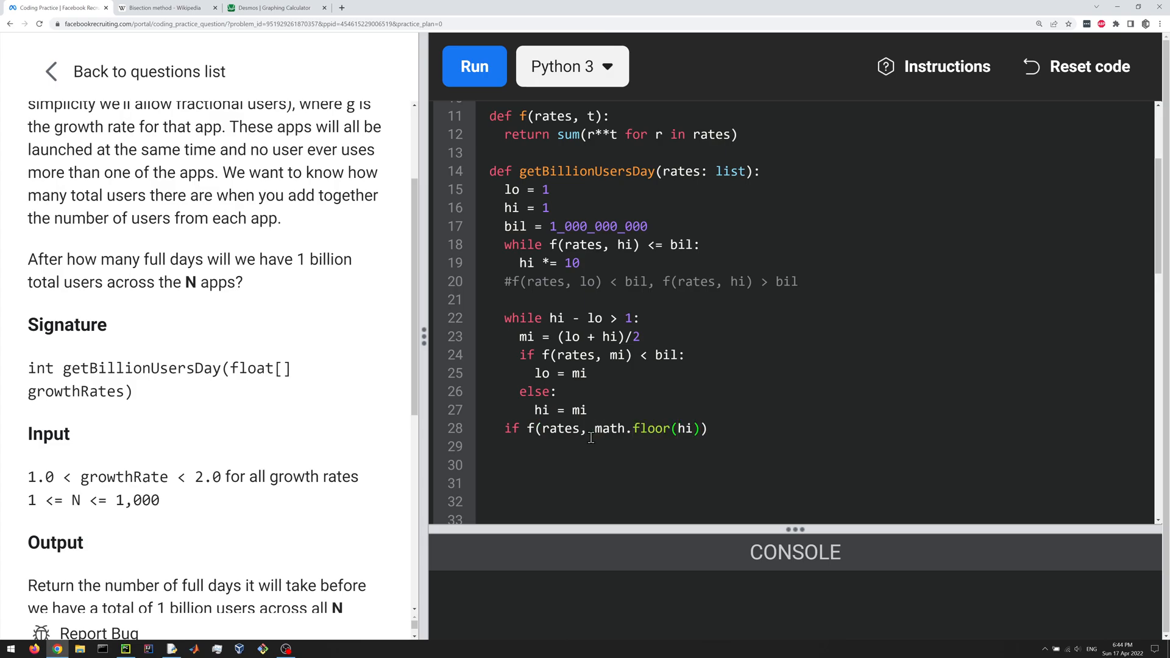
pyautogui.write('>= bil:')
pyautogui.write('return')
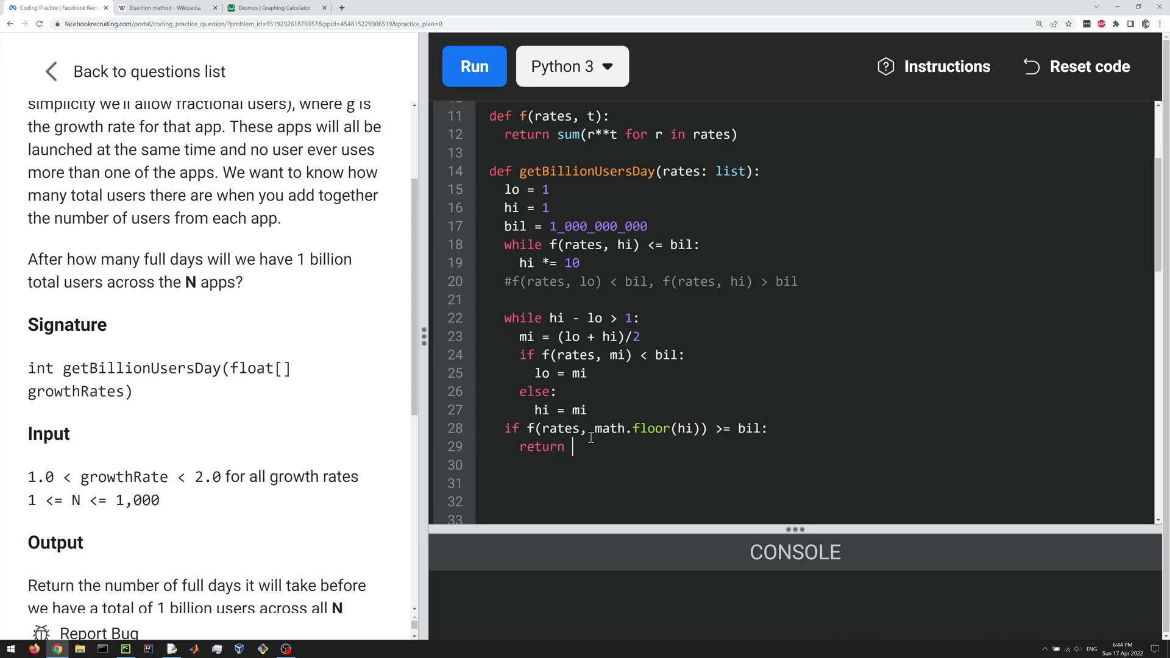
pyautogui.write('math.')
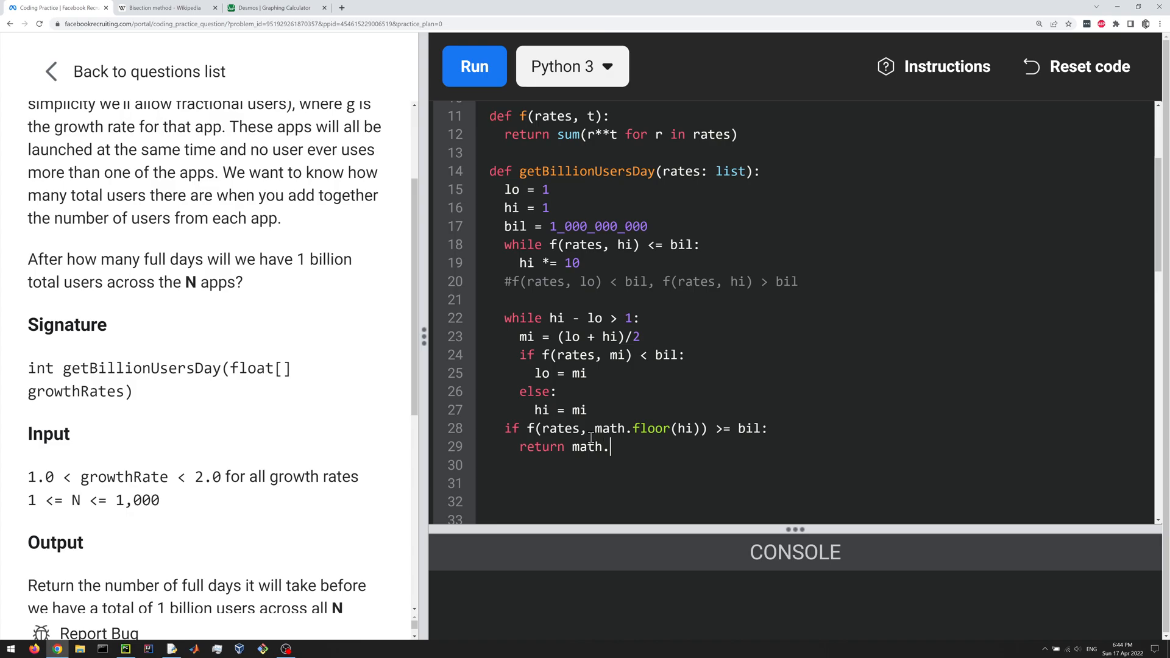
pyautogui.write('floor(hi)')
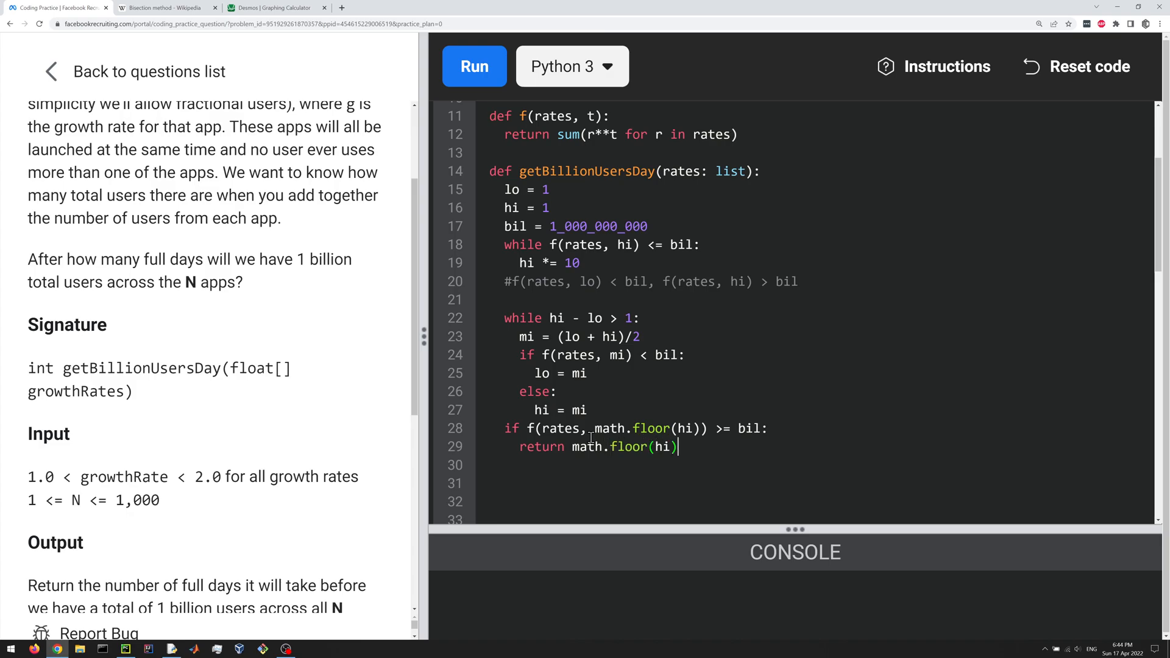
pyautogui.write('re')
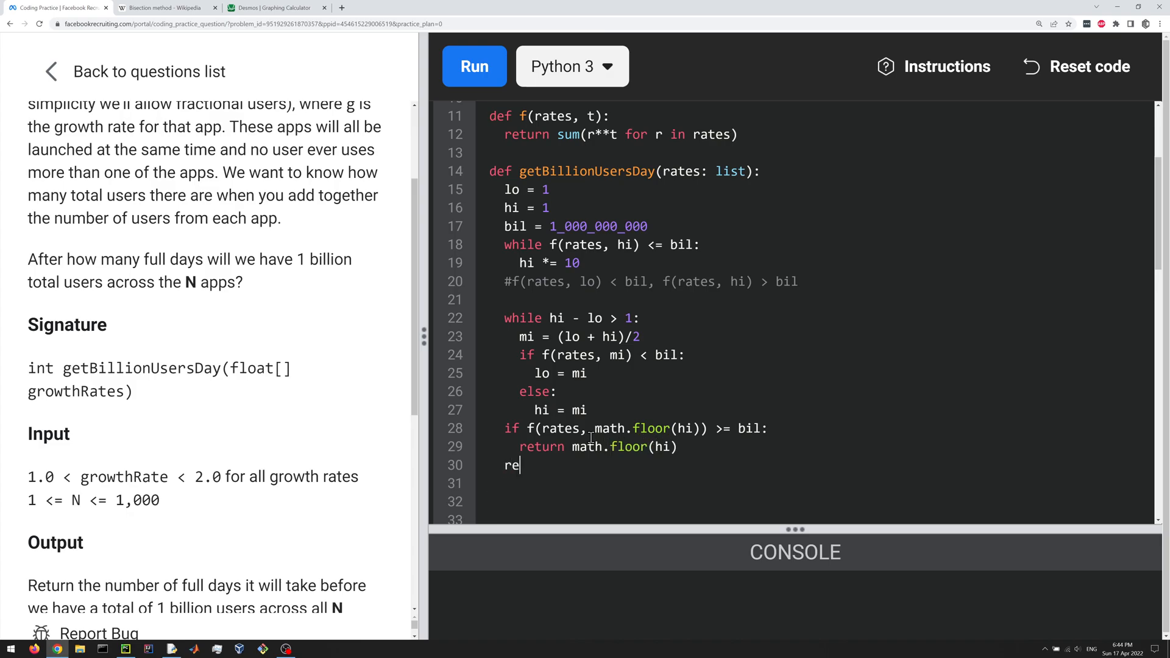
pyautogui.write('turn')
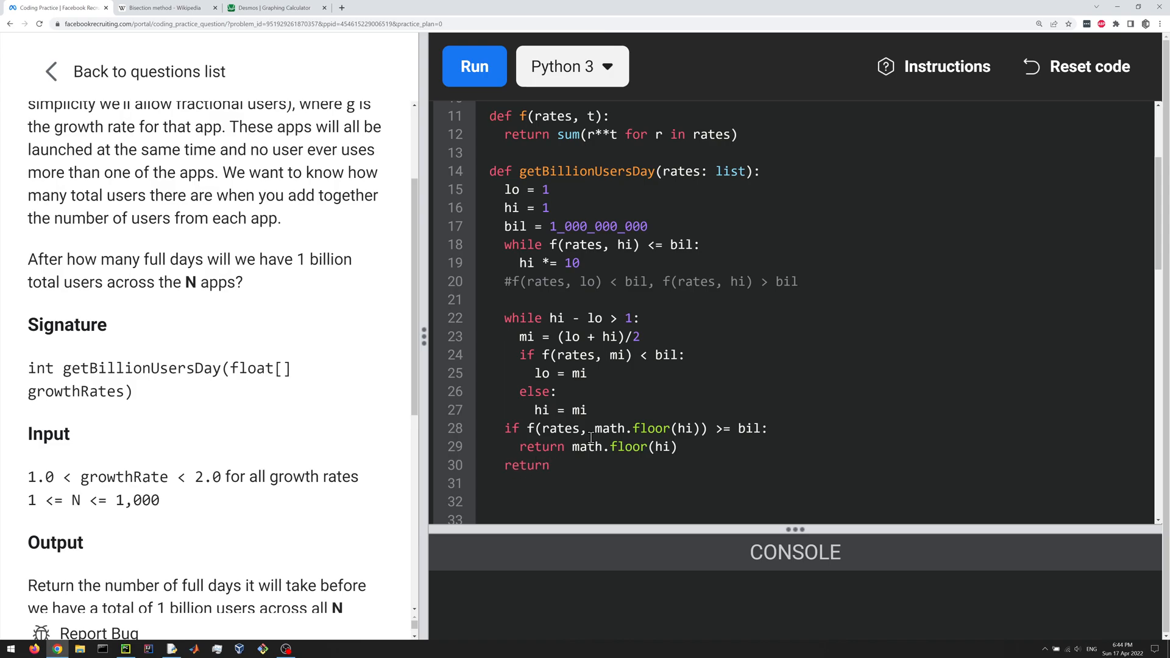
pyautogui.write('math.ceil')
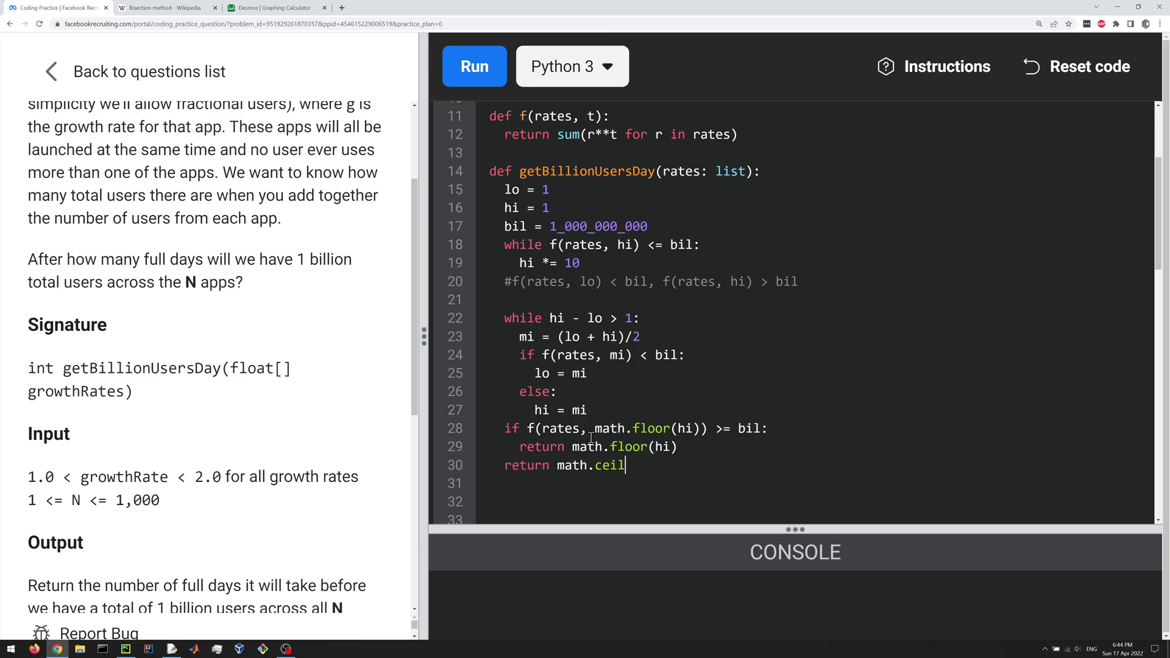
pyautogui.write('(hi)')
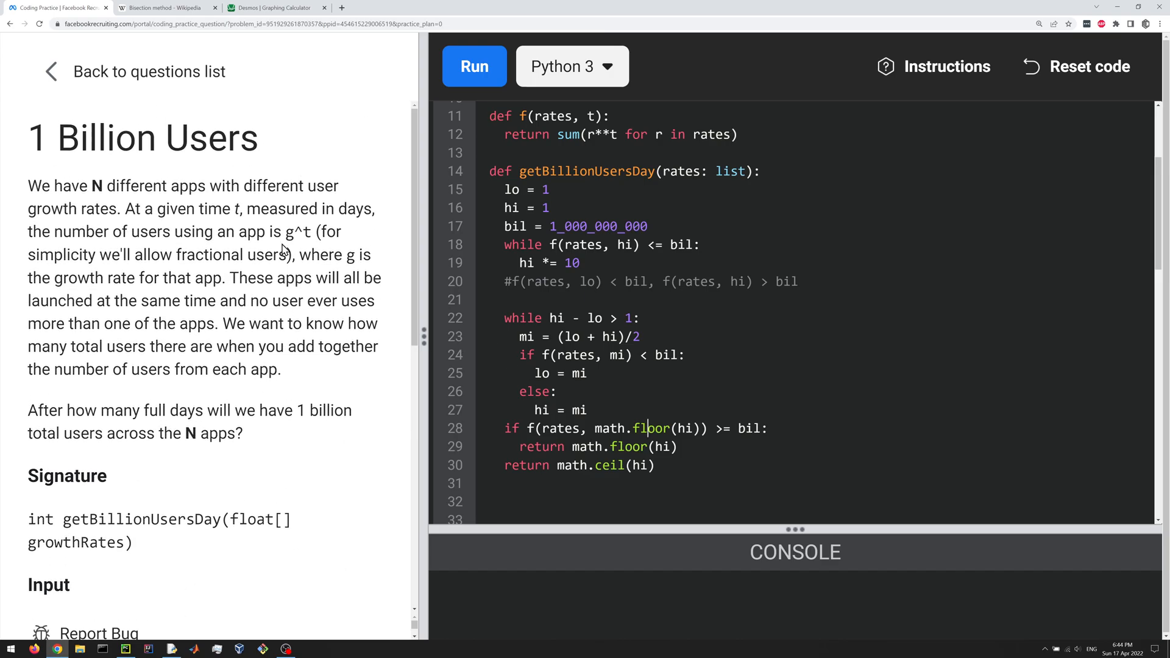
pyautogui.moveTo(321, 284)
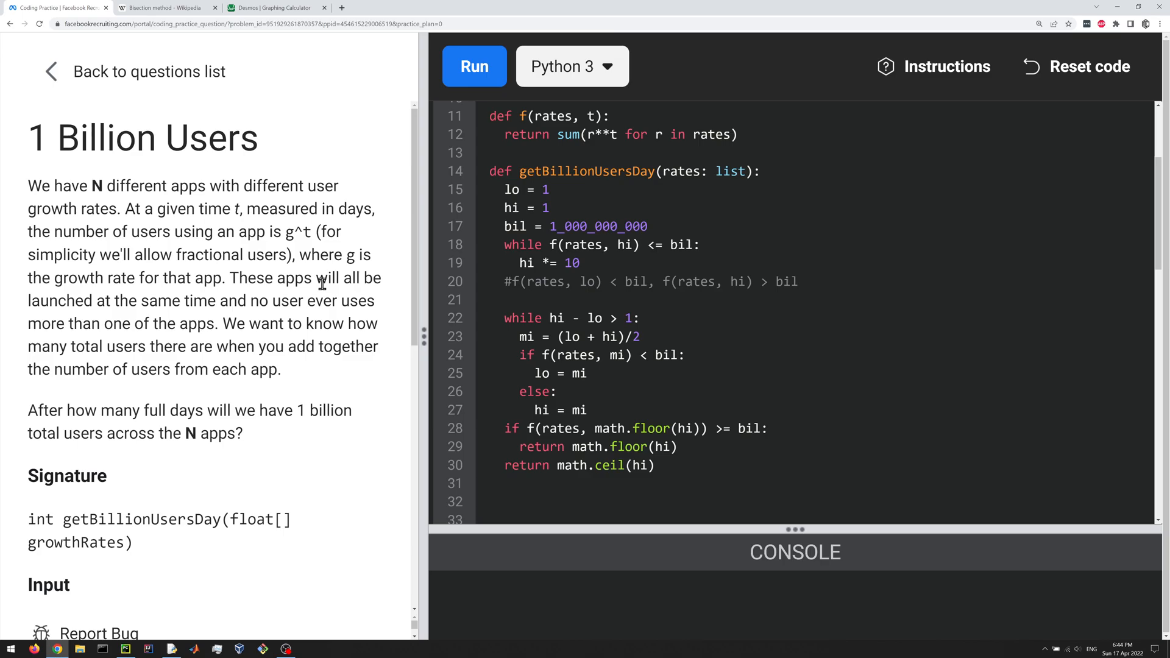
pyautogui.moveTo(612, 317)
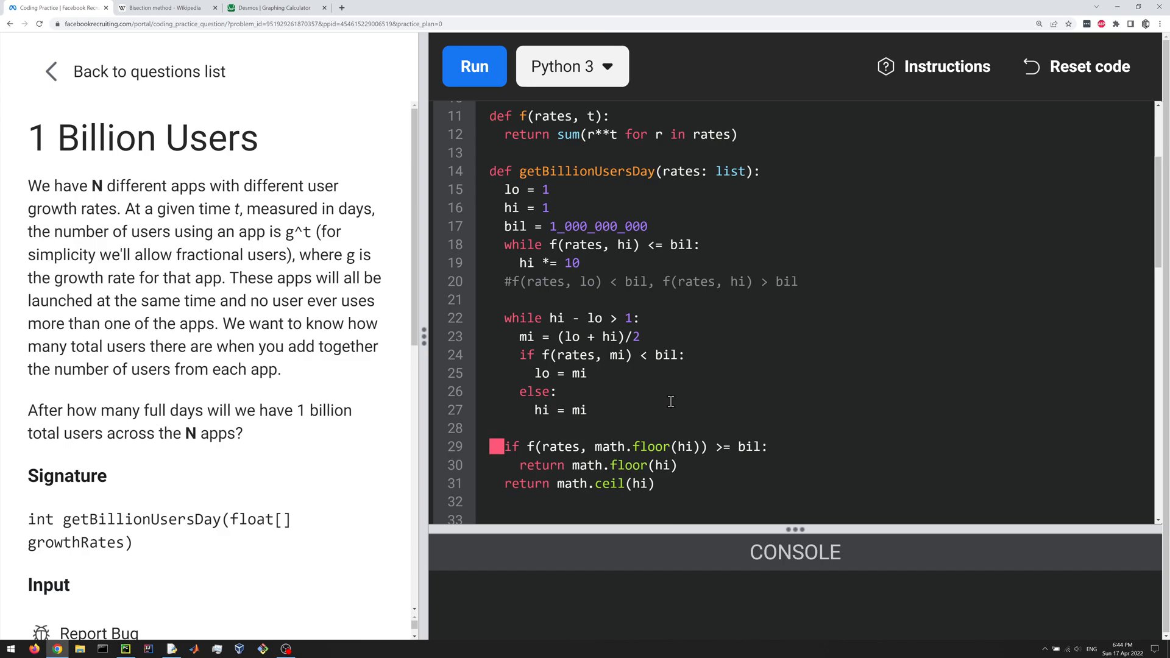
# Insert the comment '# f(rates, lo) < bil, f(rates, hi) >= bil' after the while loop.
pyautogui.moveTo(503, 318); pyautogui.dragTo(587, 409)
pyautogui.write('# f')
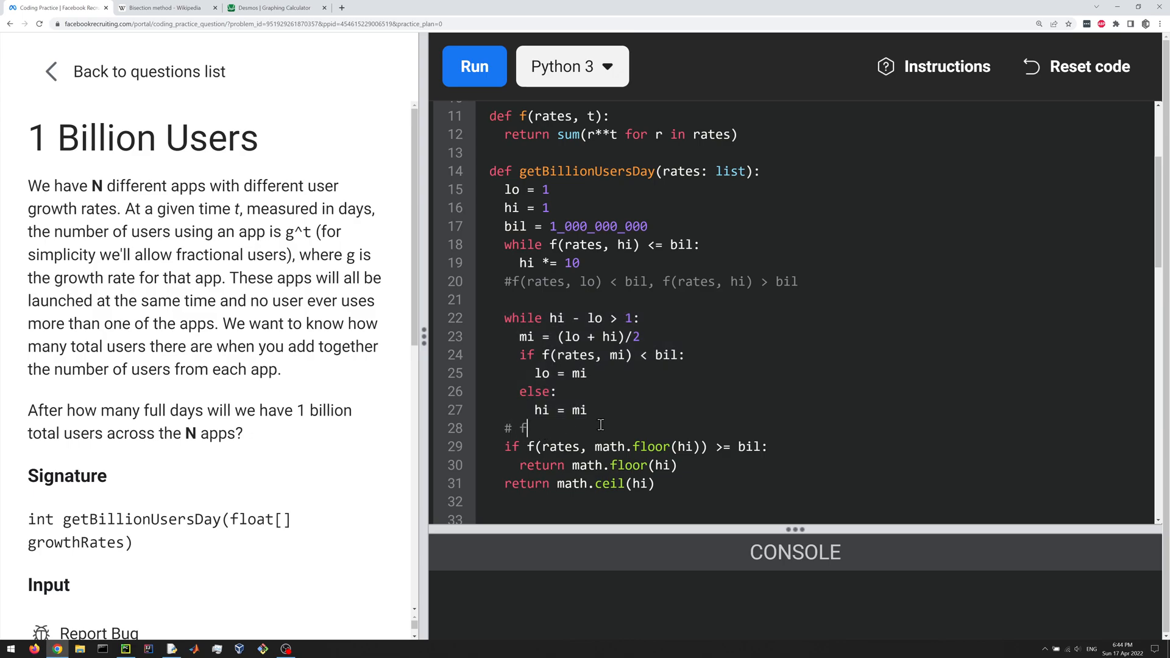
pyautogui.write('(rates, lo)')
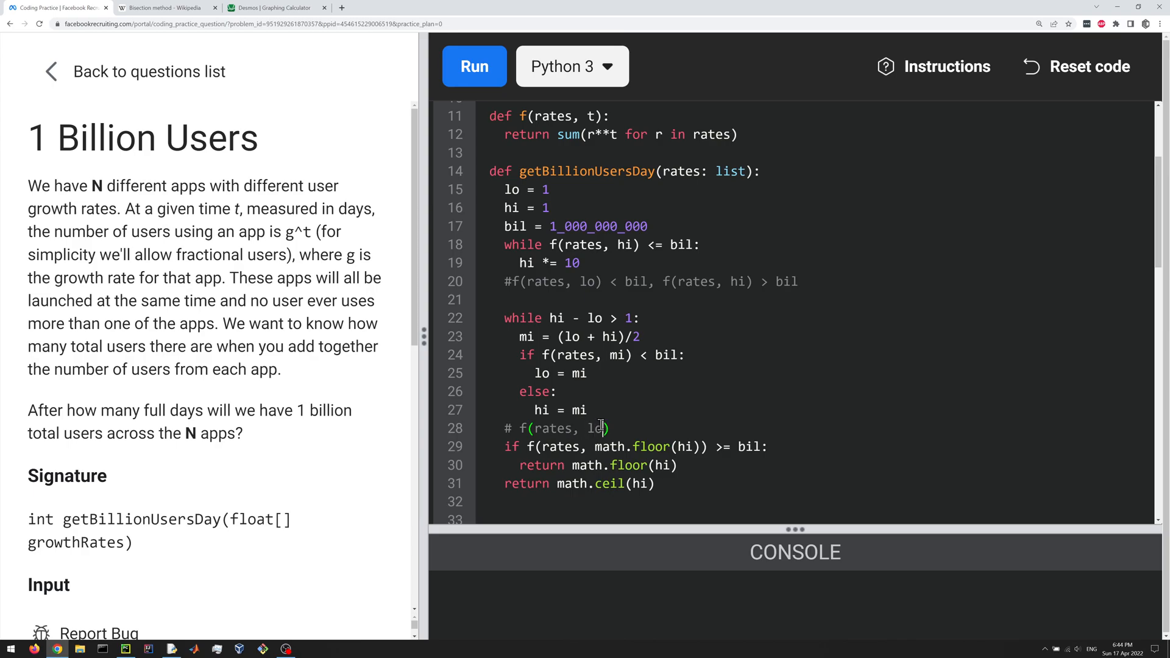
pyautogui.write('<')
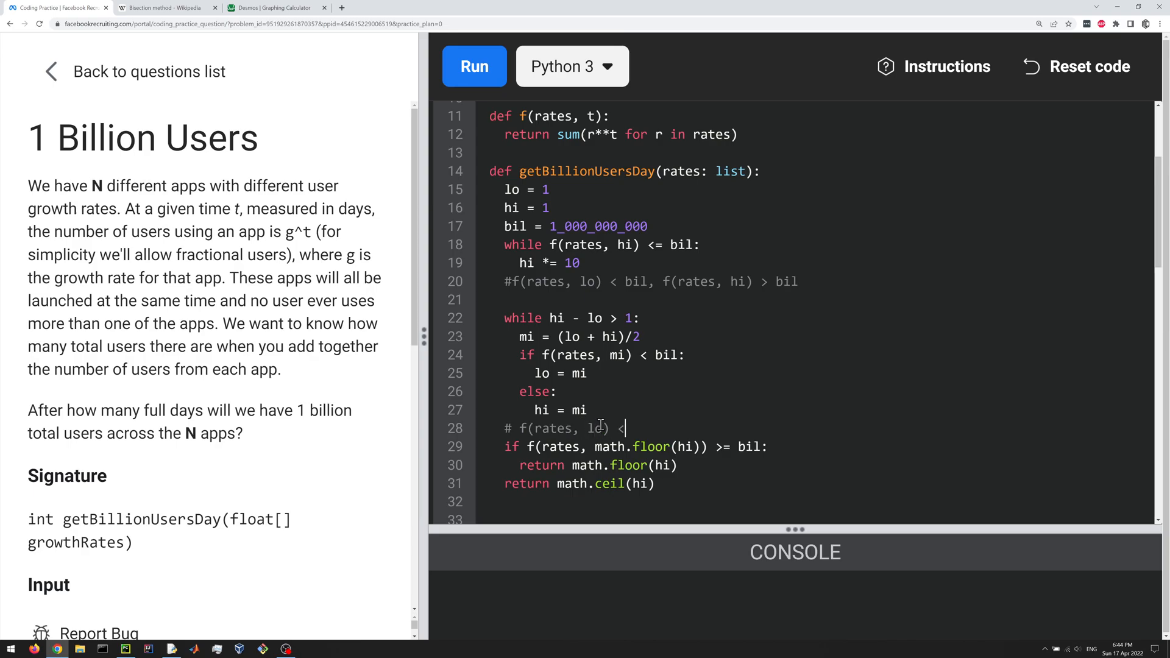
pyautogui.write('bil')
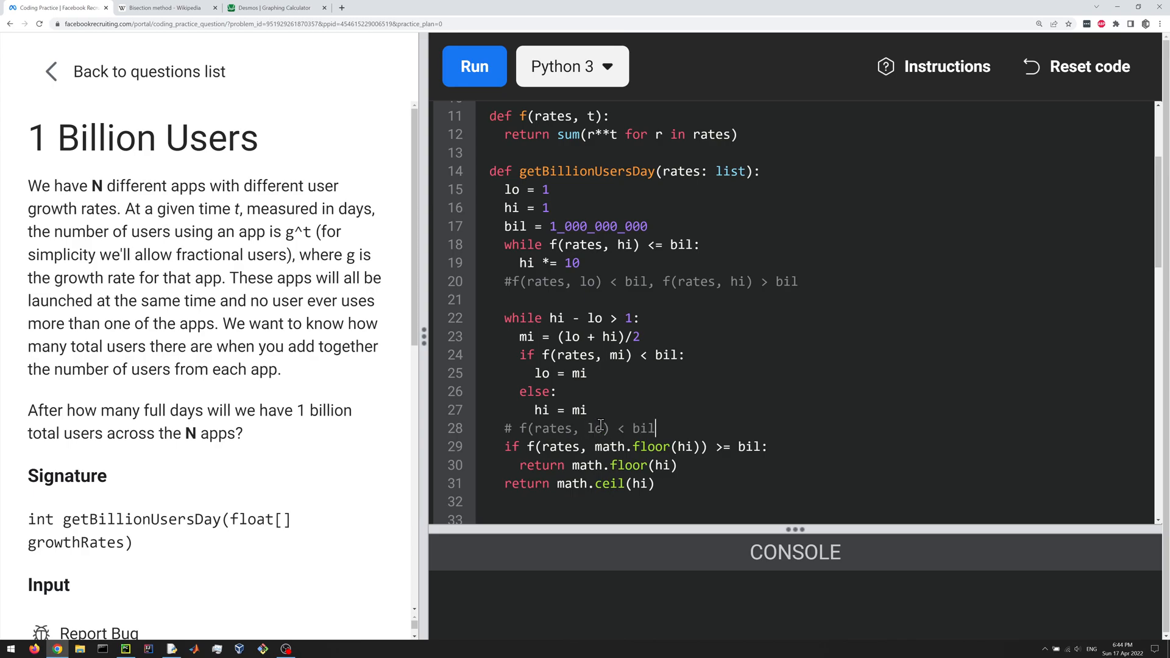
pyautogui.write(', f(rates)')
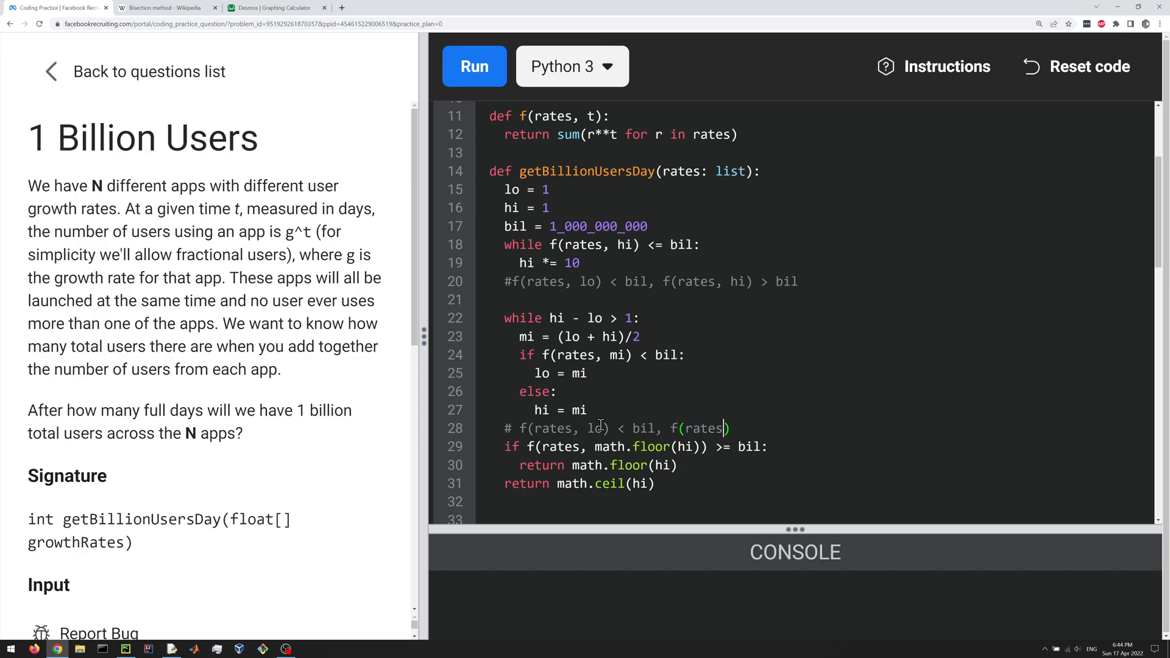
pyautogui.write('hi)')
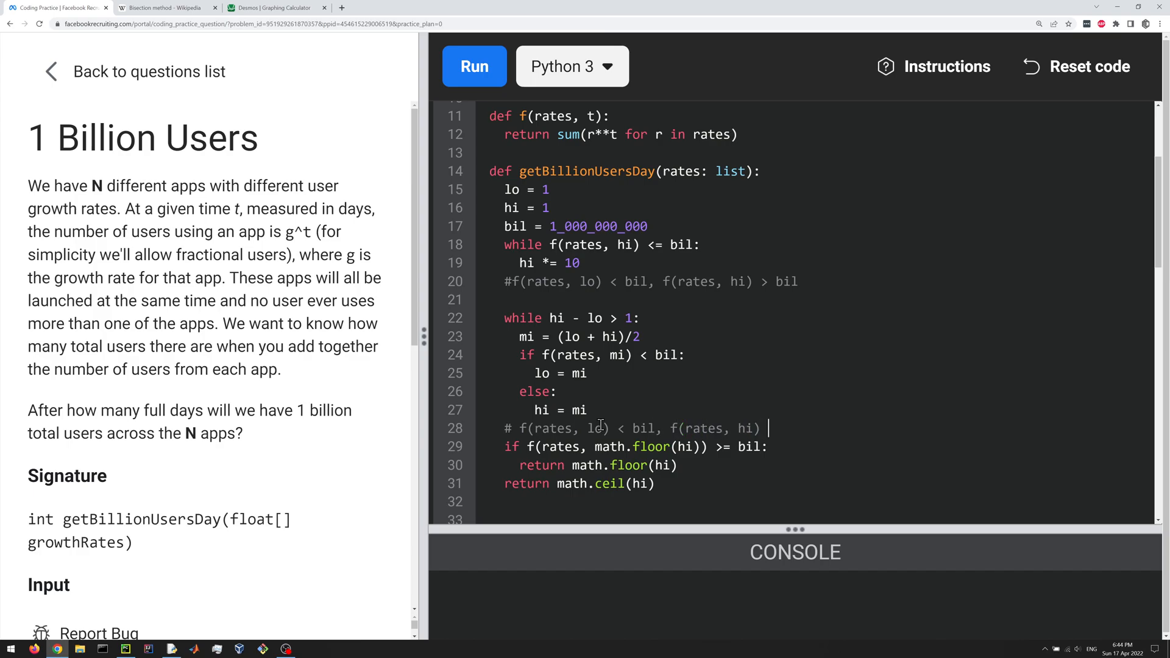
pyautogui.write('>= bil')
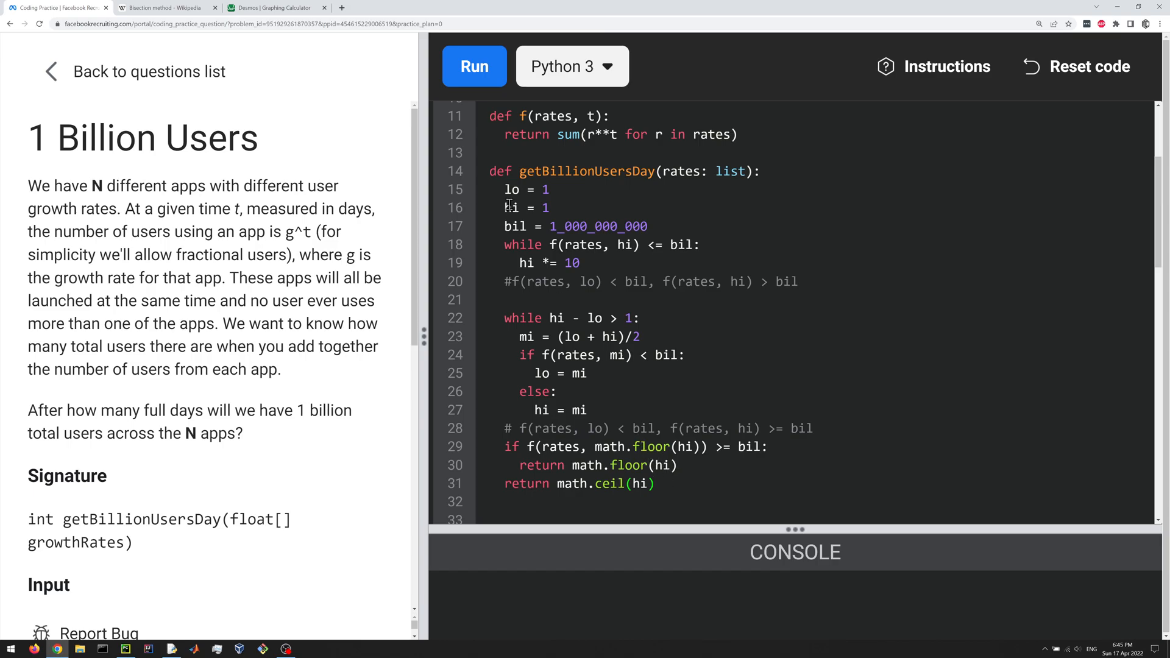
# Run the solution so the console reports Test #1 passing.
pyautogui.click(474, 66)
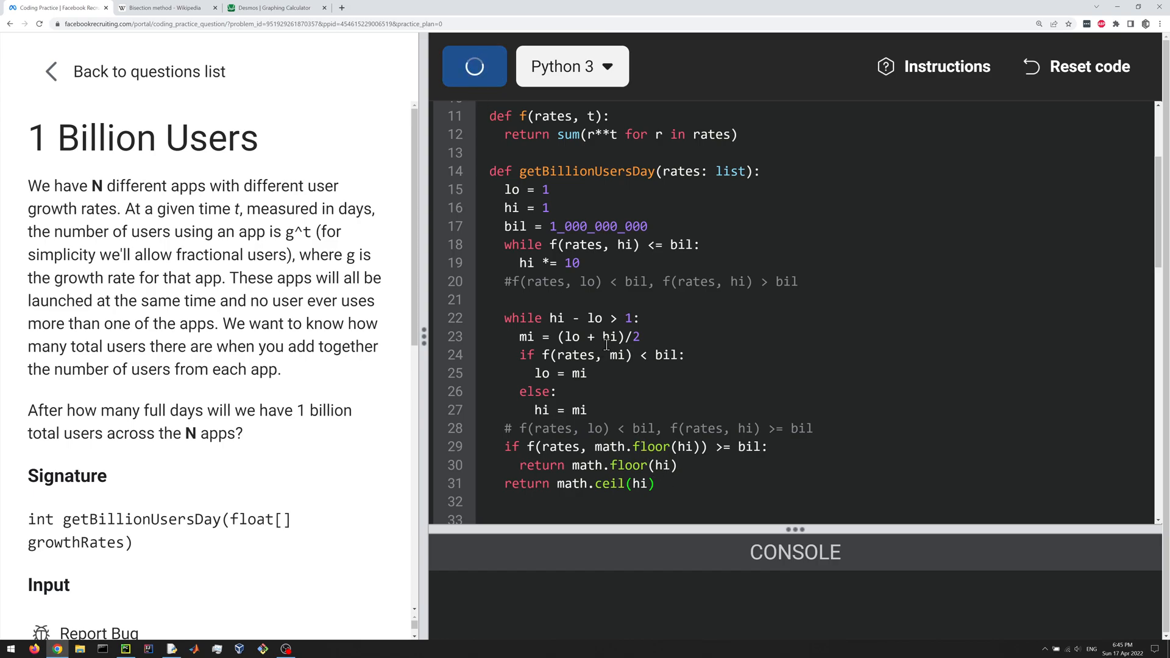
pyautogui.moveTo(637, 384)
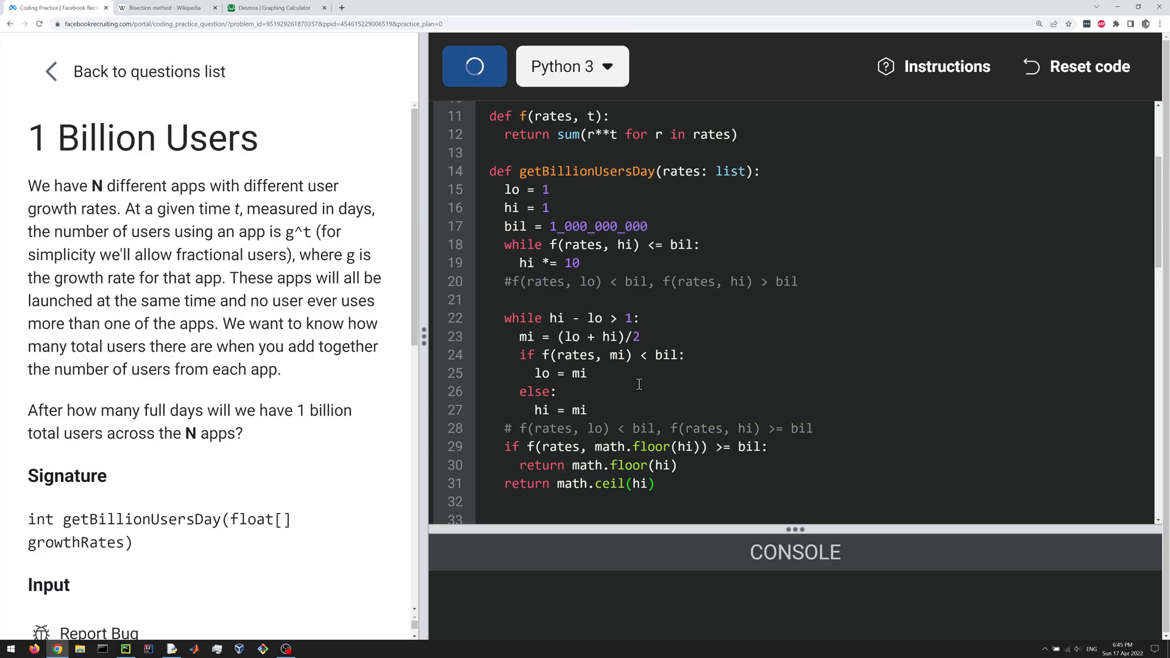
pyautogui.moveTo(604, 384)
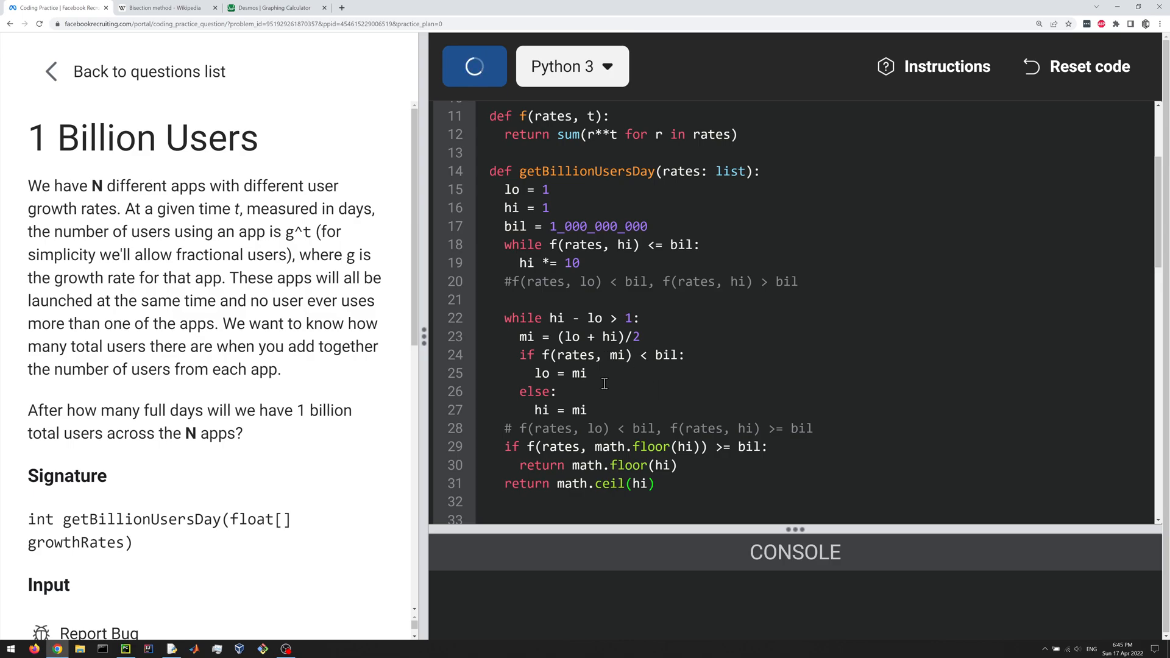
pyautogui.moveTo(618, 393)
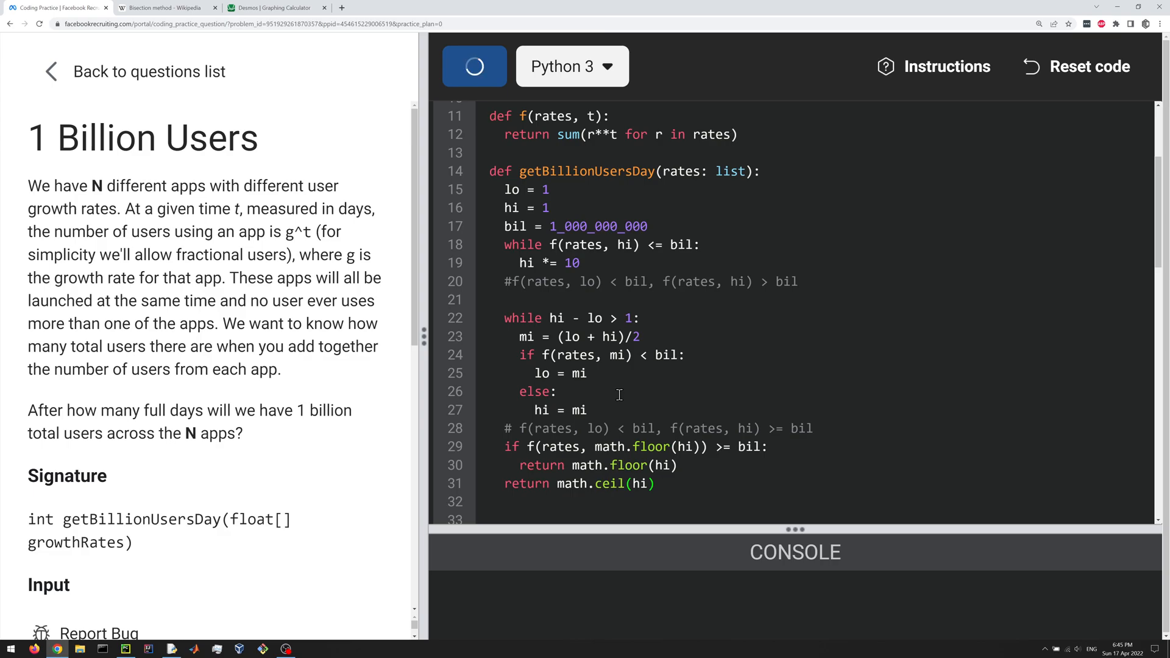
pyautogui.click(474, 66)
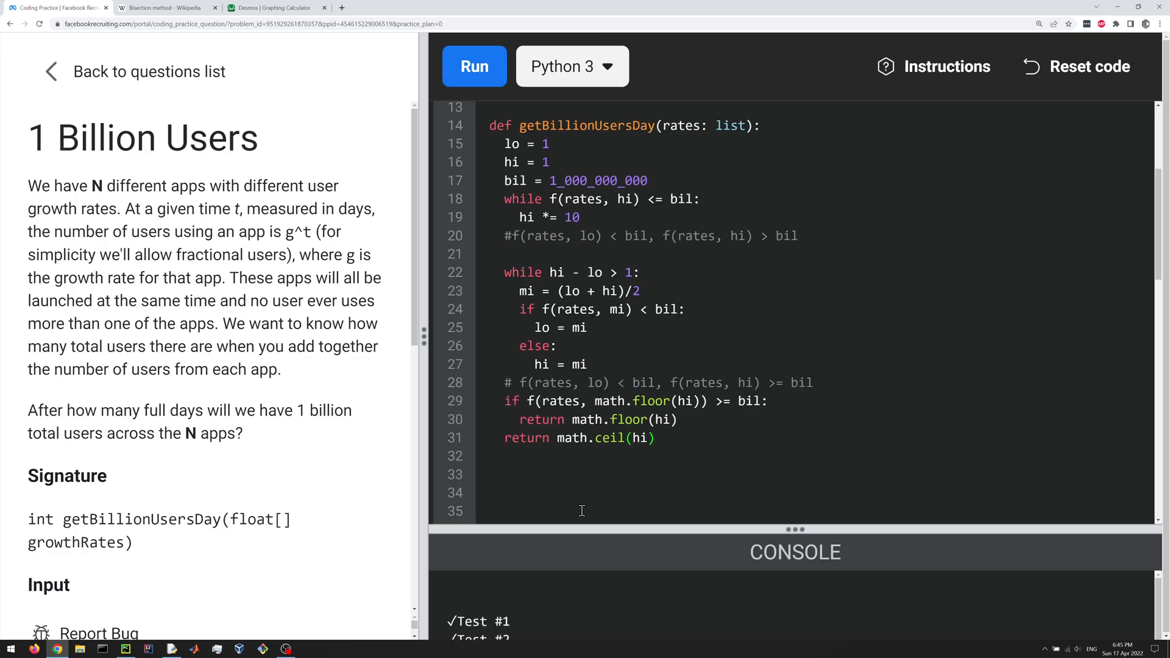
pyautogui.scroll(-3)
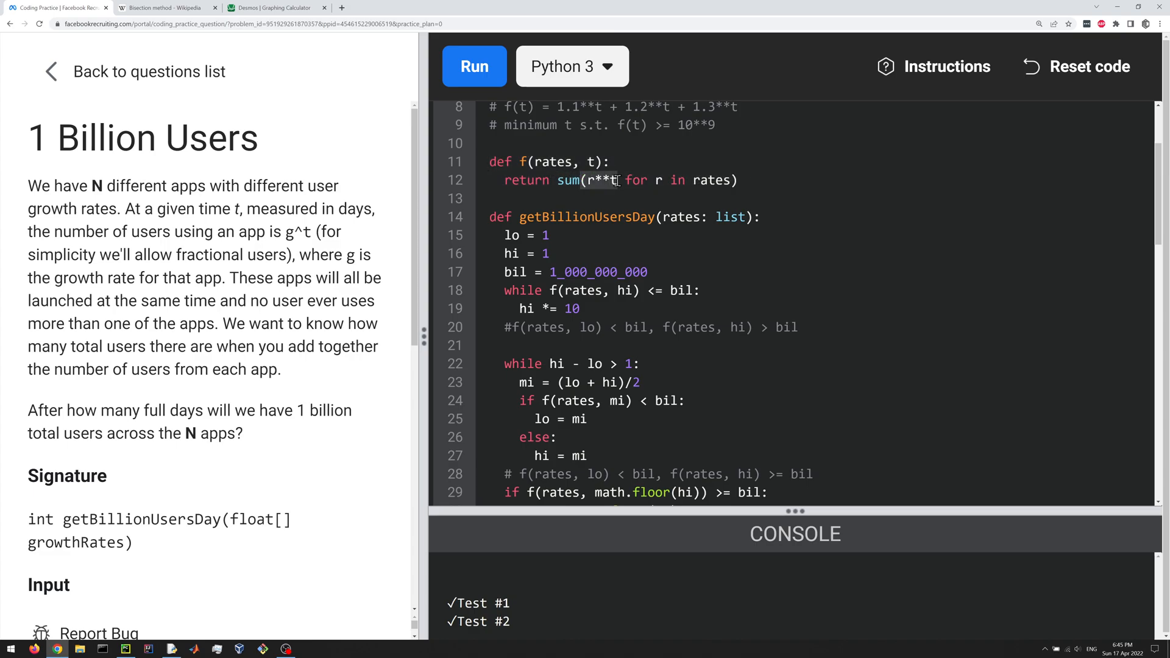
pyautogui.scroll(-3)
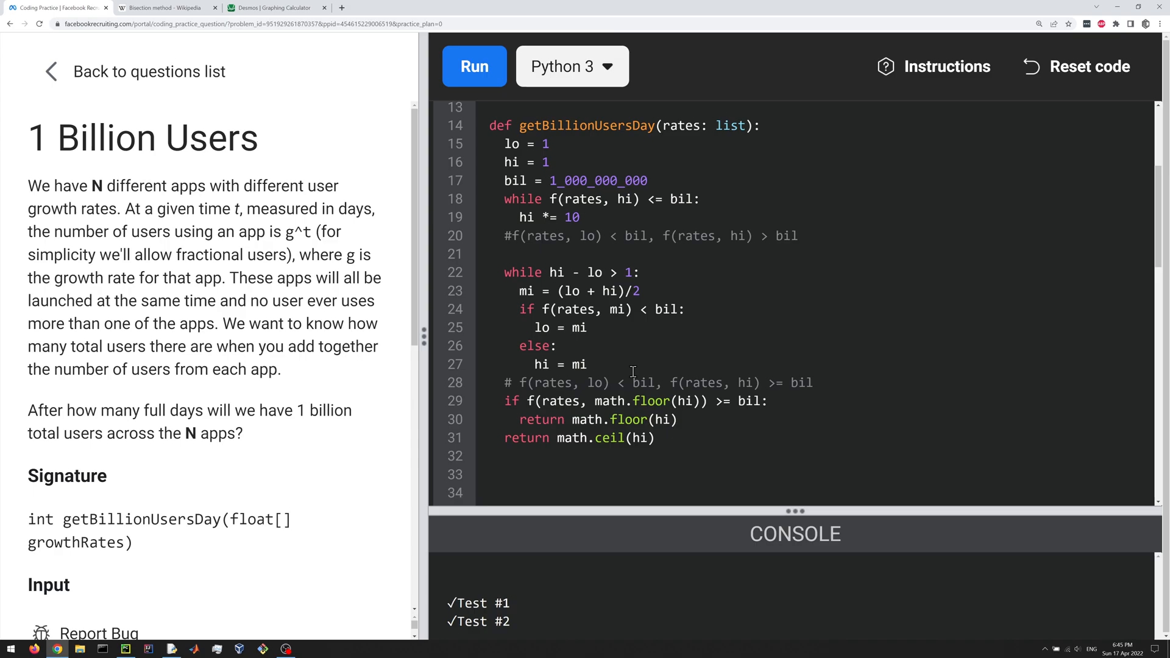
pyautogui.moveTo(657, 124)
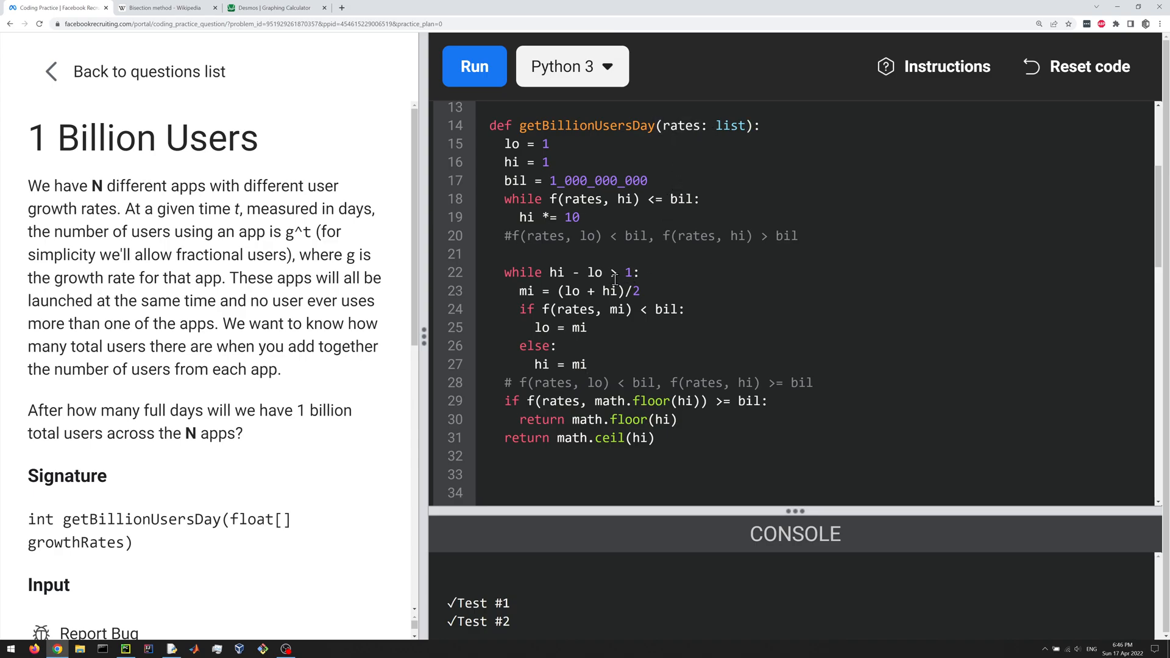
pyautogui.doubleClick(574, 308)
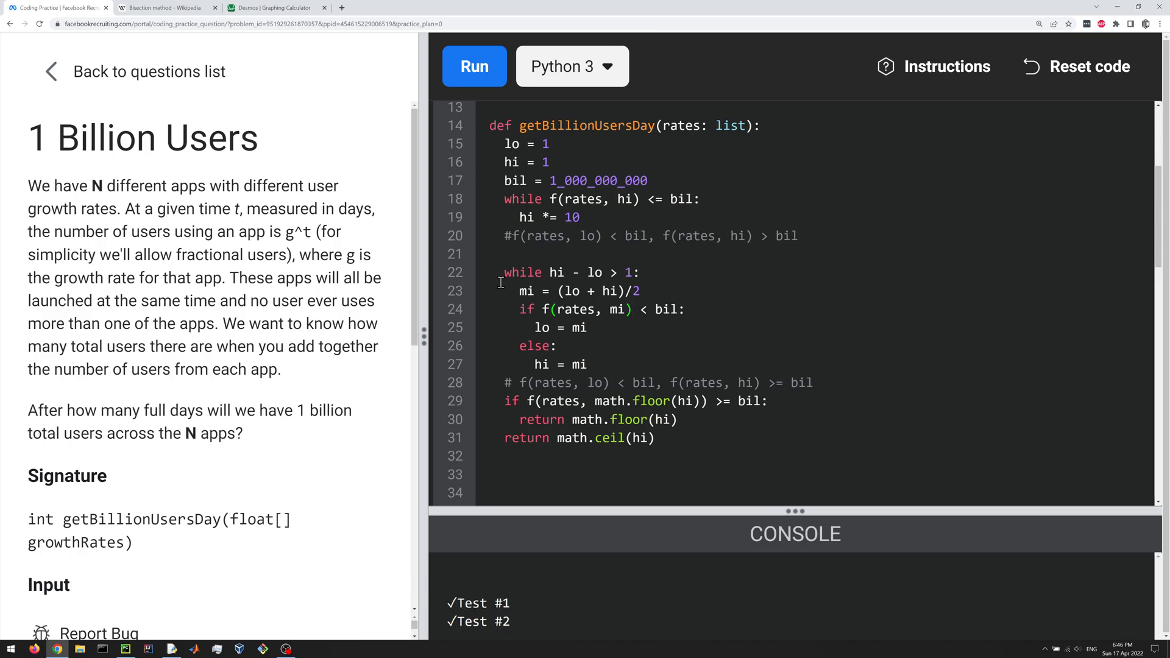
pyautogui.moveTo(501, 272); pyautogui.dragTo(590, 364)
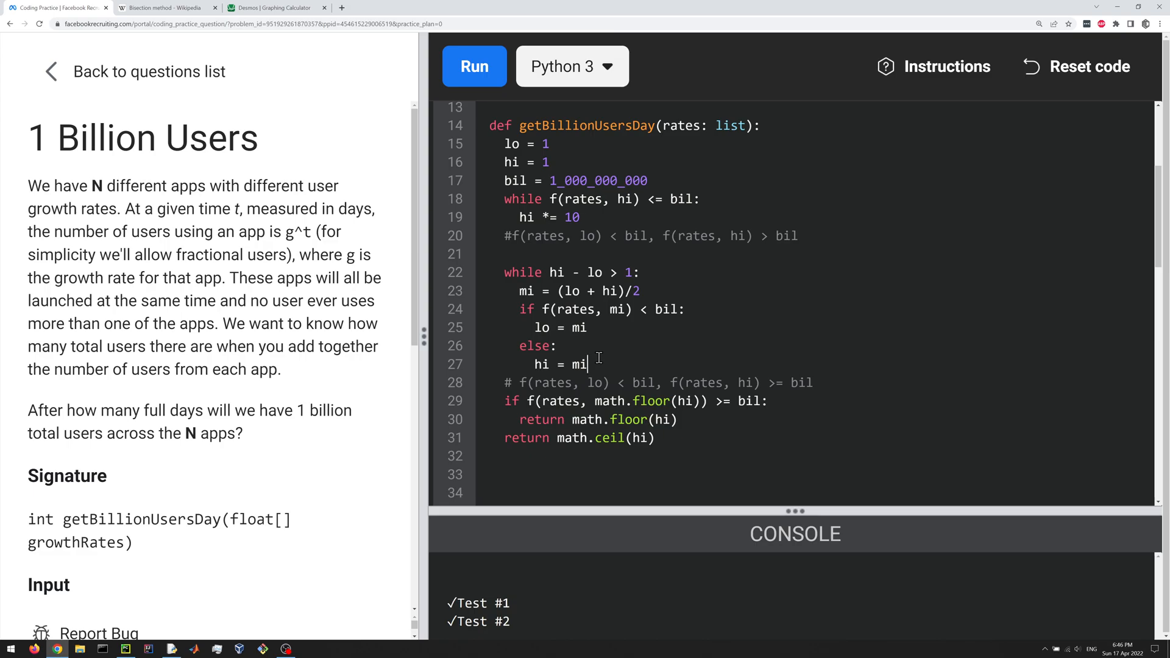
pyautogui.doubleClick(584, 308)
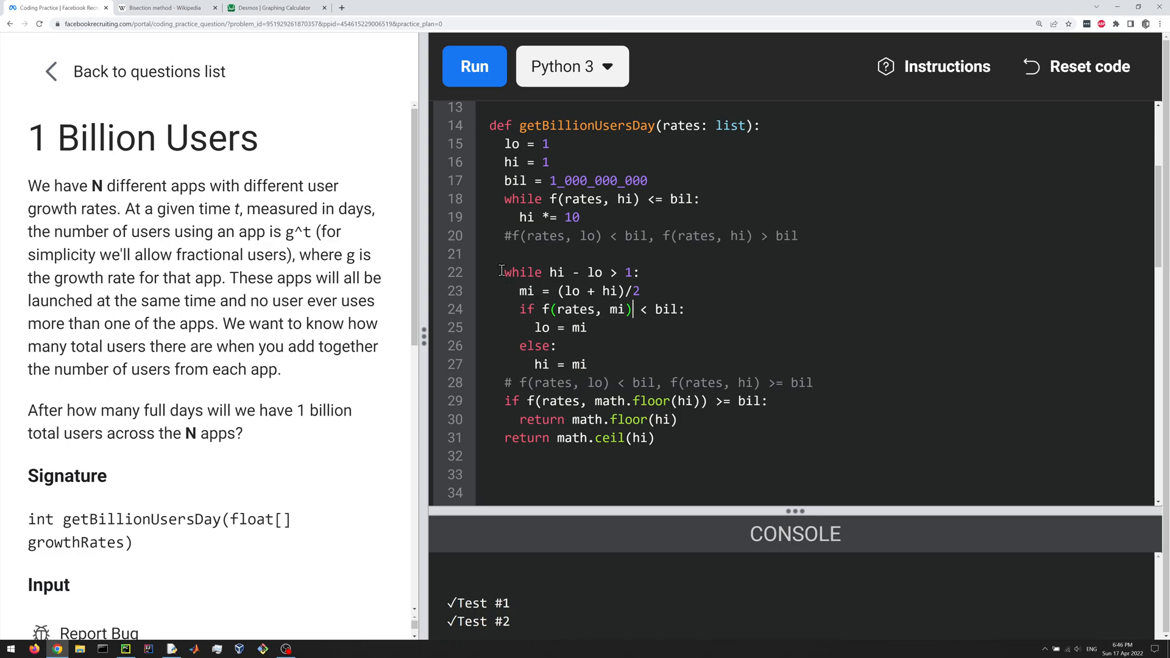
pyautogui.moveTo(501, 272); pyautogui.dragTo(609, 382)
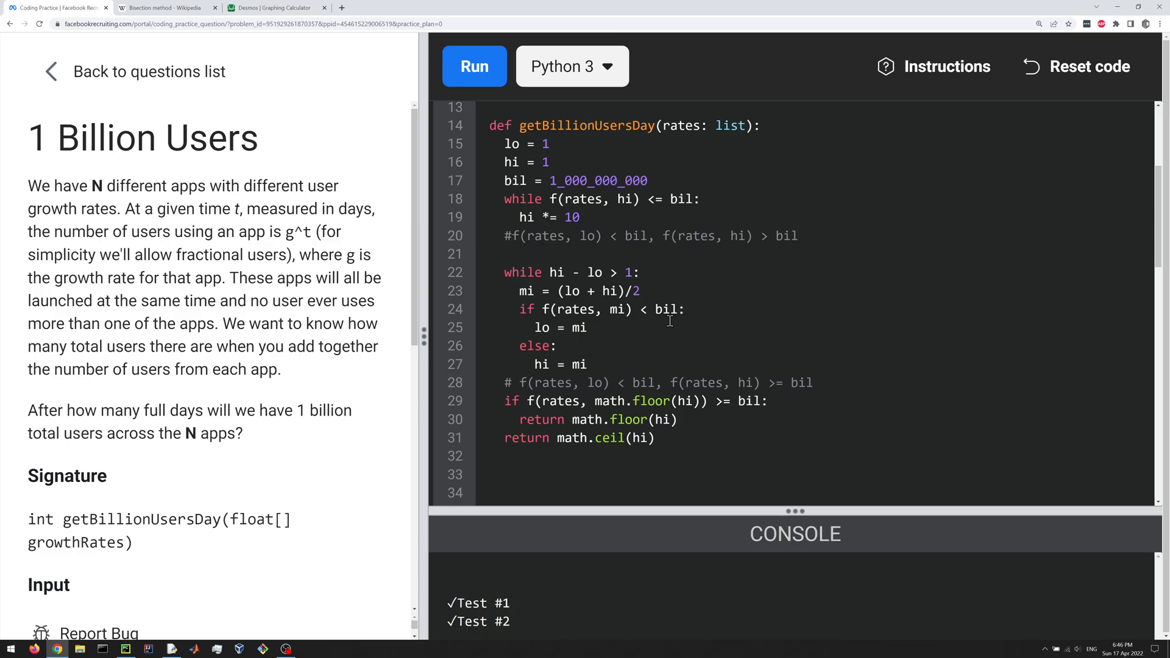
pyautogui.moveTo(691, 341)
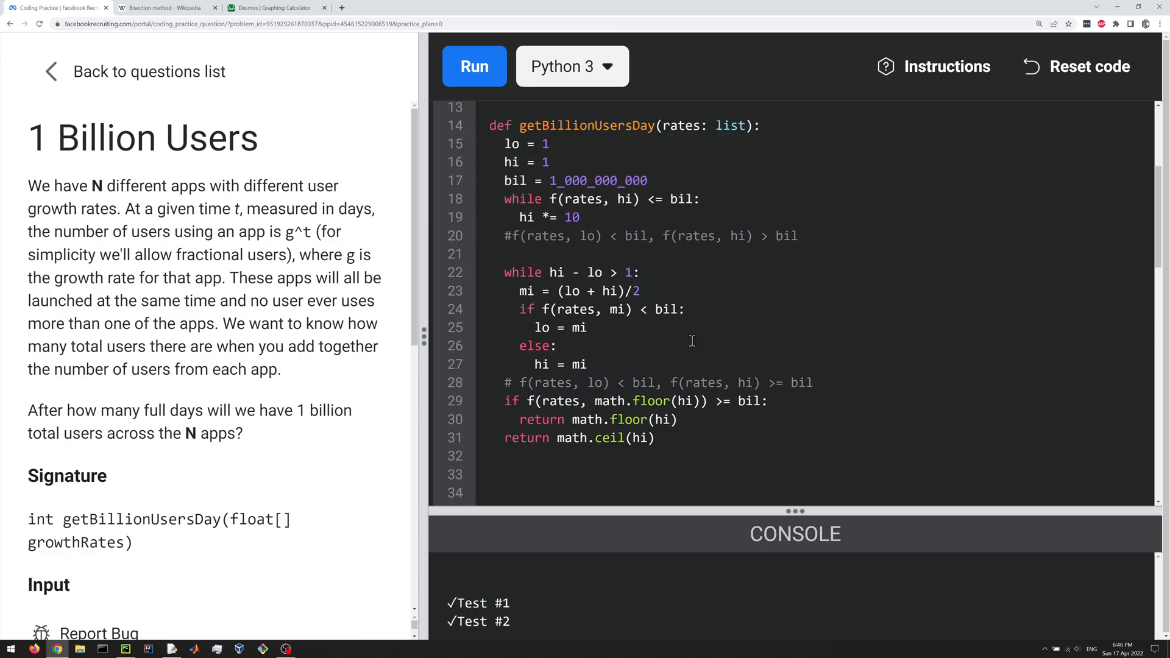